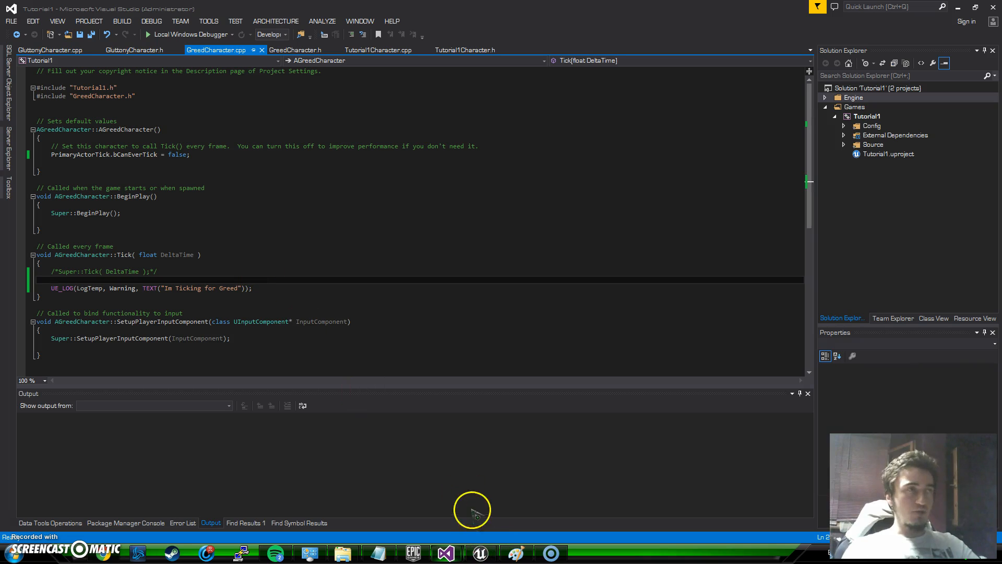
mouse_move(479, 553)
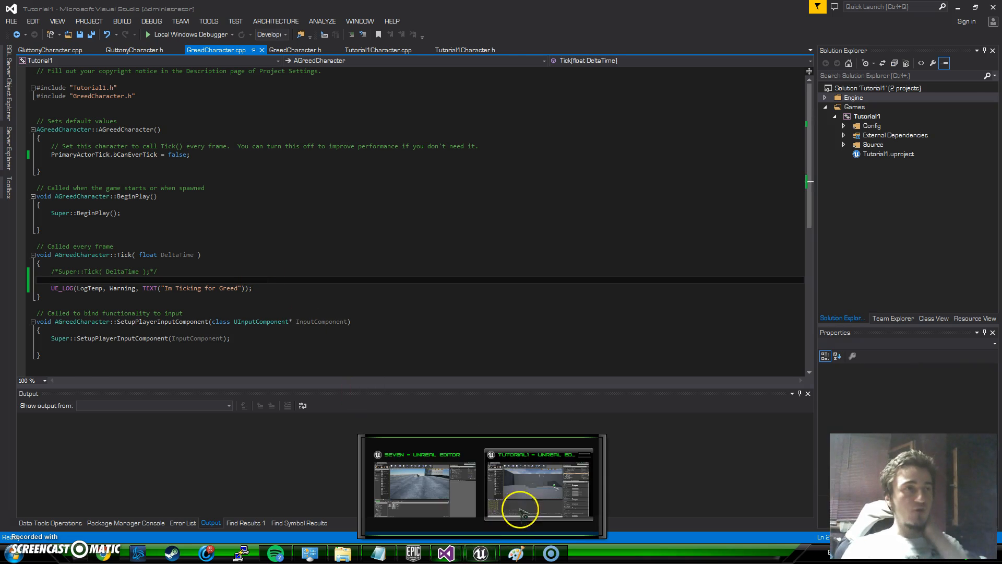
Step: Switch from Visual Studio to the Tutorial1 Unreal Editor window
left_click(539, 486)
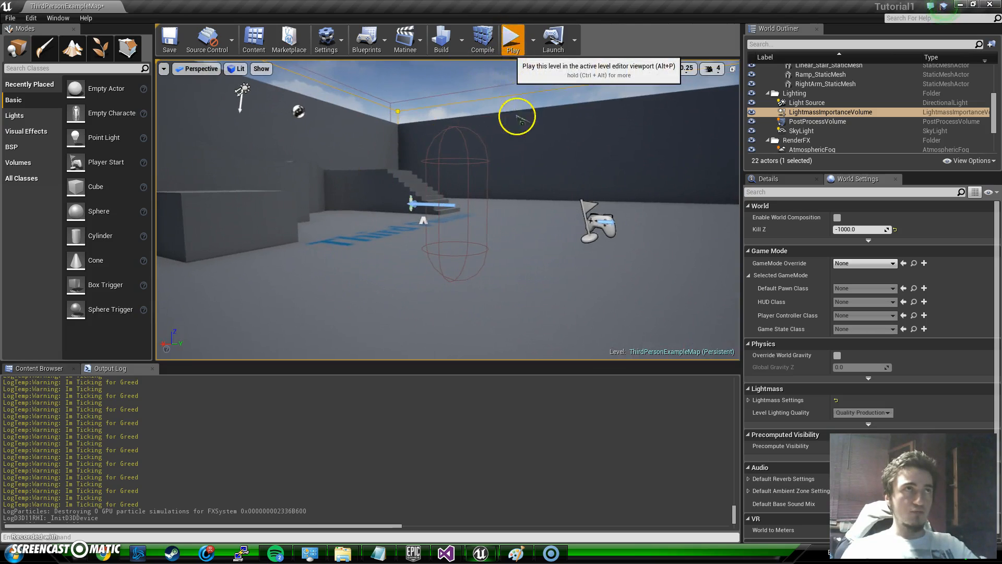
left_click(512, 38)
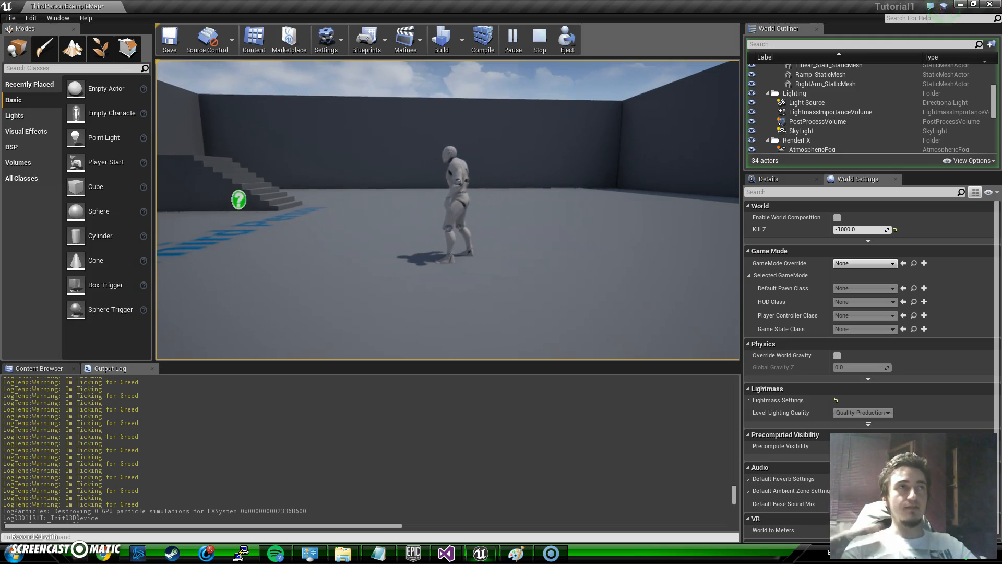
left_click(539, 38)
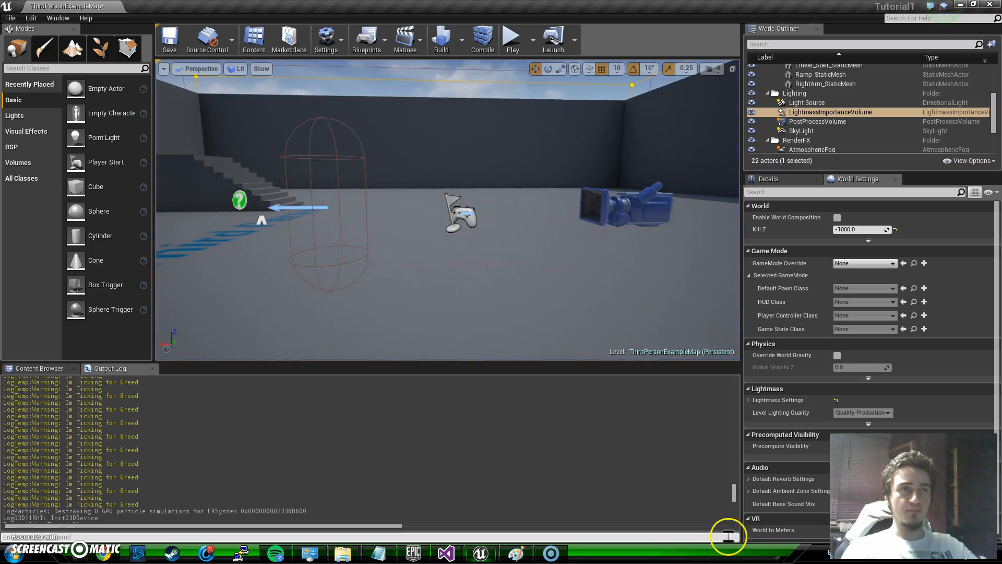
mouse_move(418, 465)
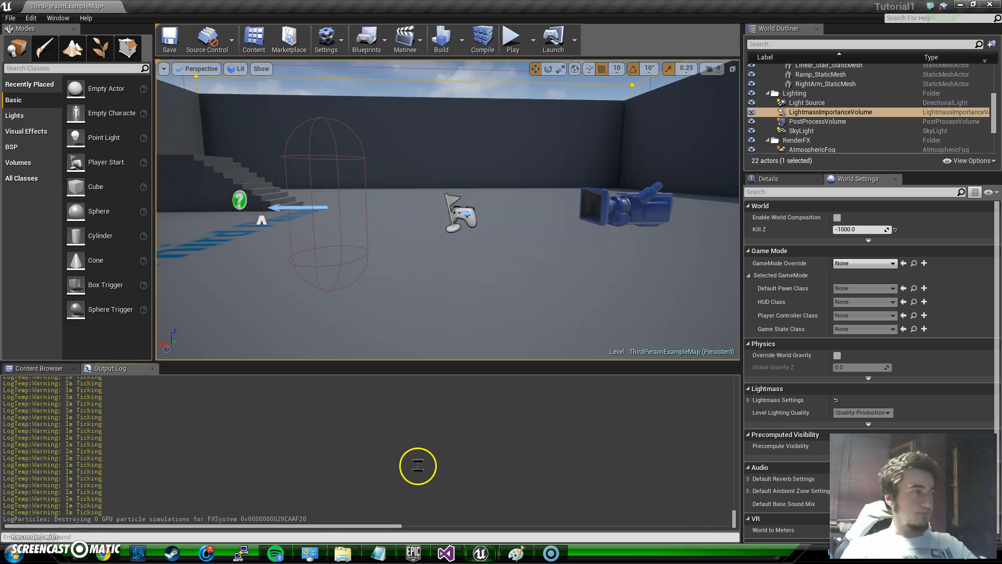
mouse_move(473, 267)
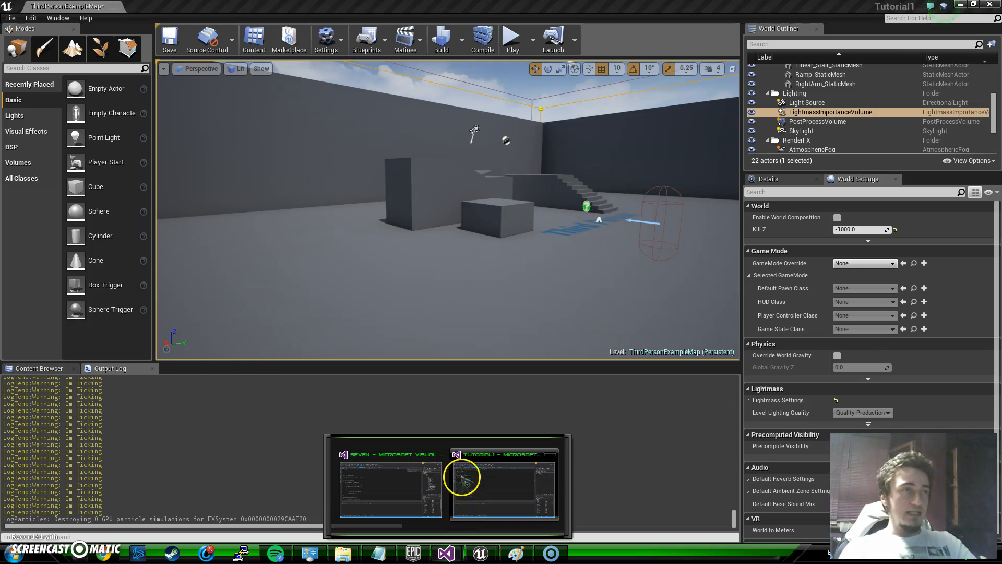
Step: Restore Super::Tick( DeltaTime ); in AGreedCharacter::Tick and remove the UE_LOG warning line
left_click(503, 486)
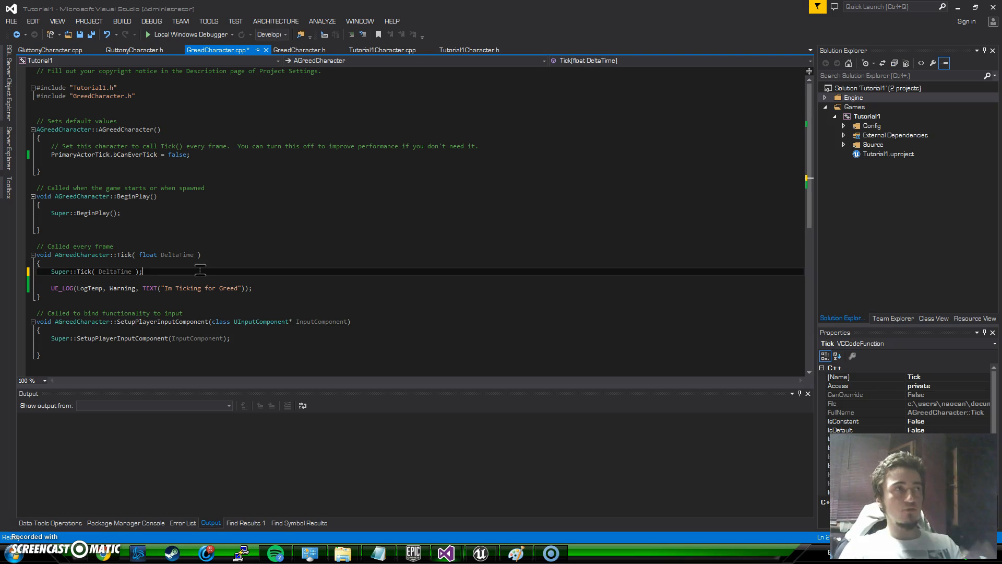
mouse_move(285, 285)
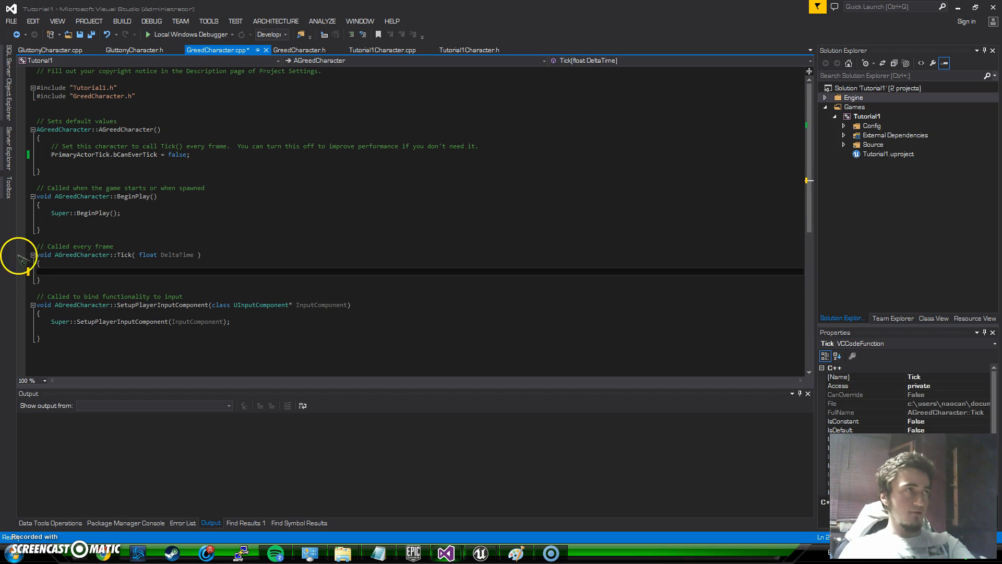
type("Super::Tick( DeltaTime );")
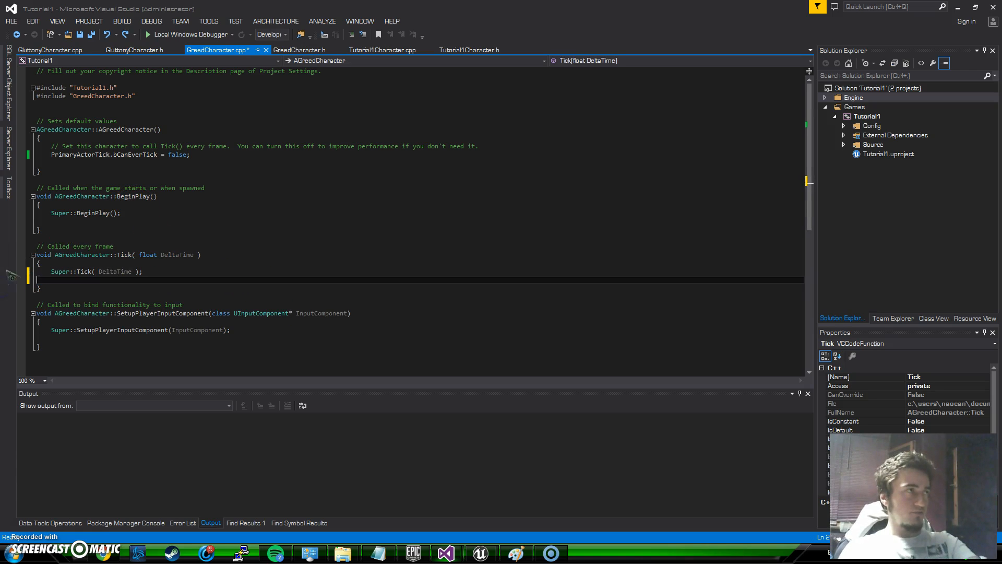
left_click(382, 50)
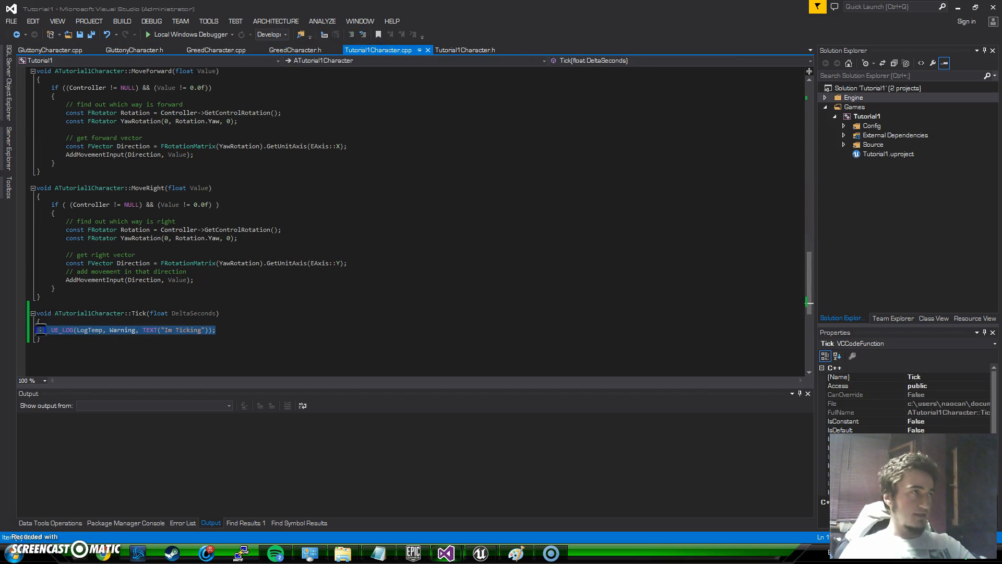
key("Delete")
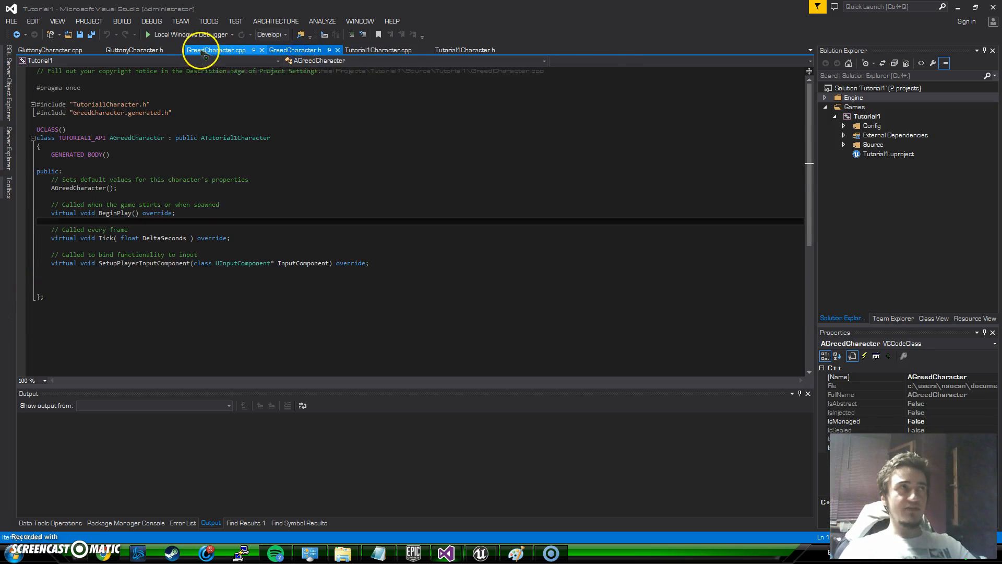
left_click(217, 51)
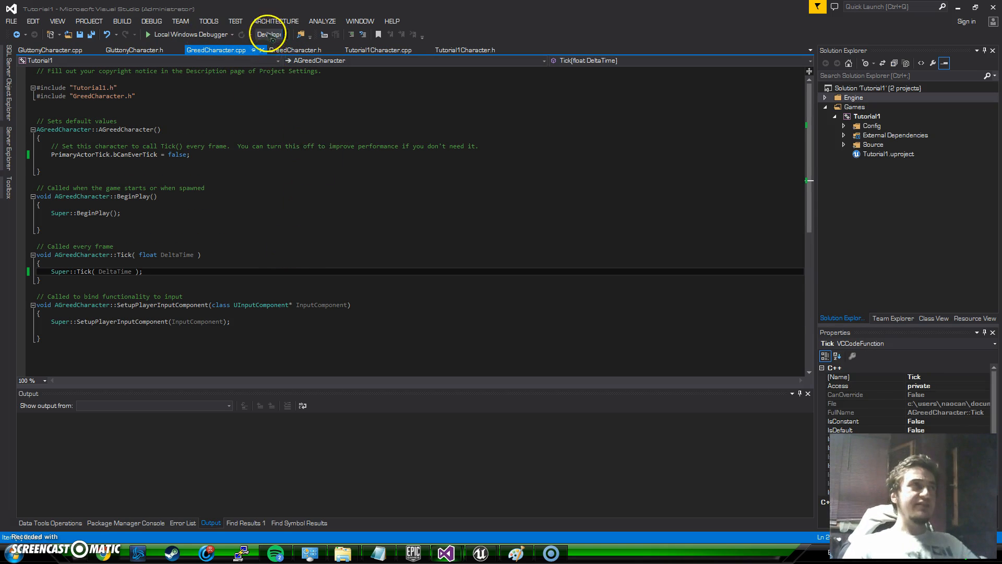
Step: In GreedCharacter.h add UFUNCTION(VisibleAnywhere, BlueprintCallable) below GENERATED_BODY()
left_click(295, 50)
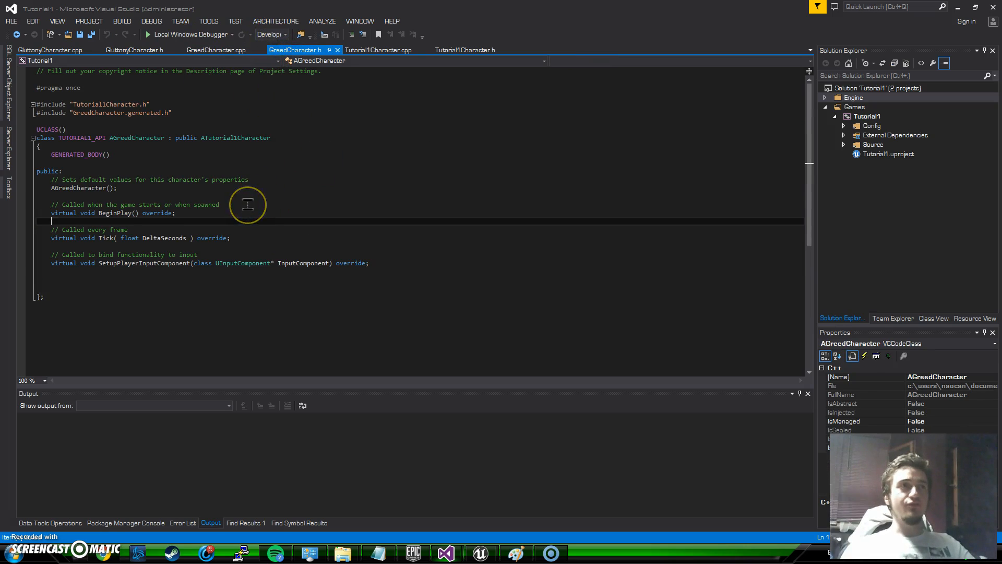
mouse_move(228, 189)
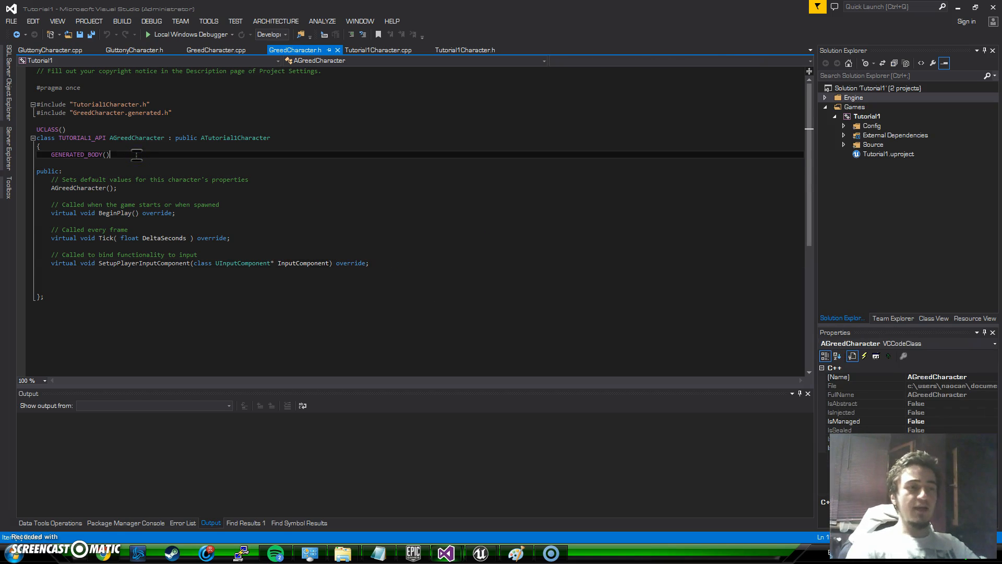
key("enter")
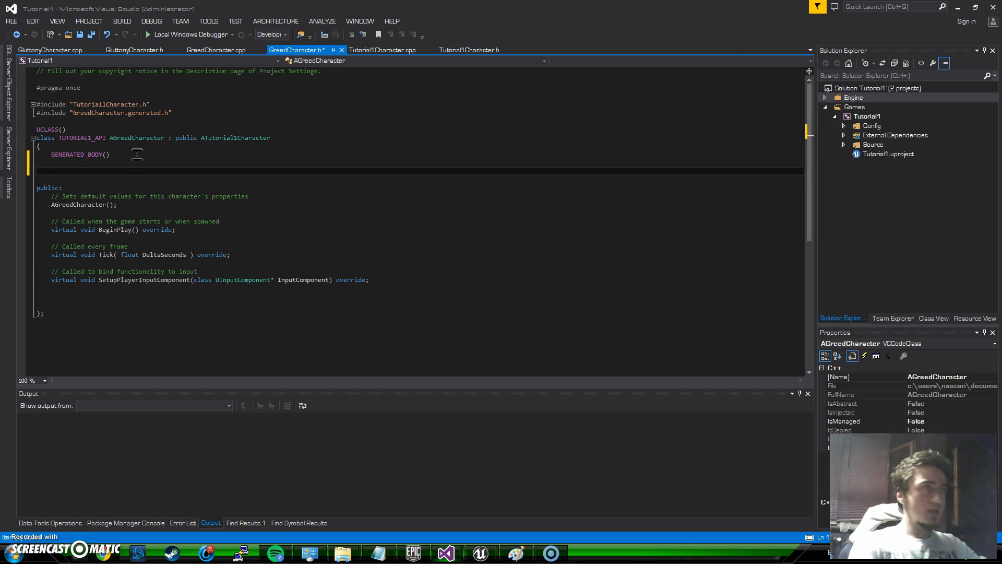
type("u")
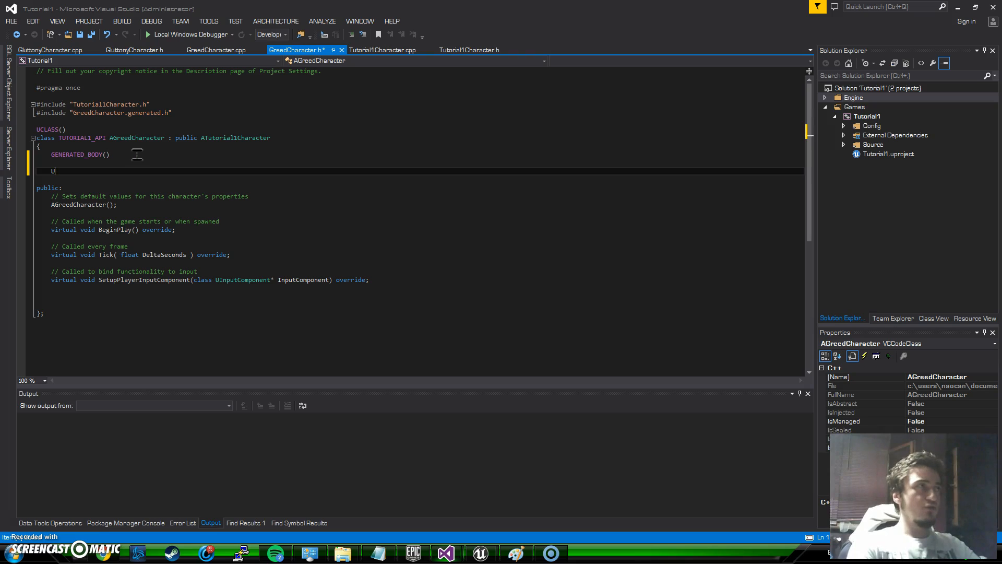
type("FUNCTION(")
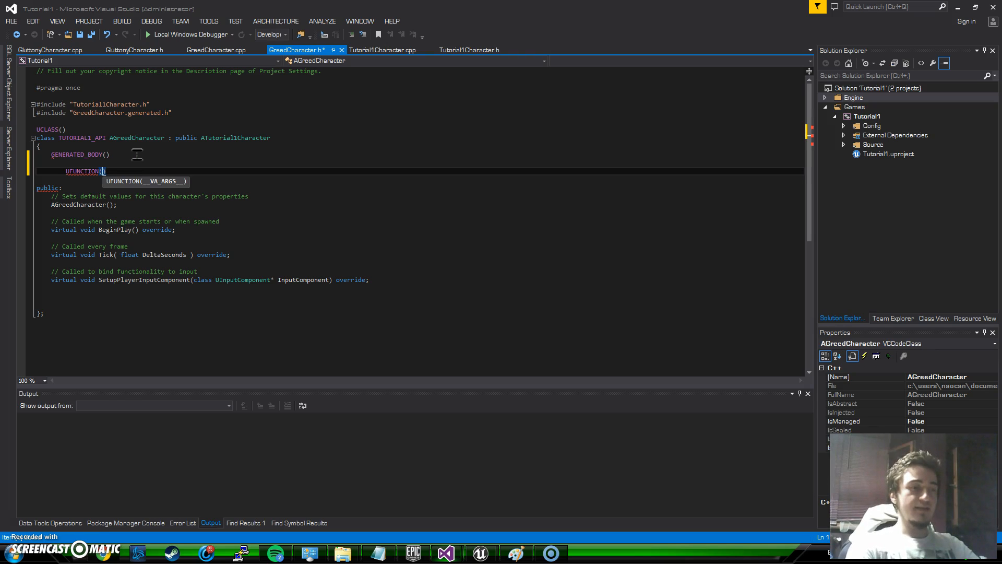
type("VisibleAnywhere")
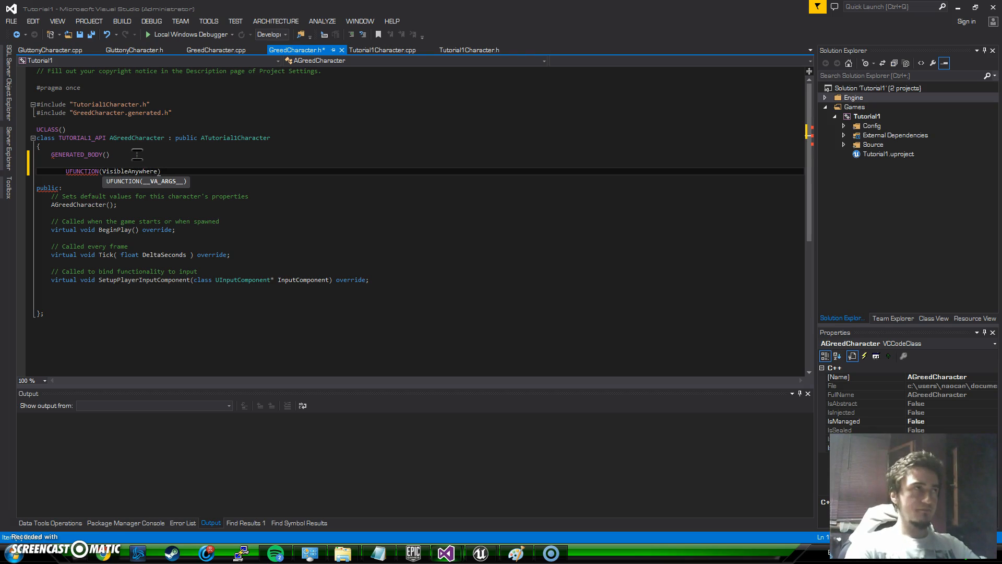
type(",")
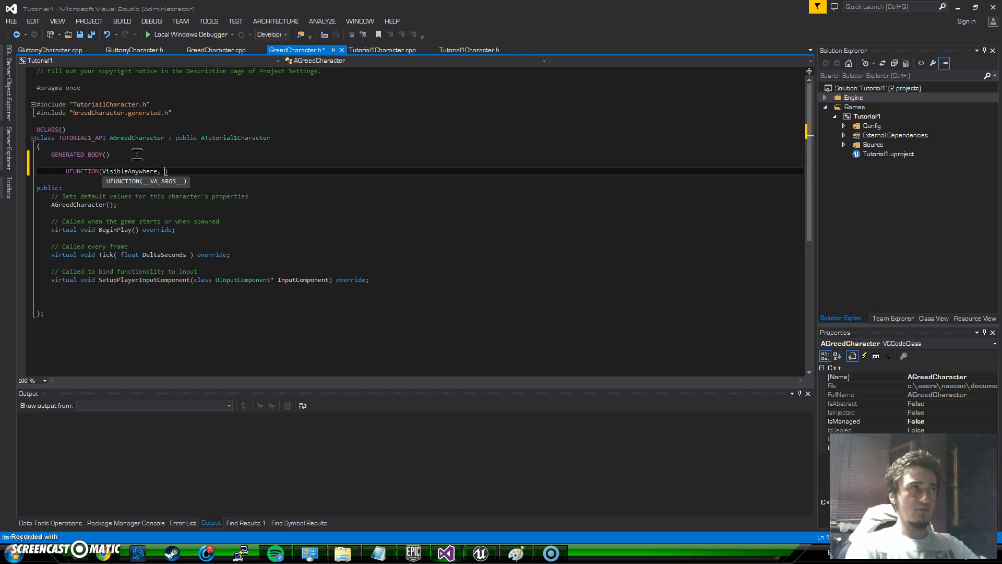
type("BlueprintCallable")
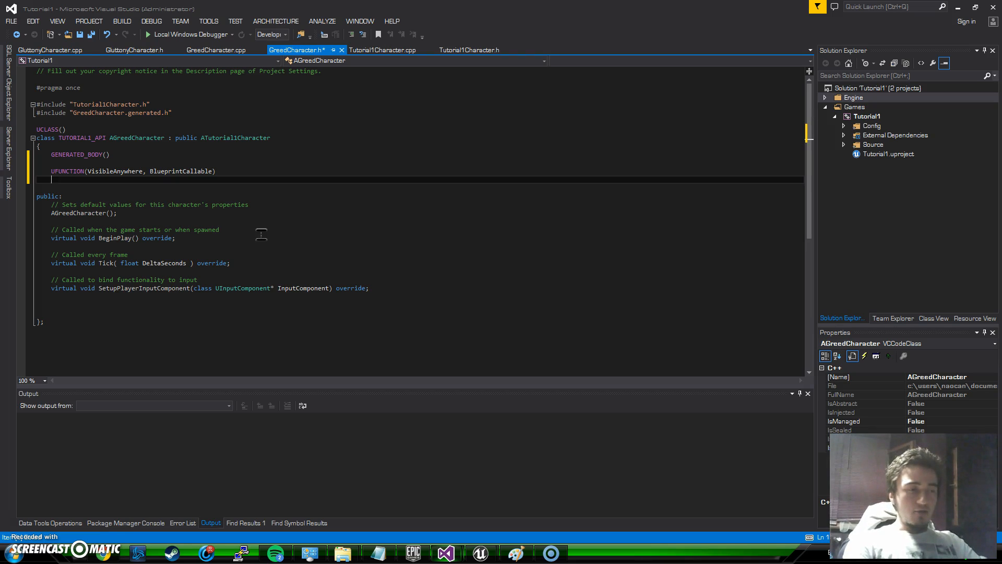
Step: Declare void Sprint(); under the new UFUNCTION macro
type("void")
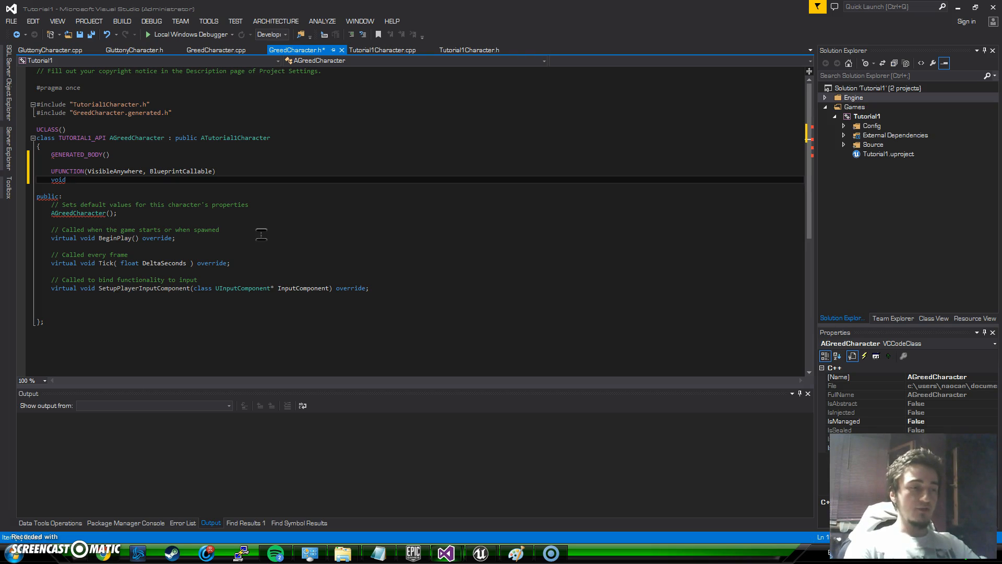
type("Sprint")
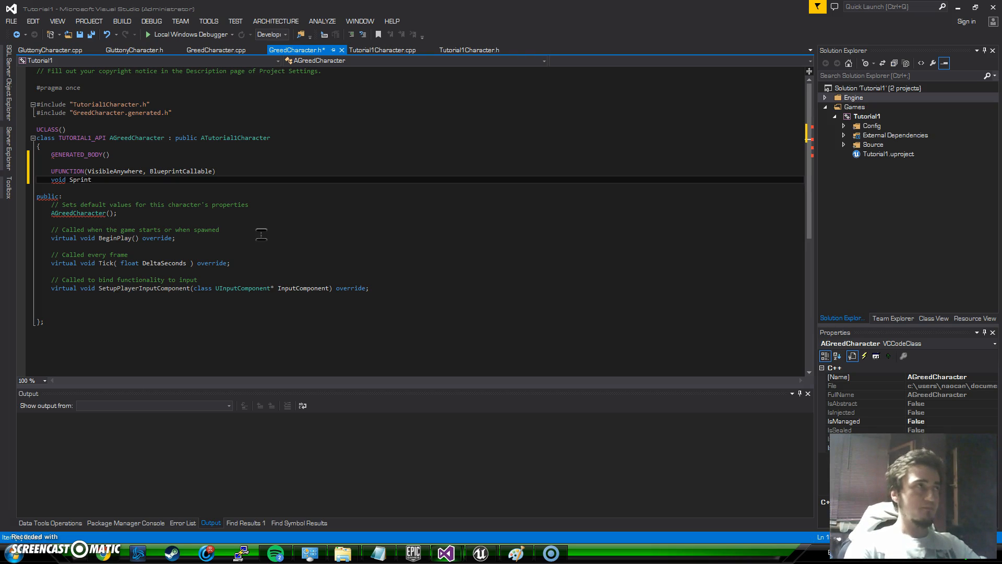
type("();")
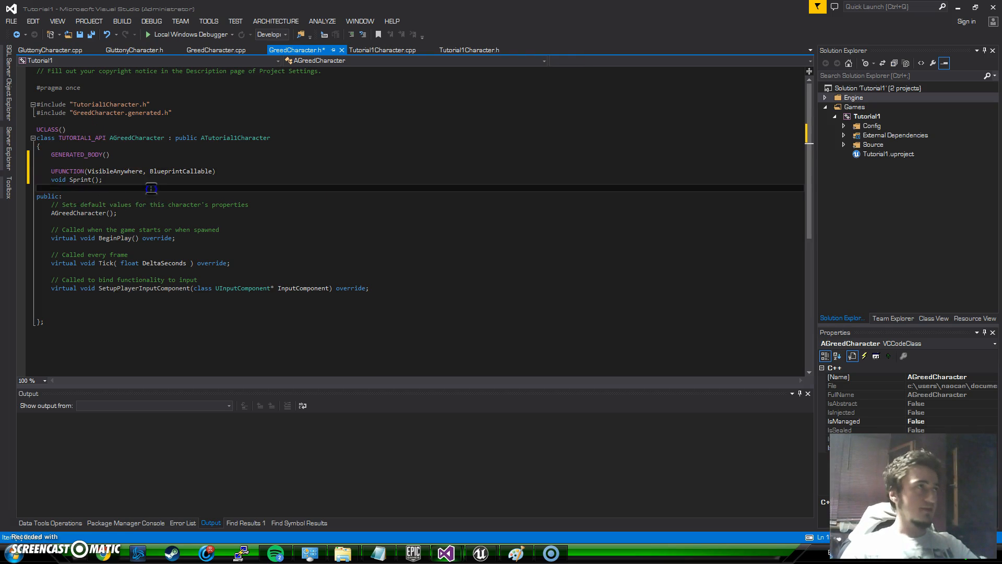
Step: Define void AGreedCharacter::Sprint() with an empty body in GreedCharacter.cpp
left_click(216, 51)
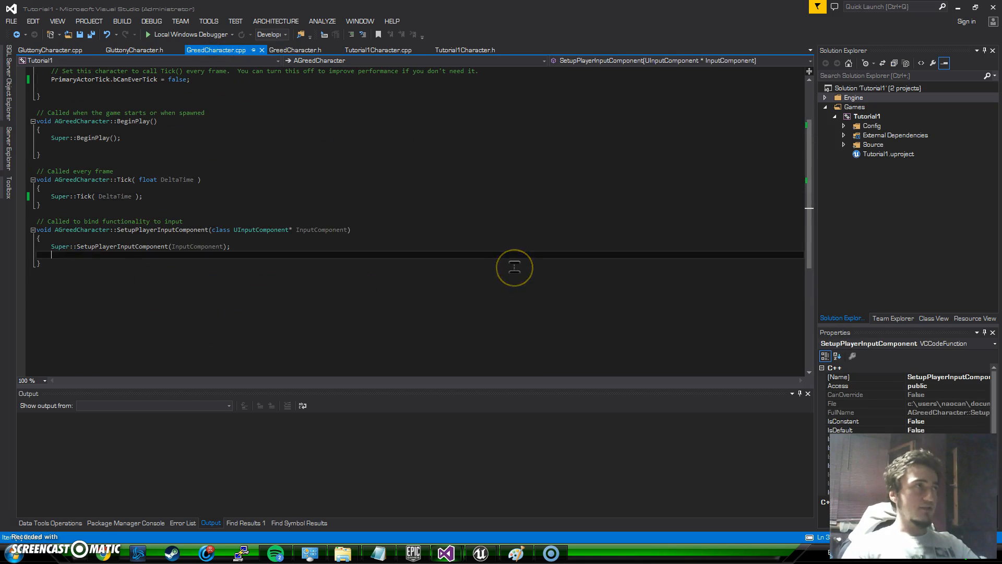
type("void")
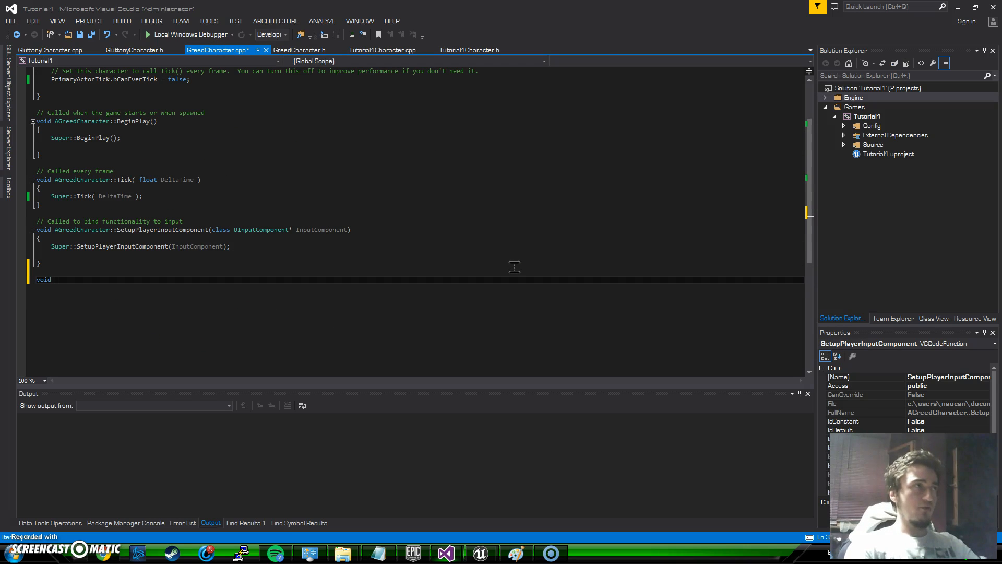
type("AGreedCharacter")
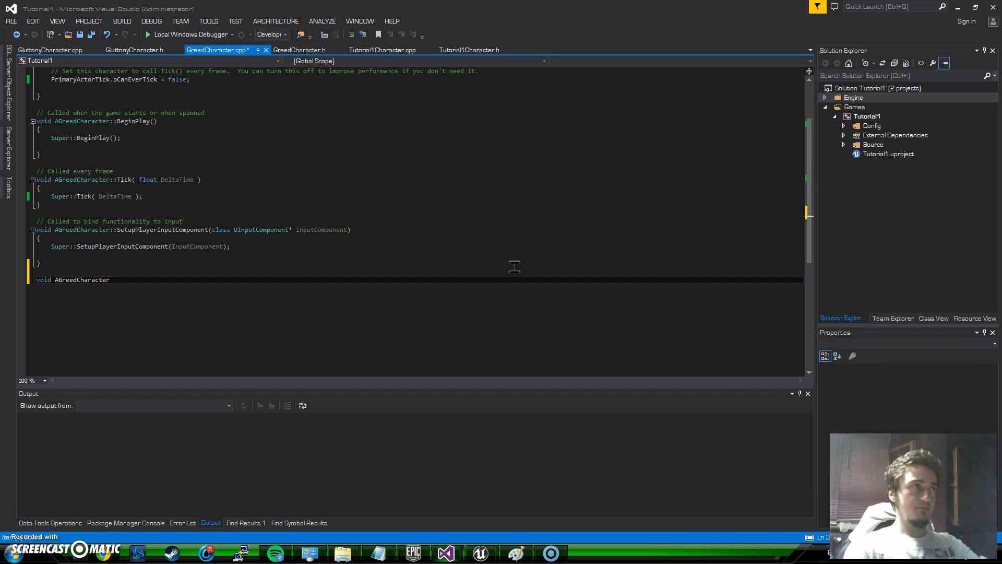
type("::Sprint")
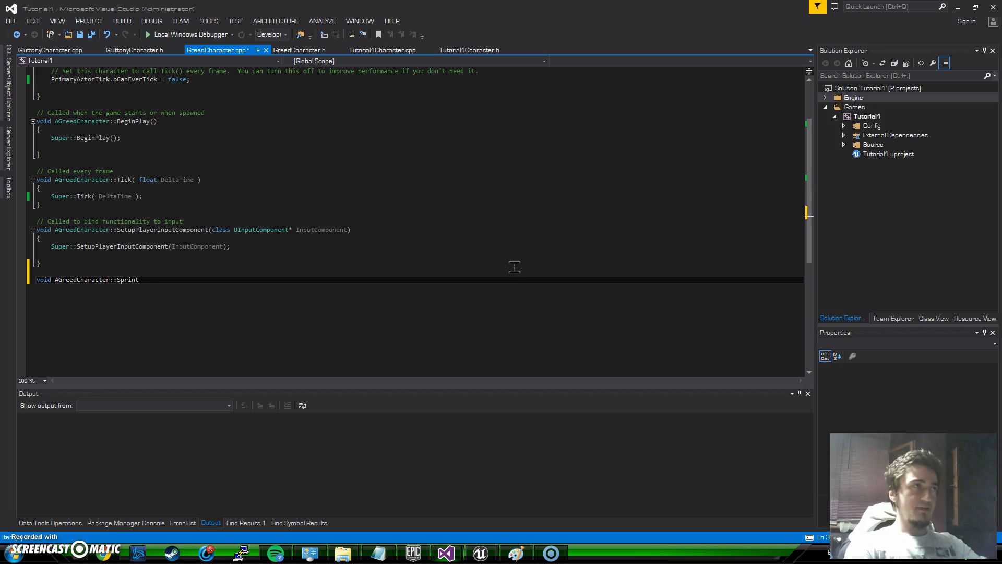
type("()")
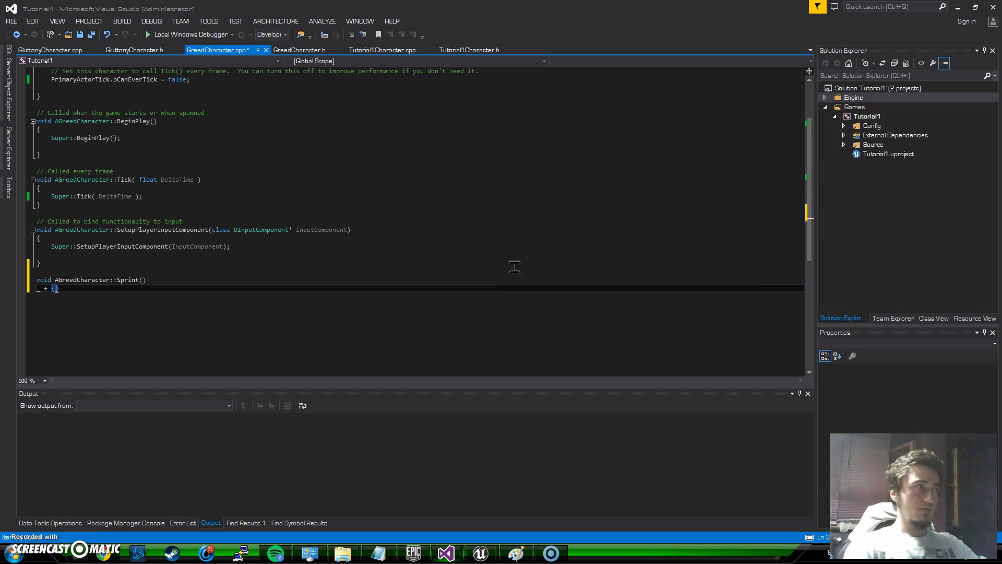
key("Backspace")
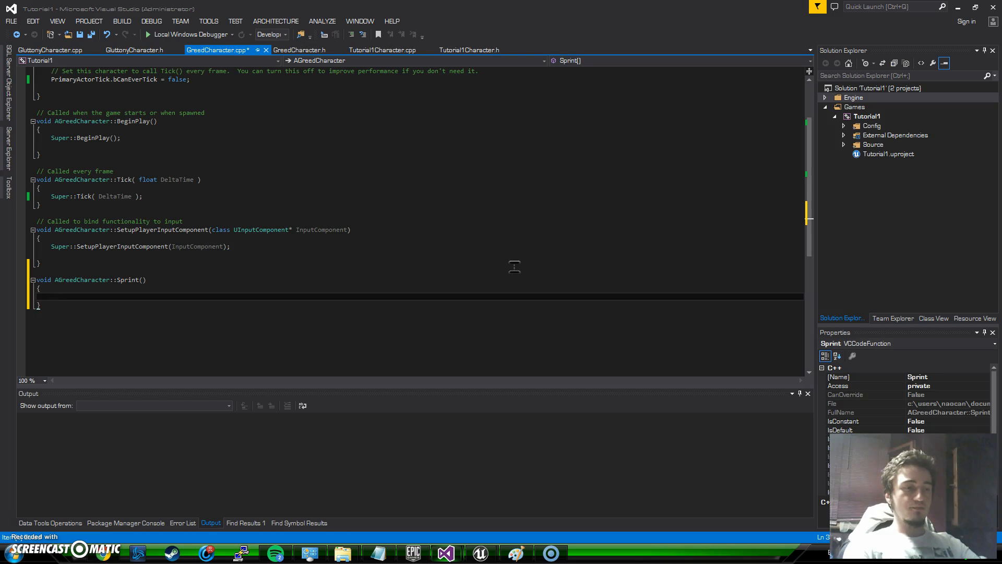
Step: Inside Sprint, write GetCharacterMovement()-> followed by a max speed getter from IntelliSense
type("G")
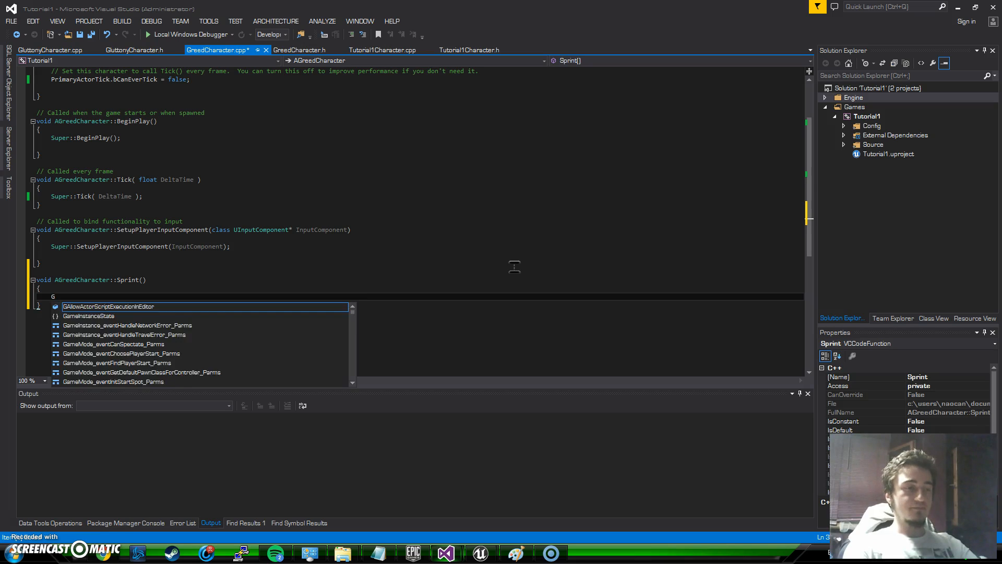
type("etCharacter")
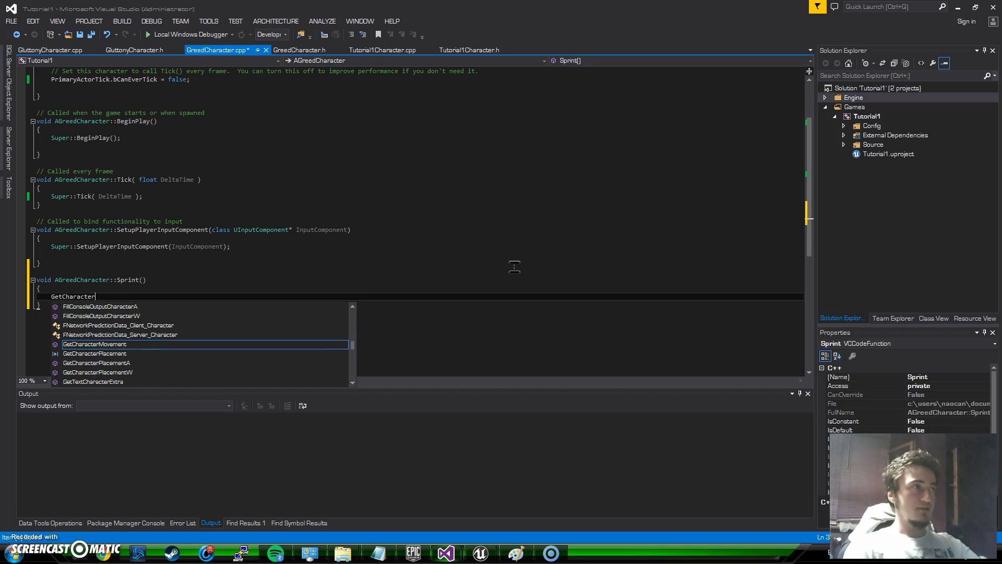
type("Movement(")
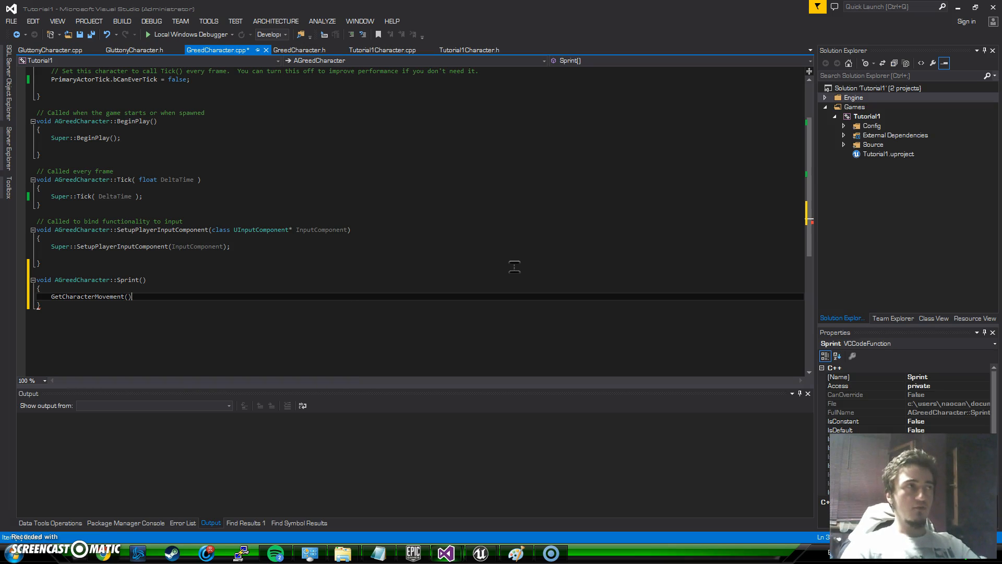
type("-")
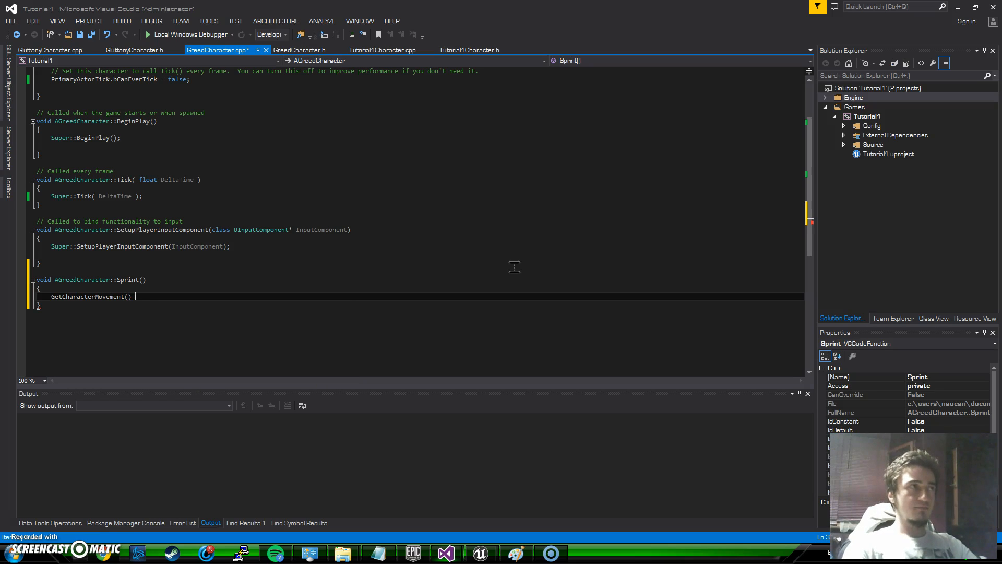
type(">")
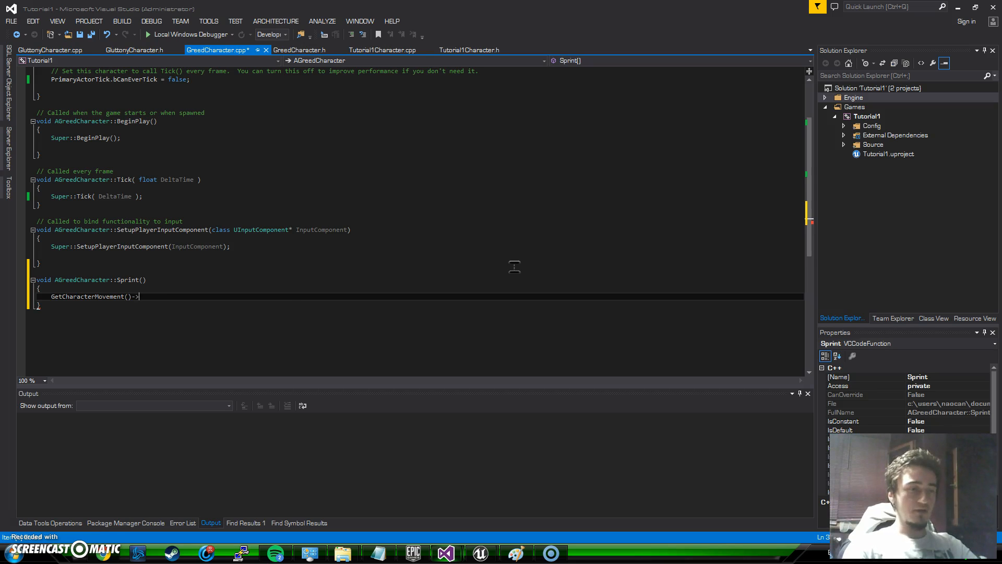
type("->")
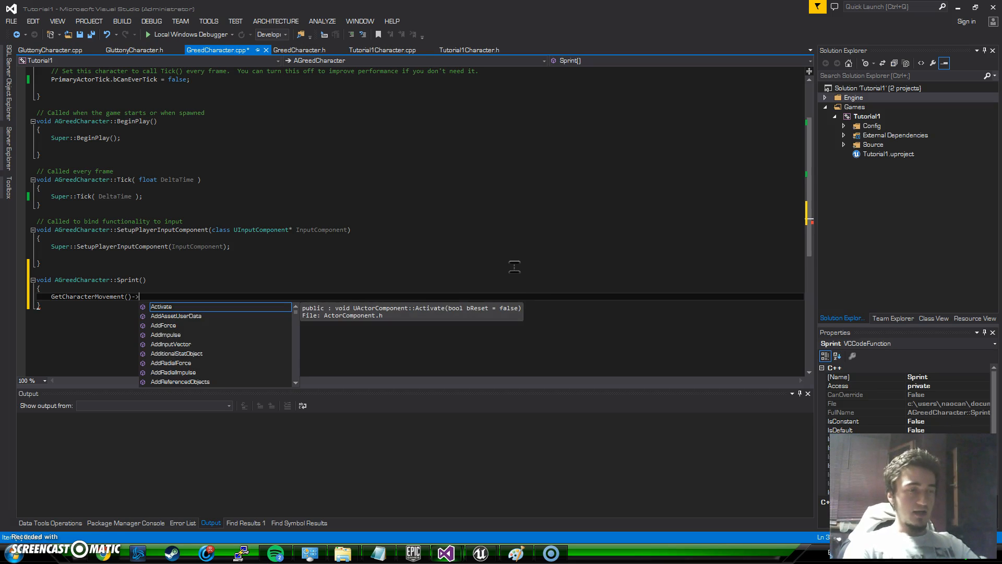
type("GetMaxM")
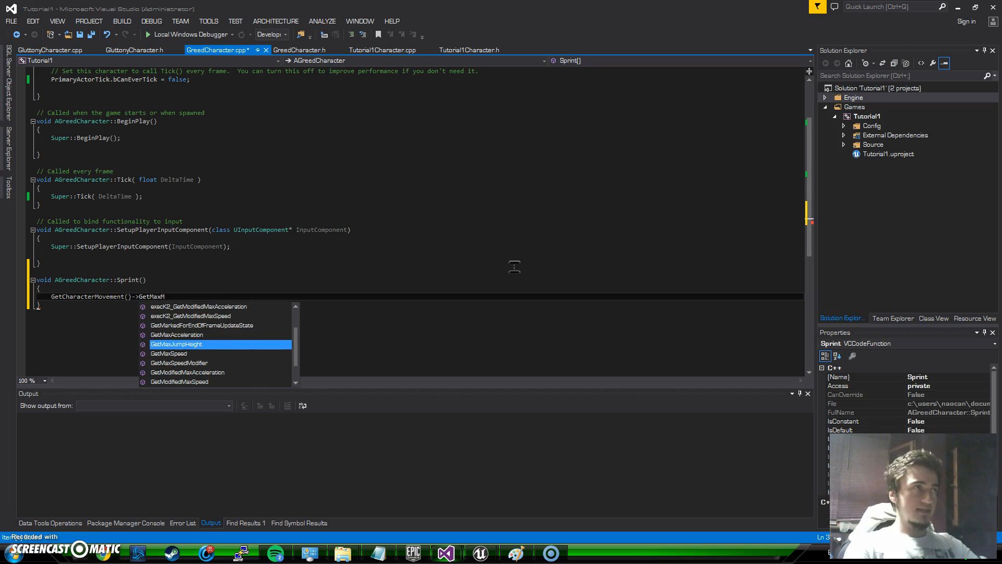
type("lkS")
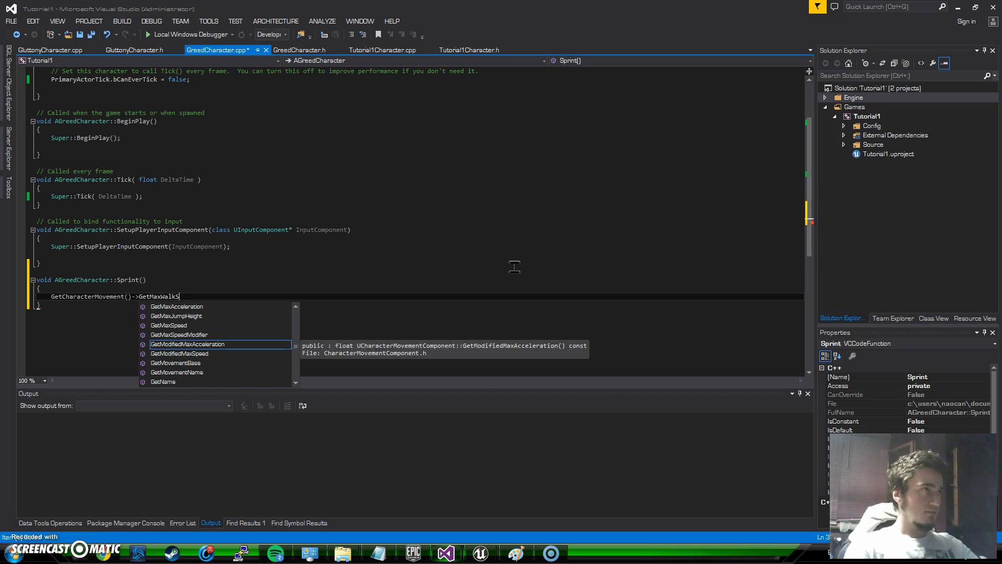
type("peed")
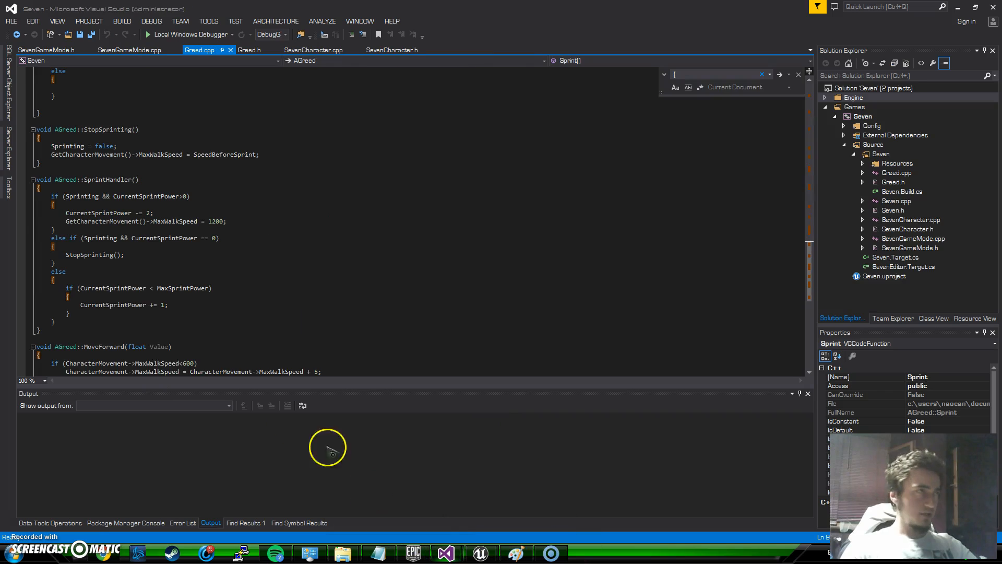
mouse_move(495, 538)
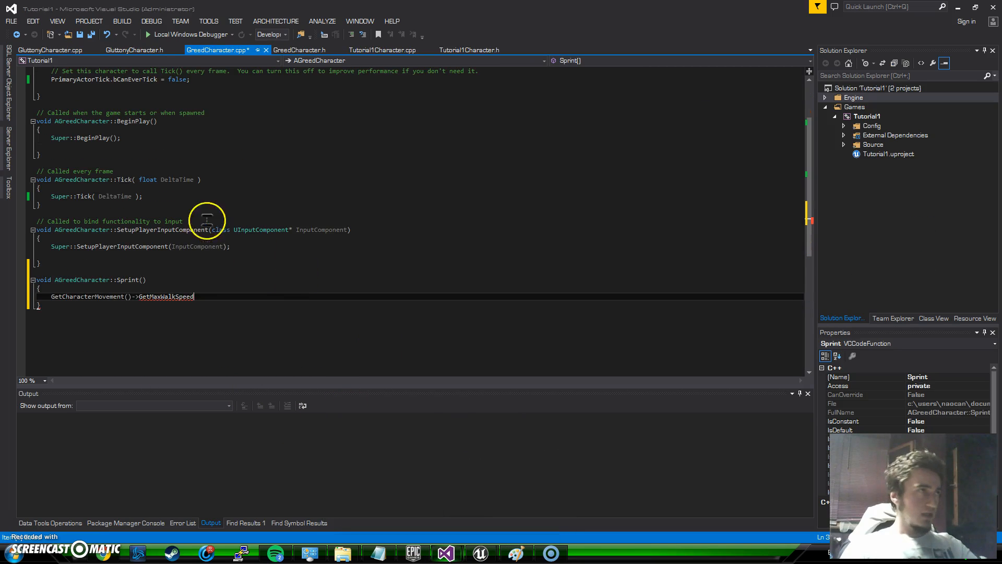
Step: Replace the getter so Sprint sets GetCharacterMovement()->MaxWalkSpeed = 1200 and save
key("backspace")
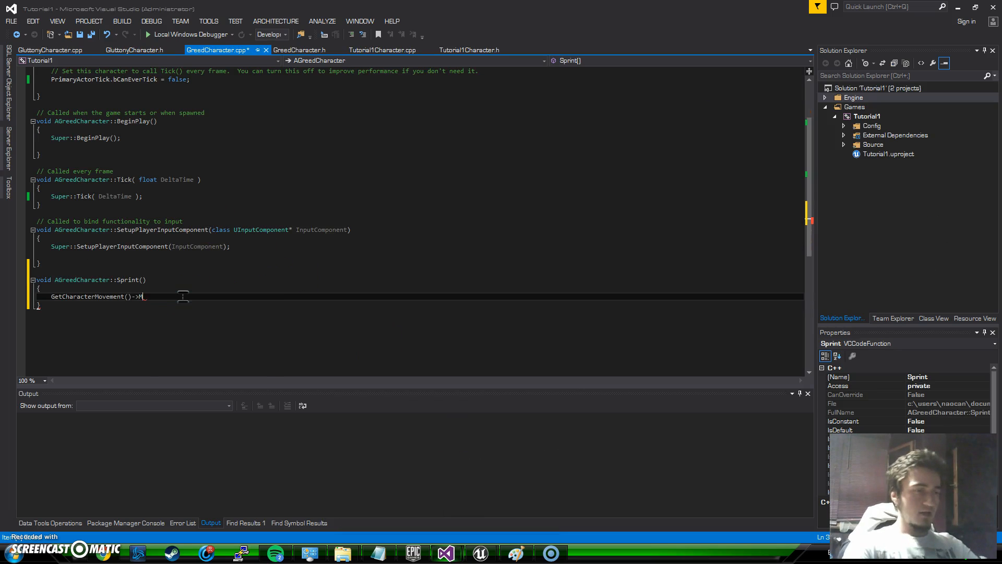
type("MaxWalkSpeed = 1200;")
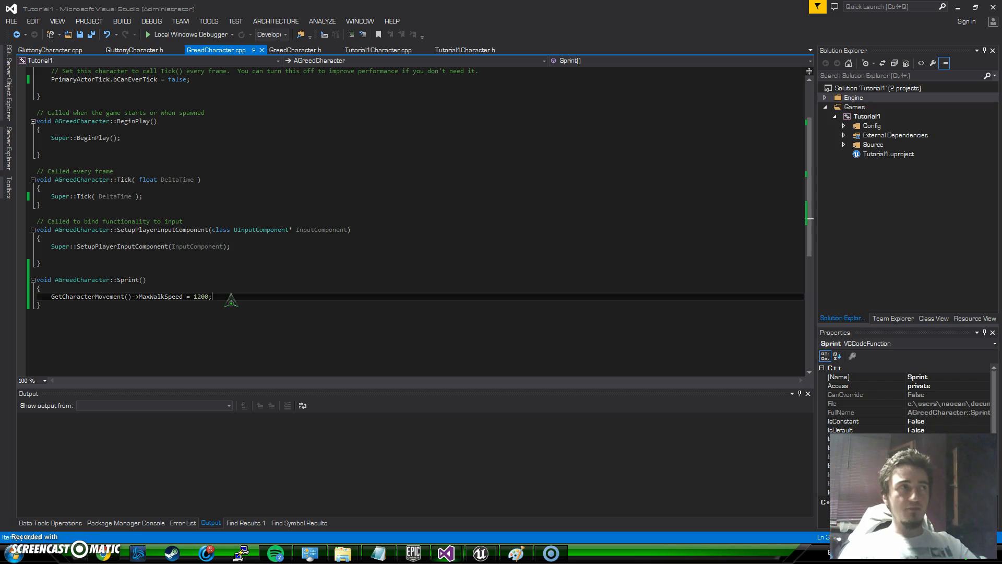
mouse_move(279, 215)
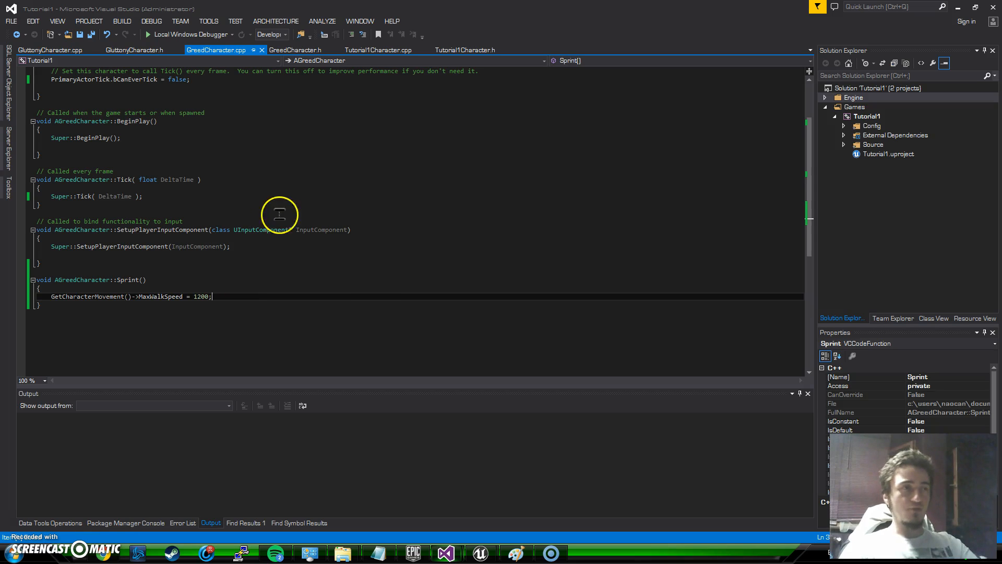
mouse_move(369, 299)
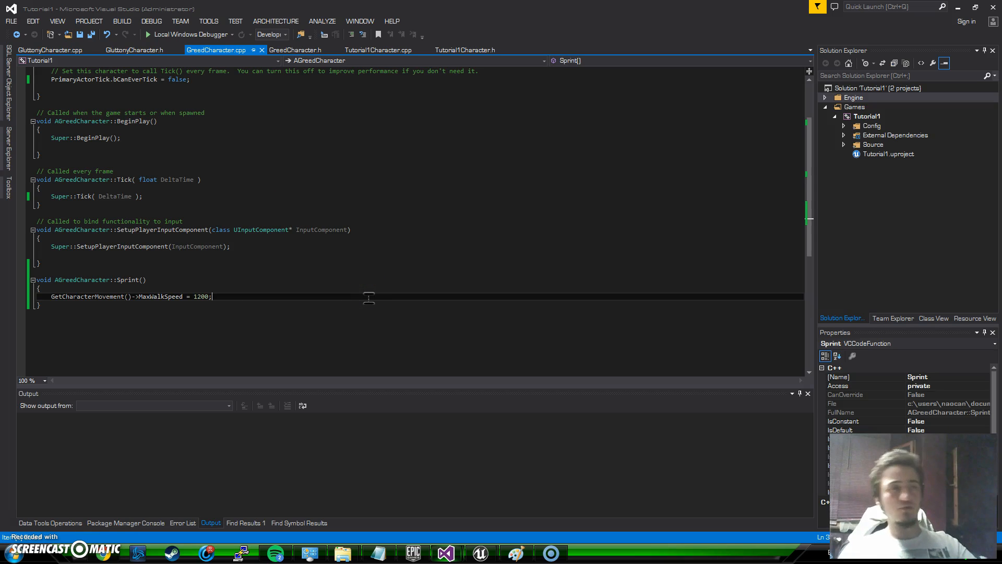
mouse_move(449, 522)
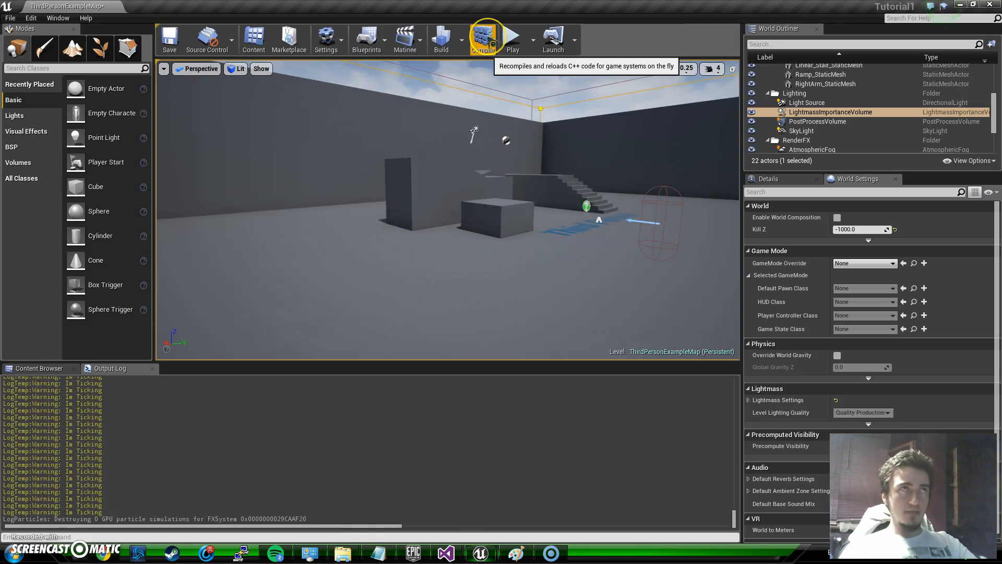
Step: Recompile and hot-reload the C++ code from the level editor toolbar
left_click(482, 39)
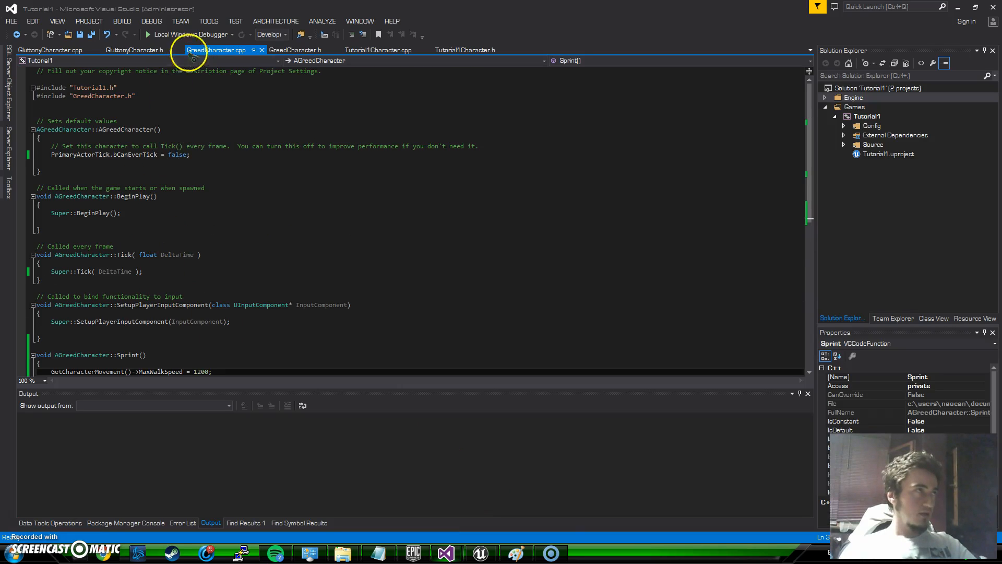
Step: Remove VisibleAnywhere from Sprint's UFUNCTION, leaving only BlueprintCallable
left_click(294, 51)
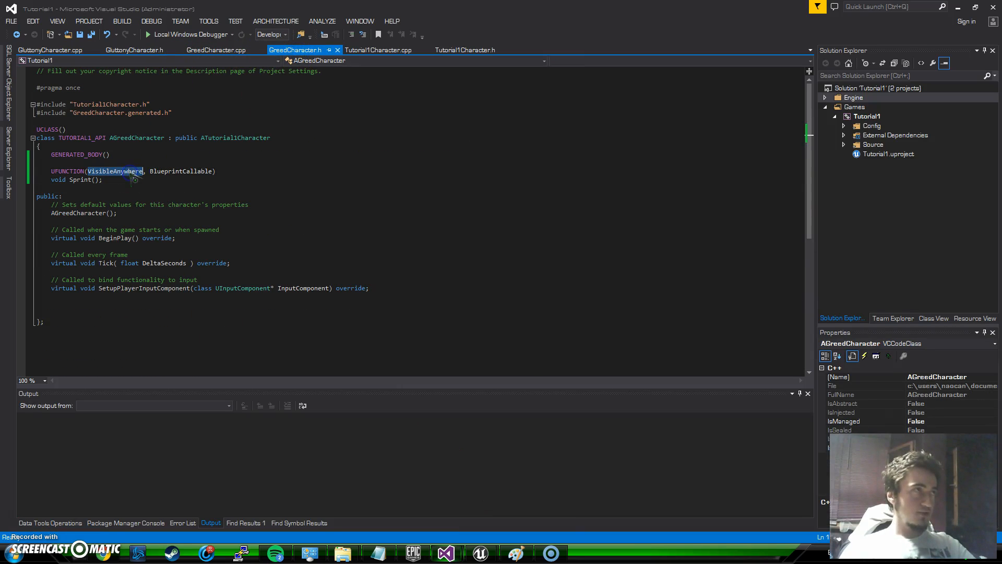
key("Delete")
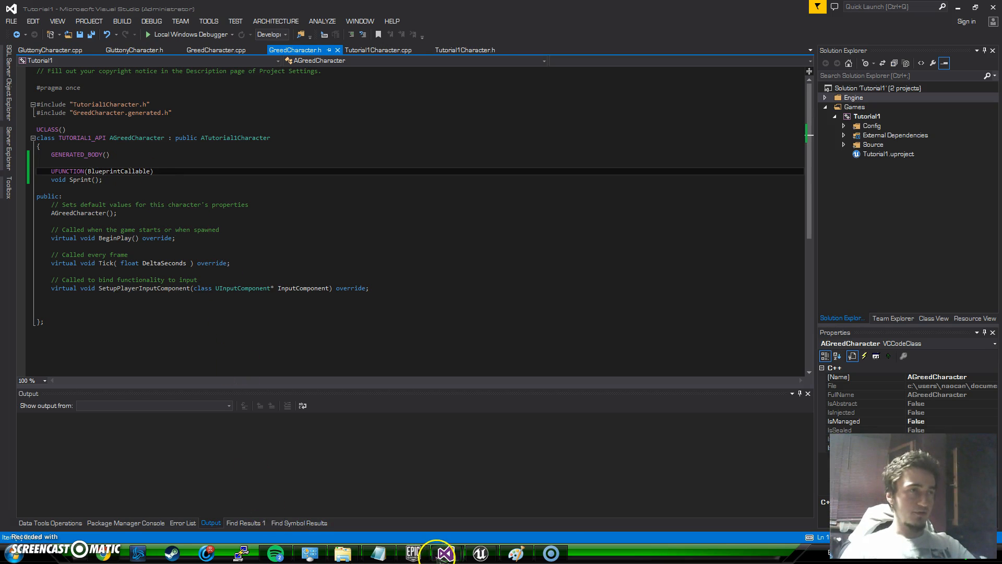
mouse_move(481, 552)
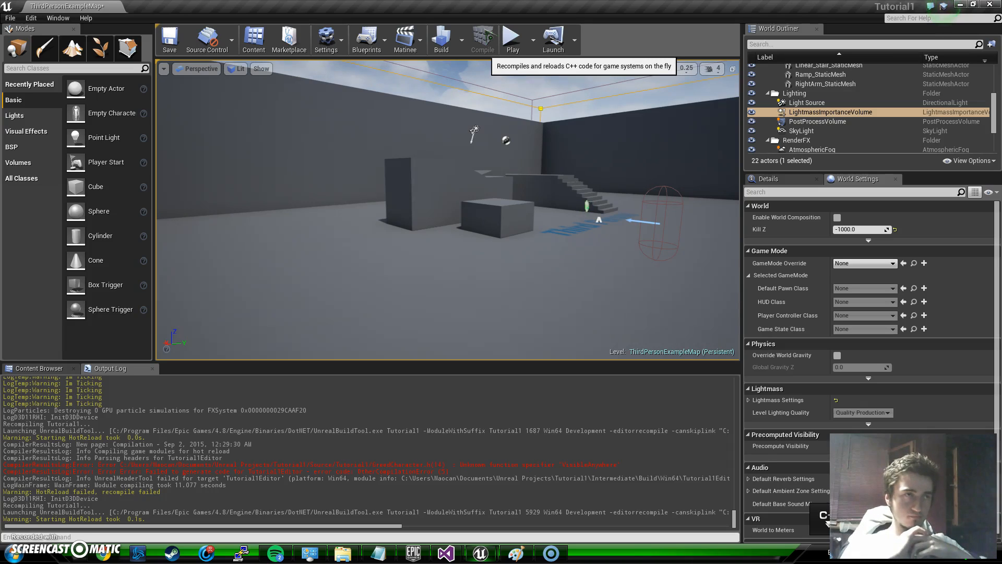
Step: Recompile the C++ code again in Unreal Editor after the header fix
left_click(482, 38)
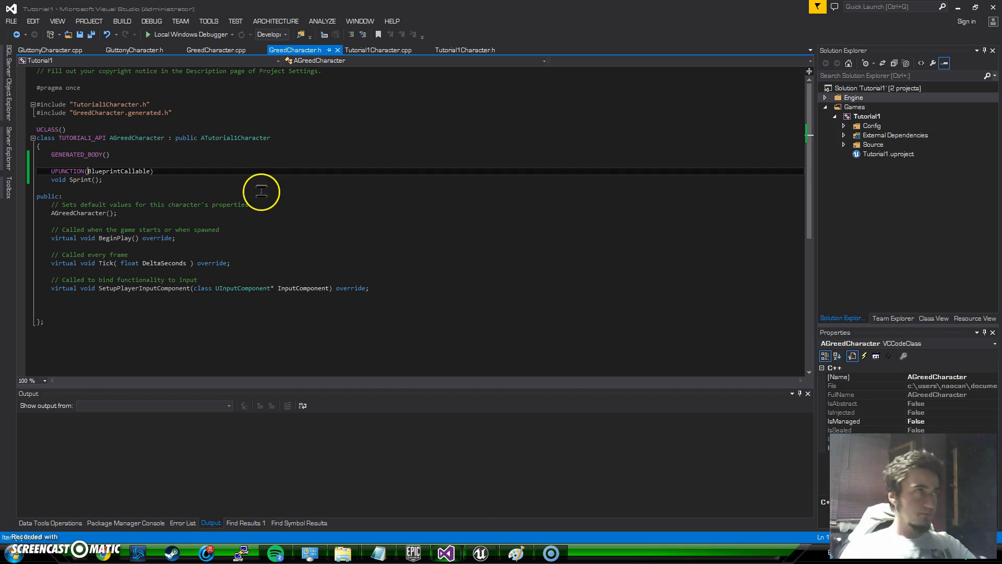
Step: Make Sprint's specifiers UFUNCTION(BlueprintCallable, Category=Movement), comparing against Tutorial1Character files
type(",")
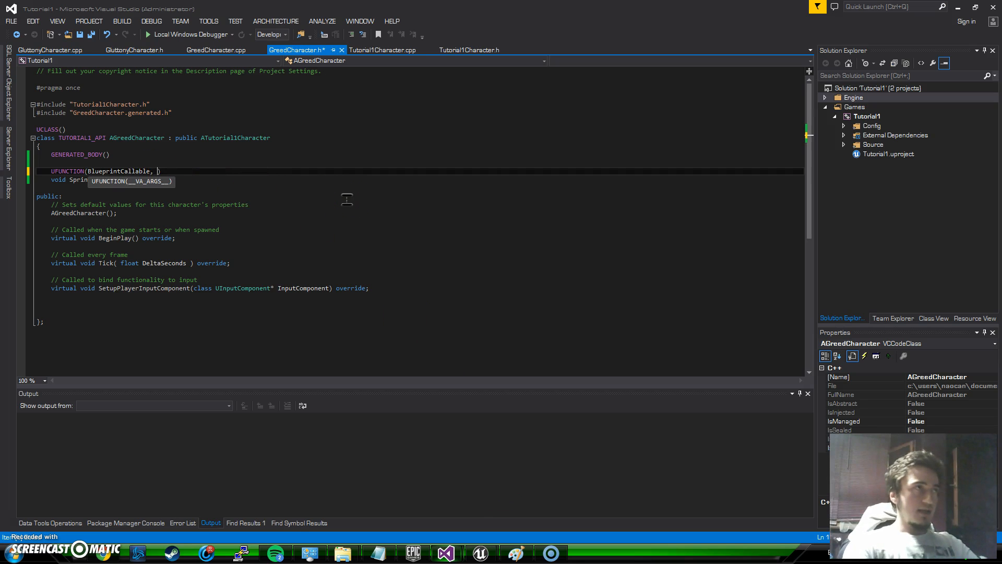
type("Category=")
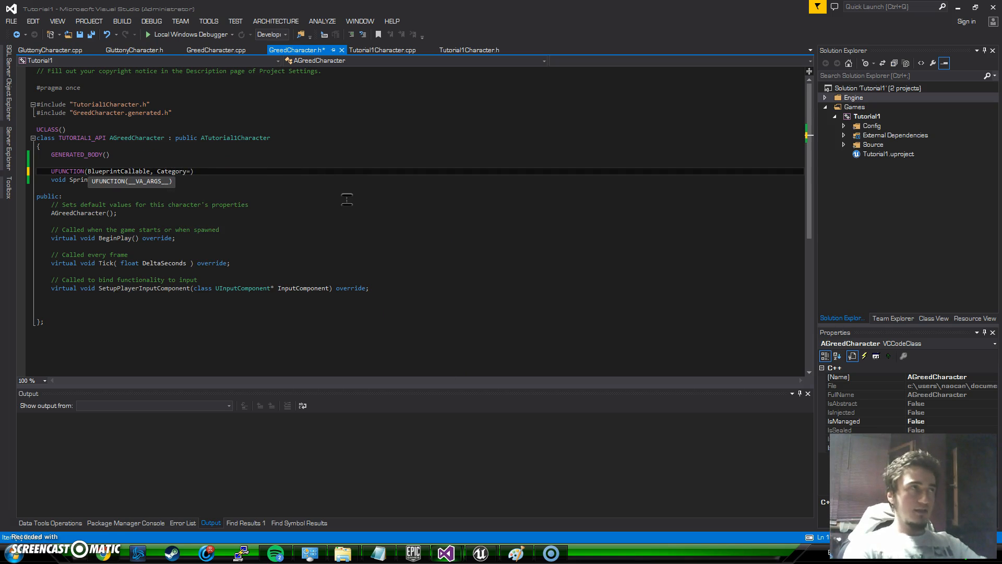
type("Movement")
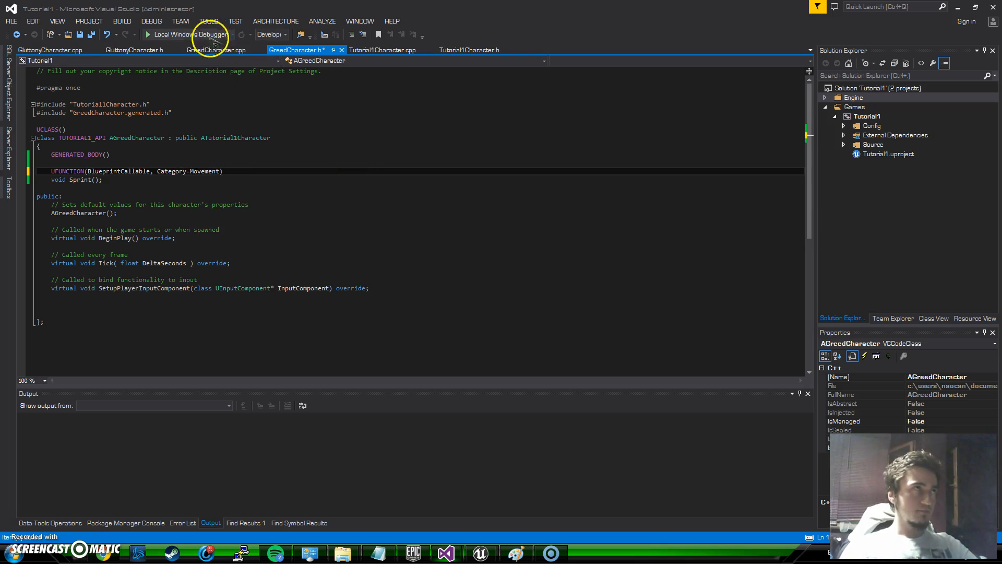
left_click(382, 50)
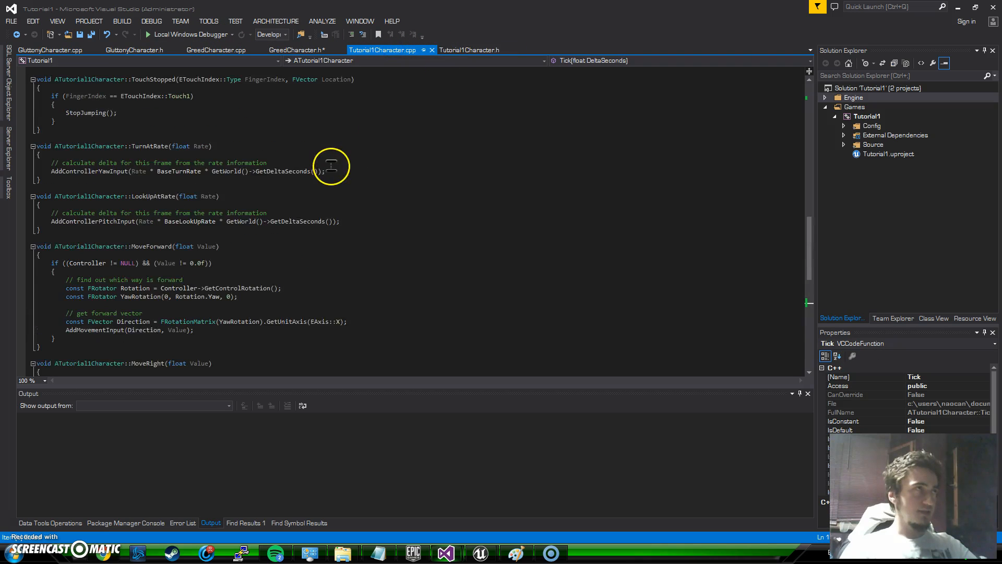
left_click(470, 50)
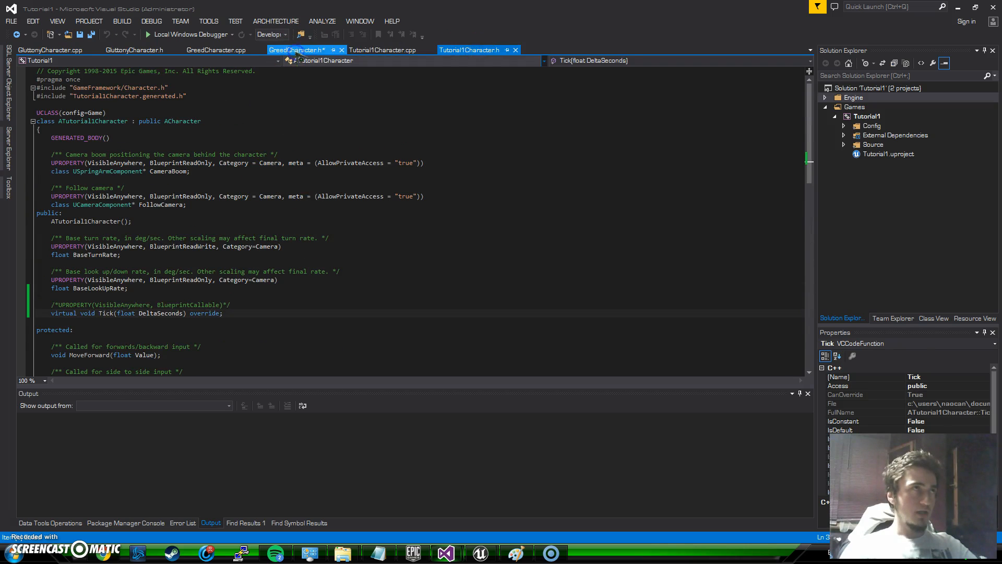
left_click(295, 51)
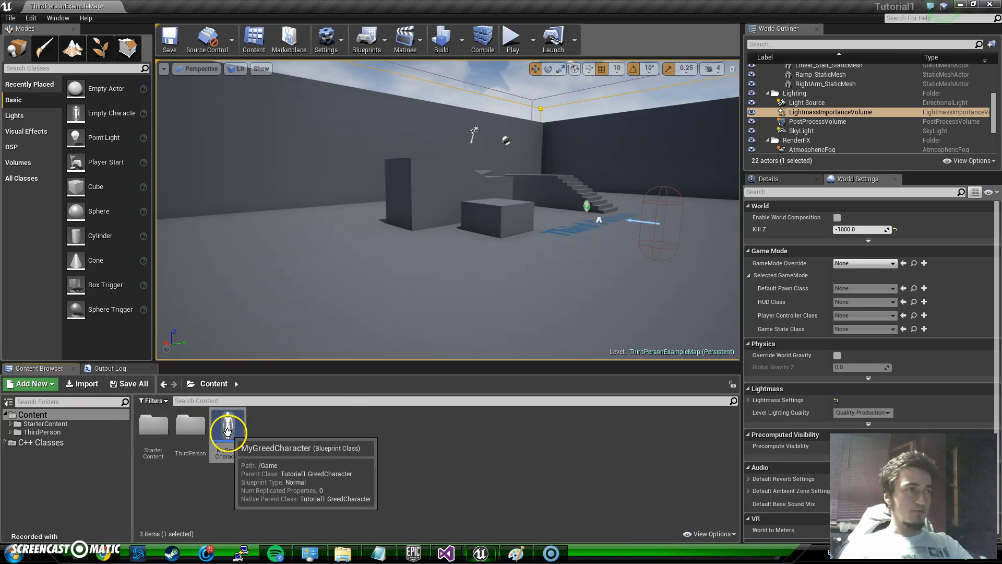
Step: Open the MyGreedCharacter blueprint in the full, maximized blueprint editor
right_click(228, 431)
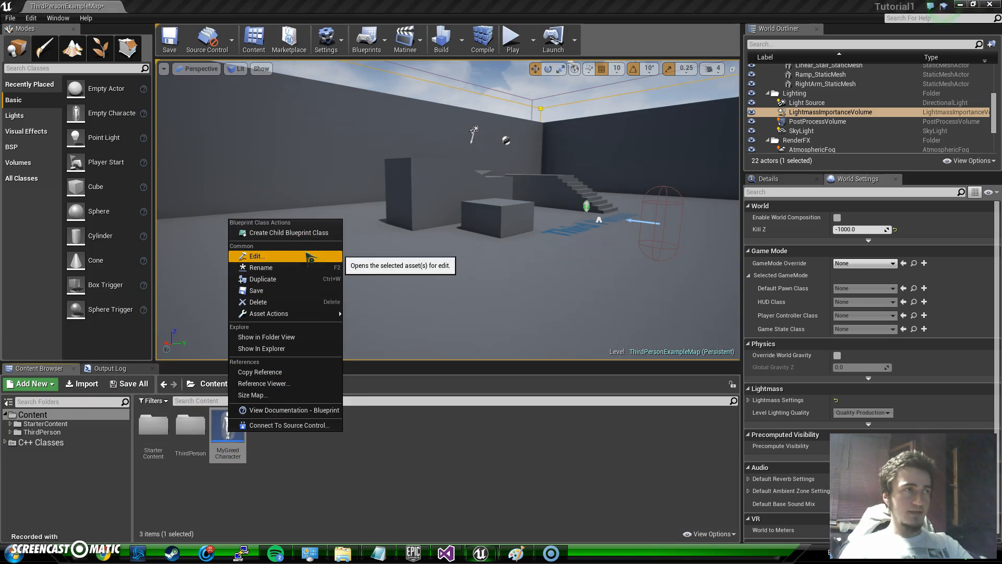
left_click(257, 256)
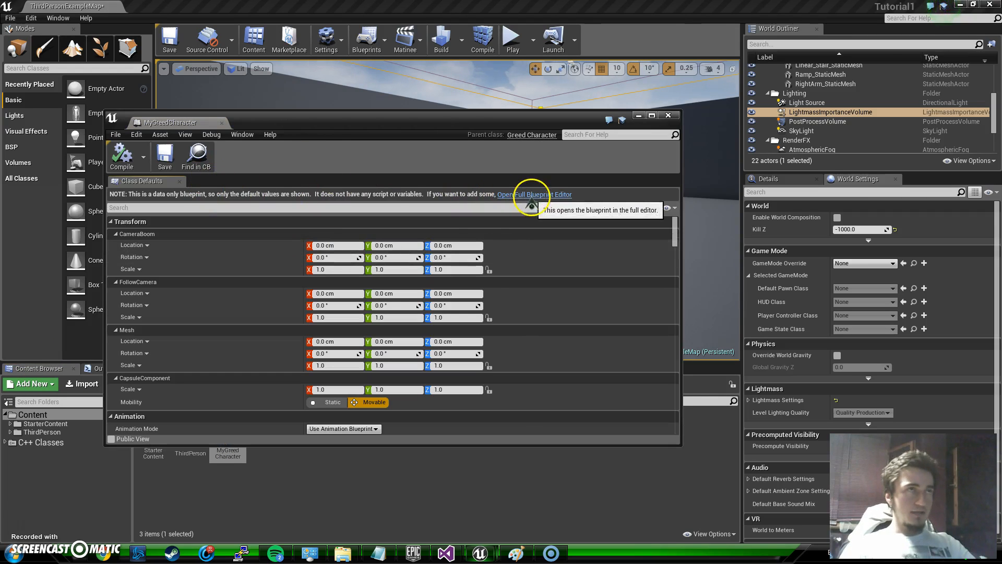
left_click(533, 194)
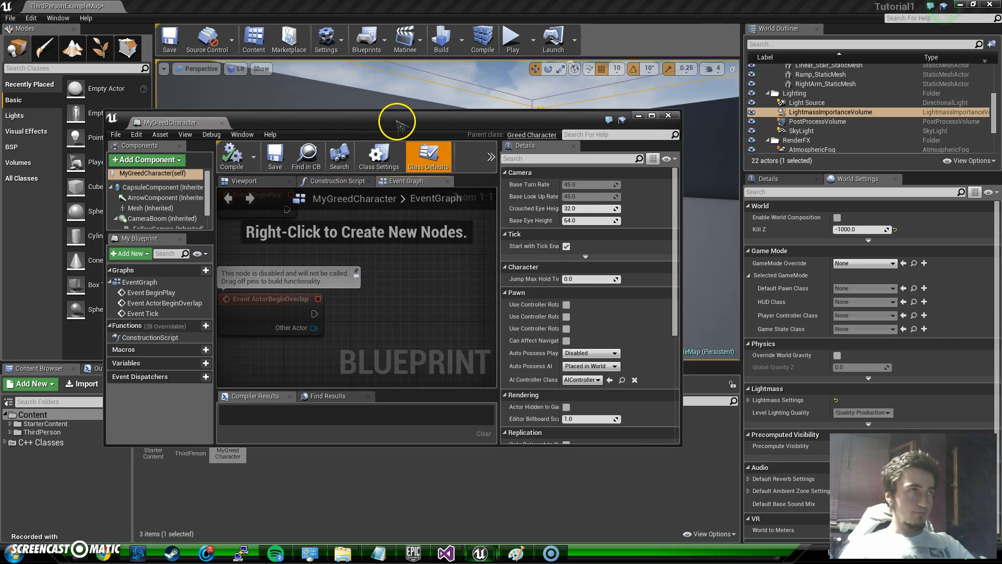
left_click(650, 115)
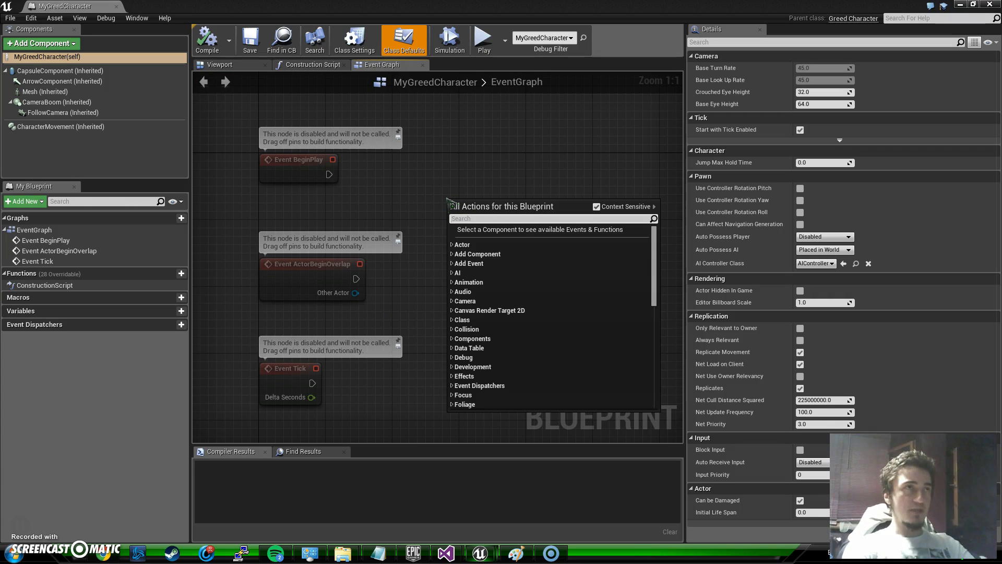
Step: Add an F key event whose Pressed pin calls Sprint, then compile the blueprint
type("f")
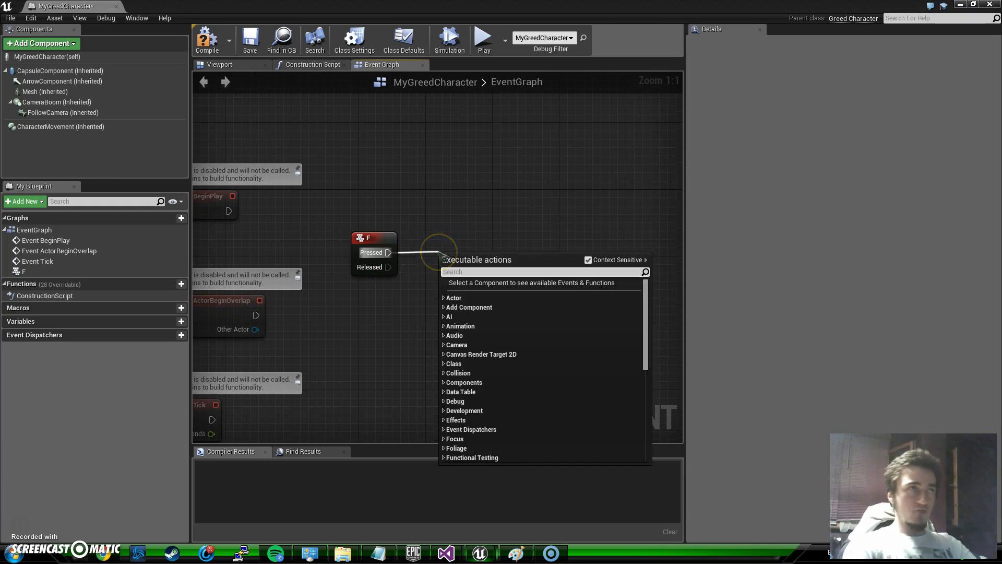
type("Sprint")
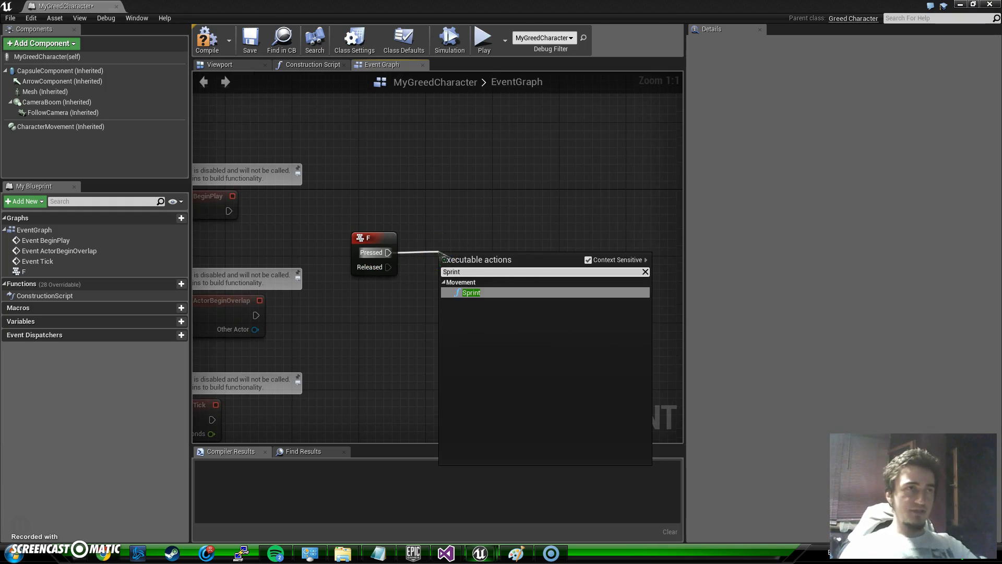
left_click(471, 292)
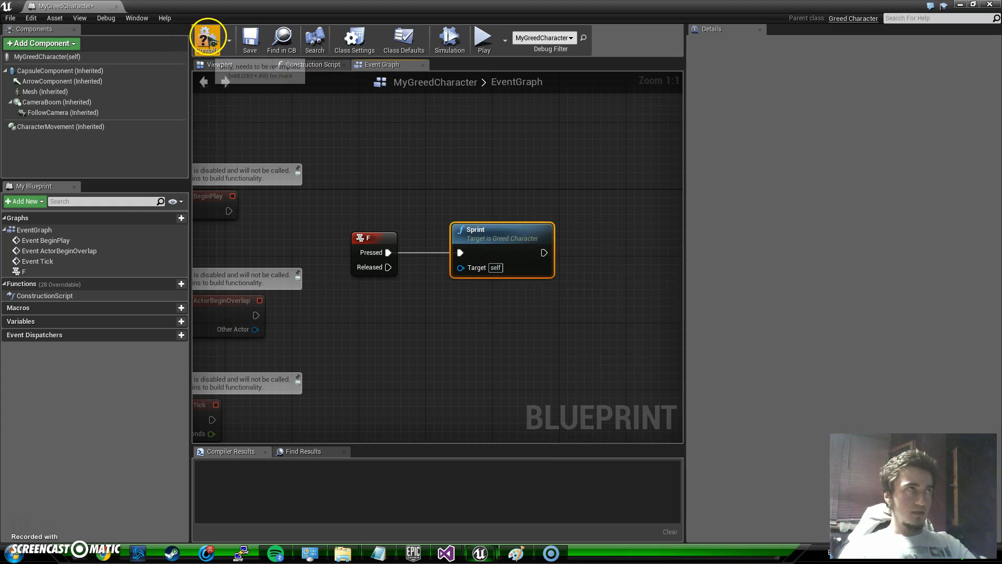
left_click(208, 38)
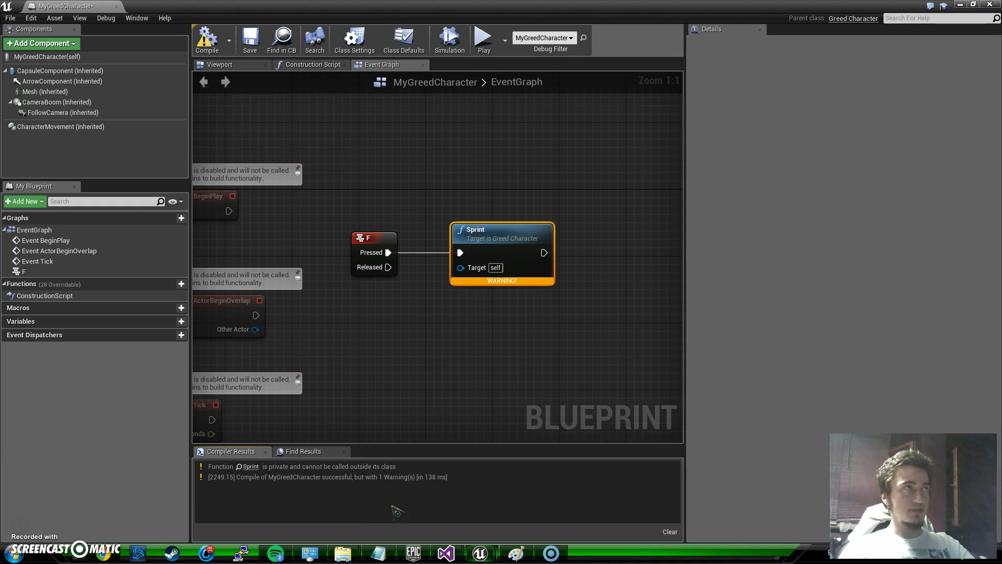
mouse_move(406, 534)
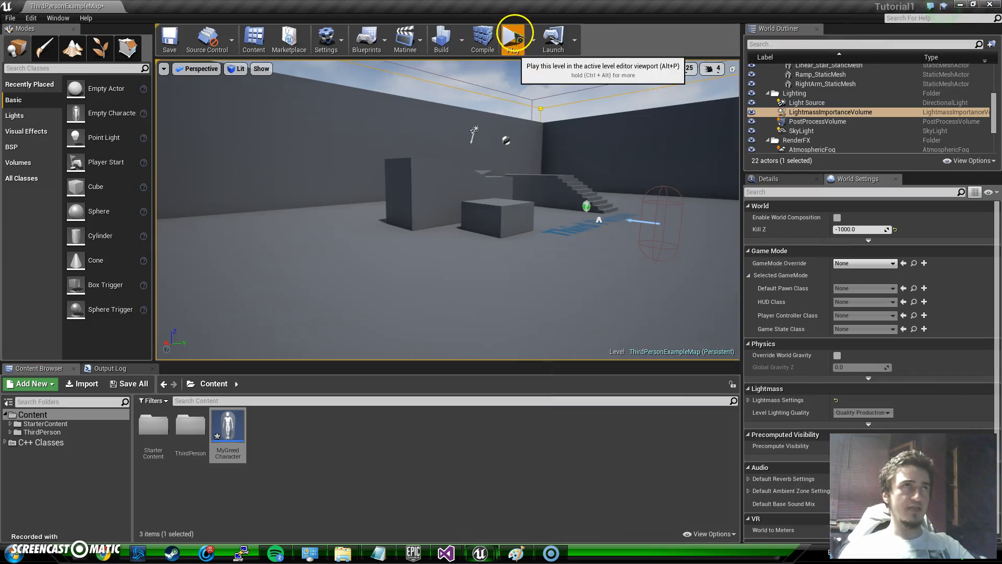
left_click(515, 35)
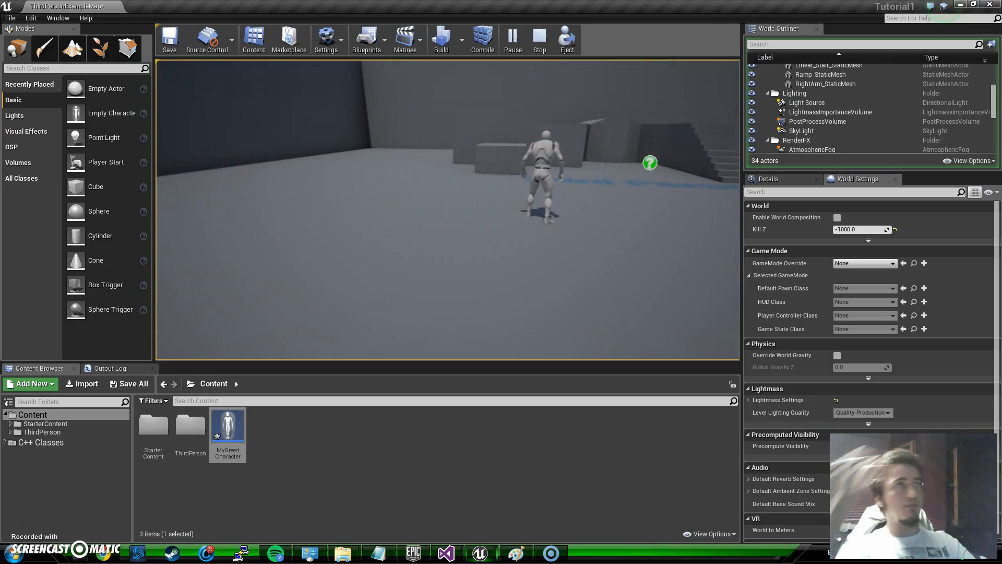
left_click(539, 40)
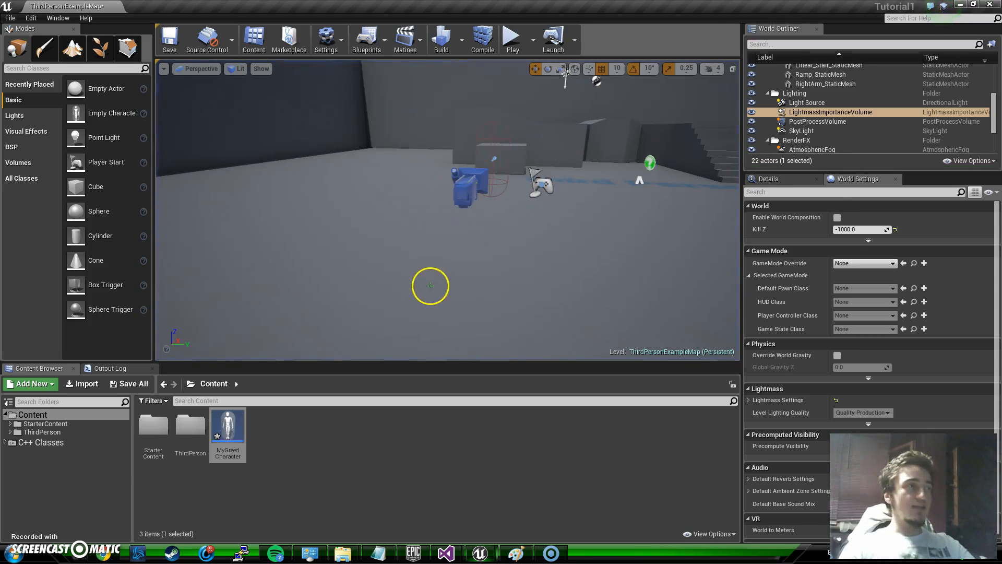
mouse_move(290, 498)
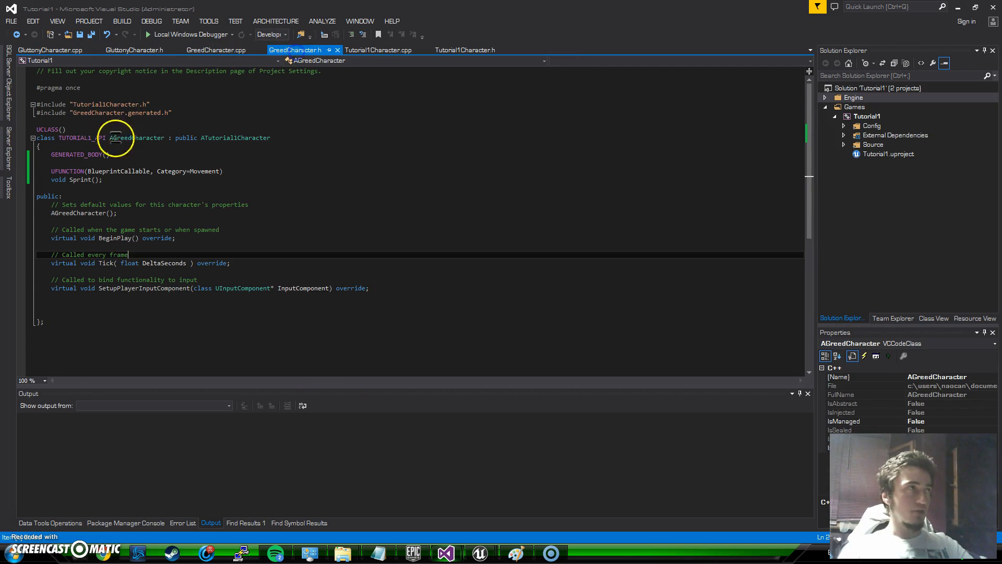
mouse_move(64, 171)
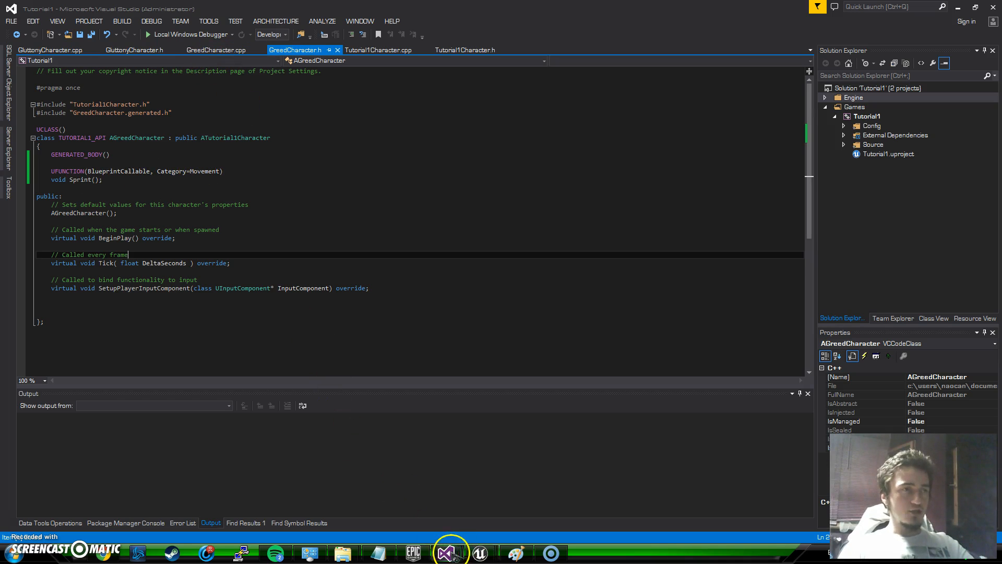
left_click(479, 552)
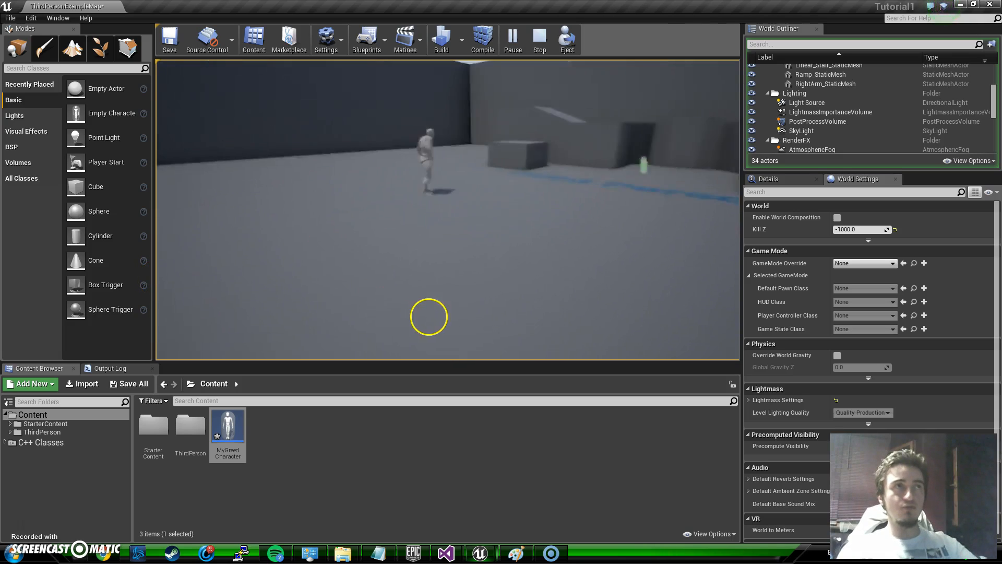
left_click(539, 40)
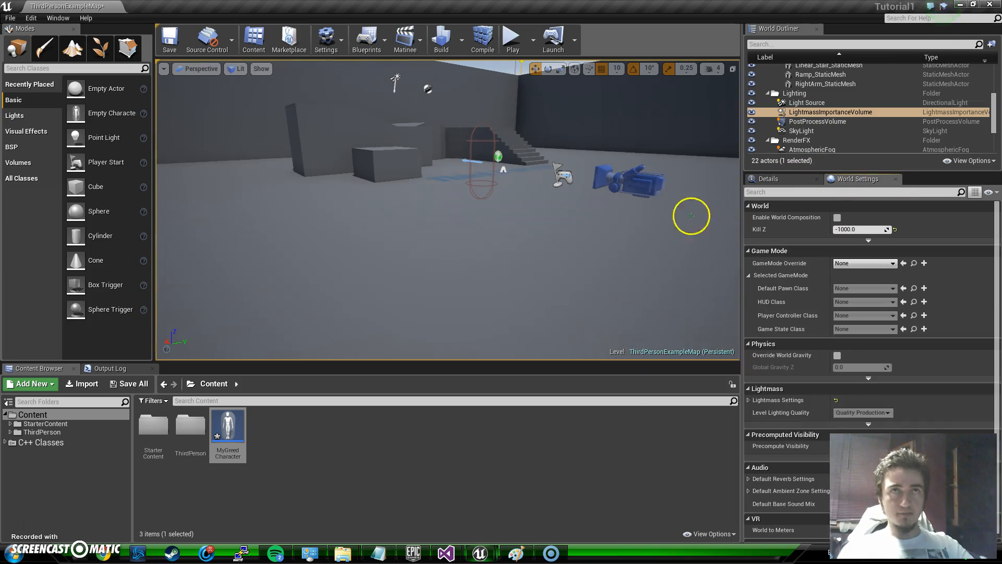
left_click(228, 424)
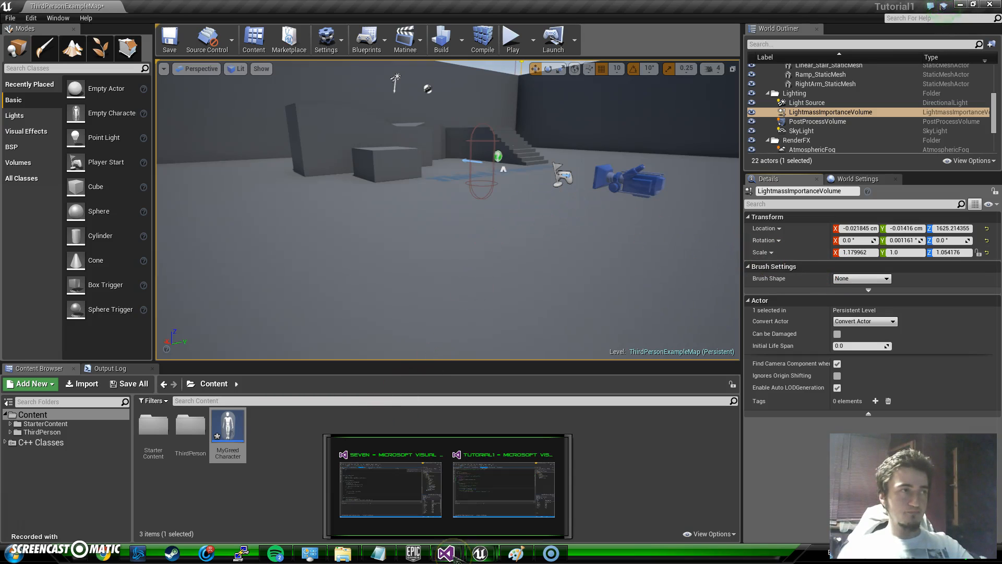
Step: Switch from the editor to the Tutorial1 code project and settle on GreedCharacter.h
left_click(505, 487)
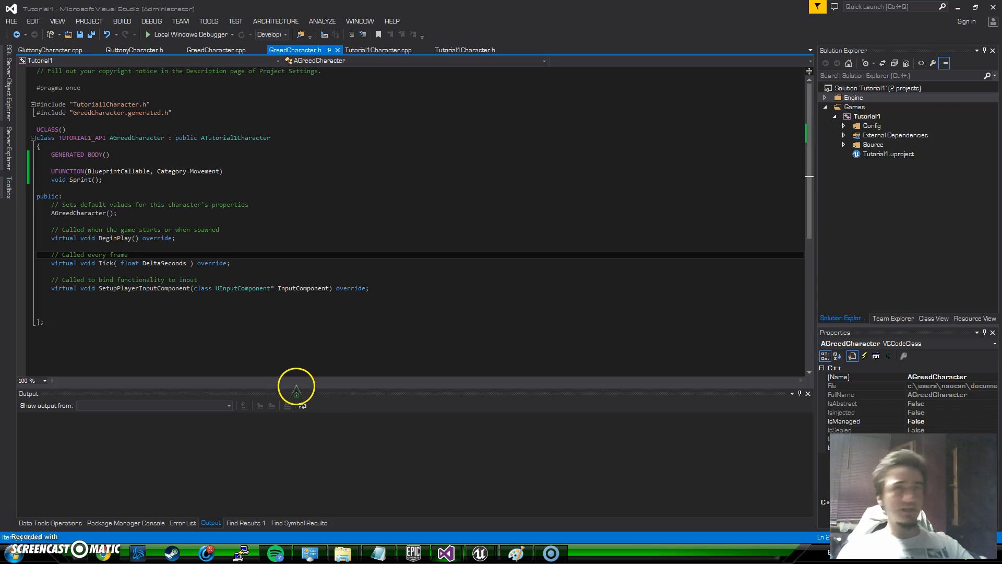
left_click(216, 50)
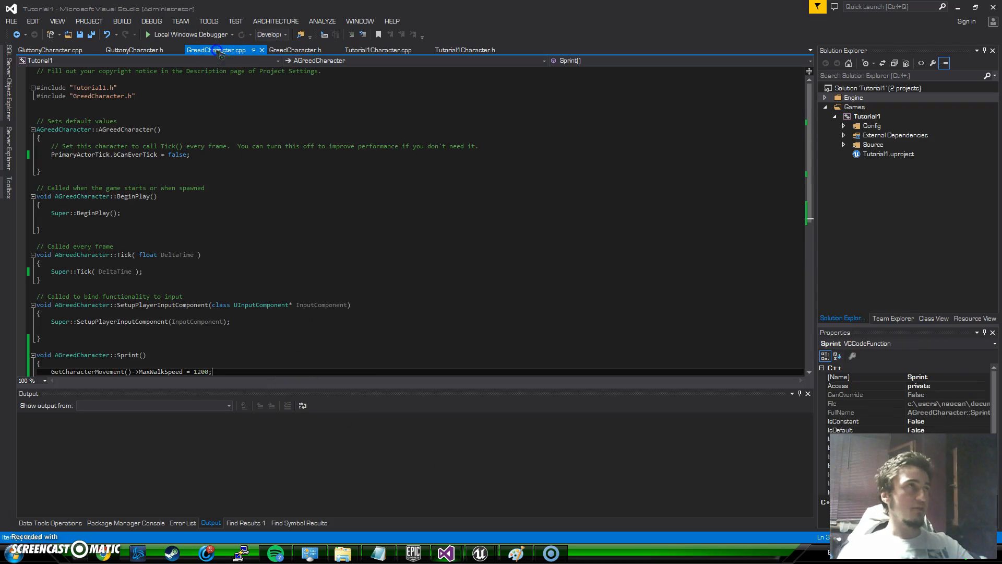
left_click(296, 51)
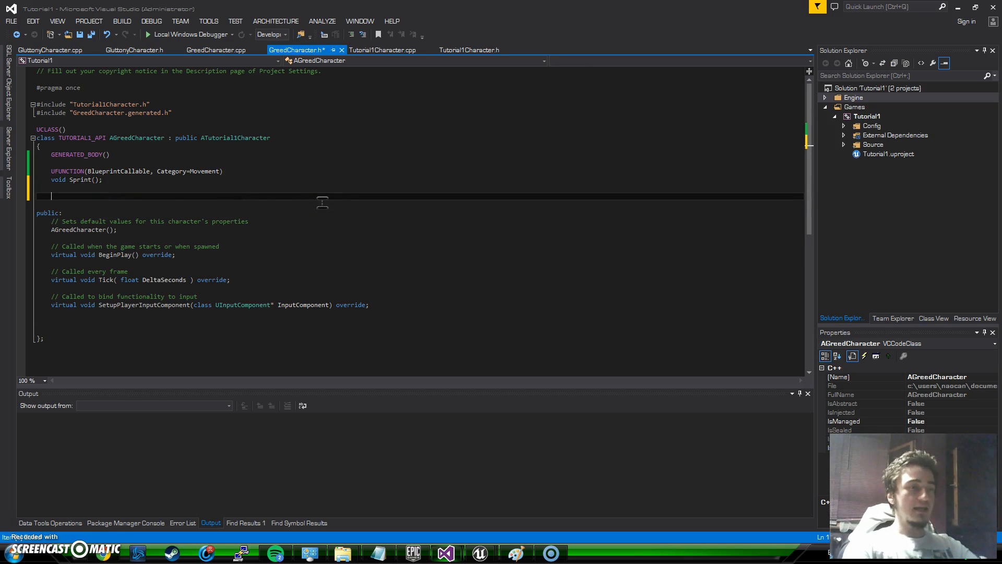
Step: Declare UPROPERTY(VisibleAnywhere, BlueprintReadWrite) float PreviousMovementSpeed; in the header
type("UPRO")
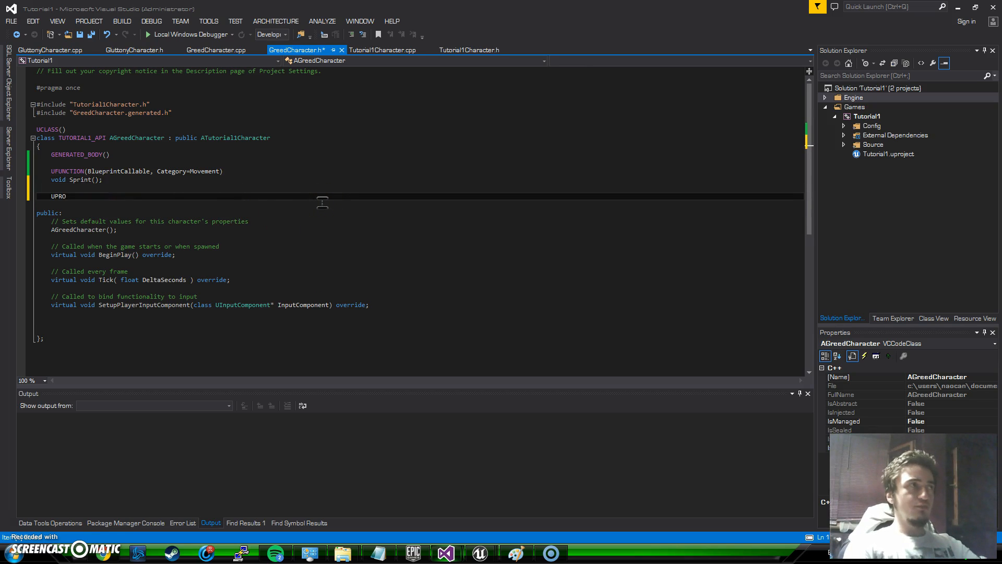
type("PERTY")
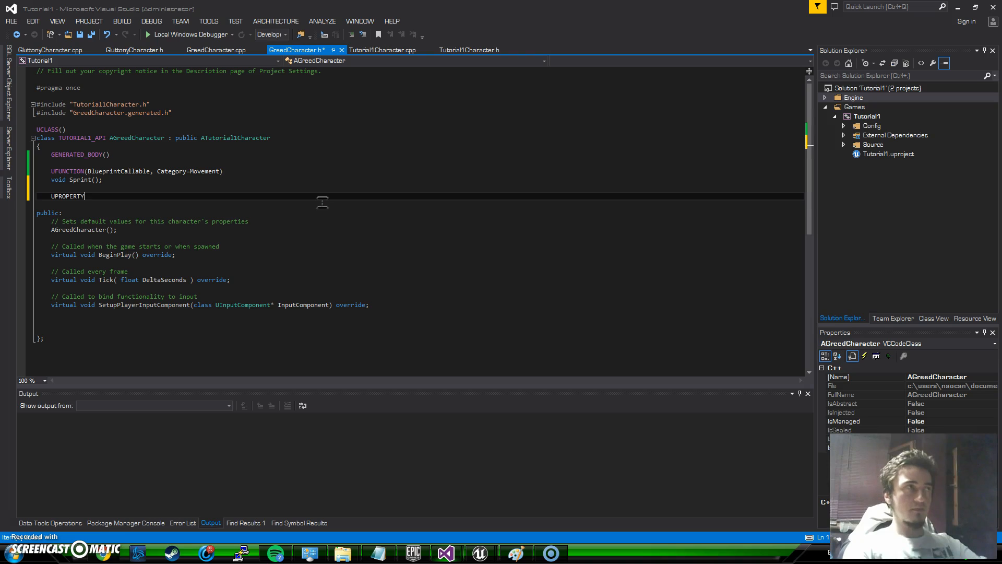
type("(v")
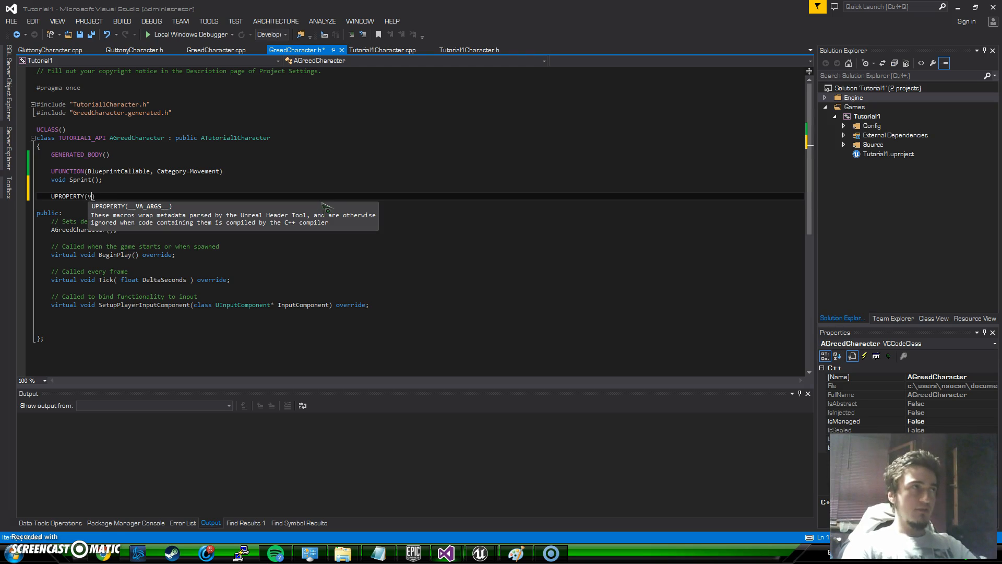
type("Visible")
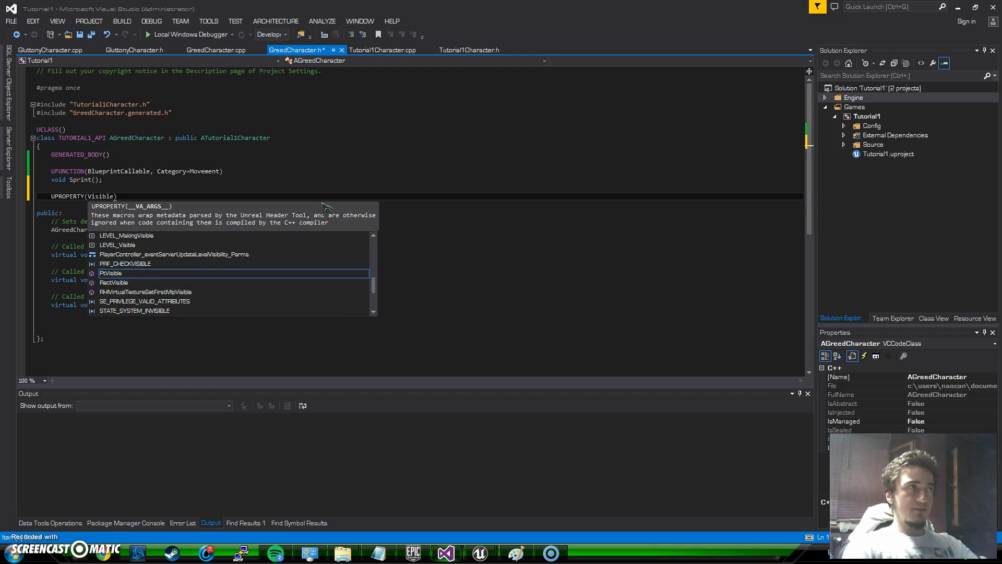
type("Anywhere, B")
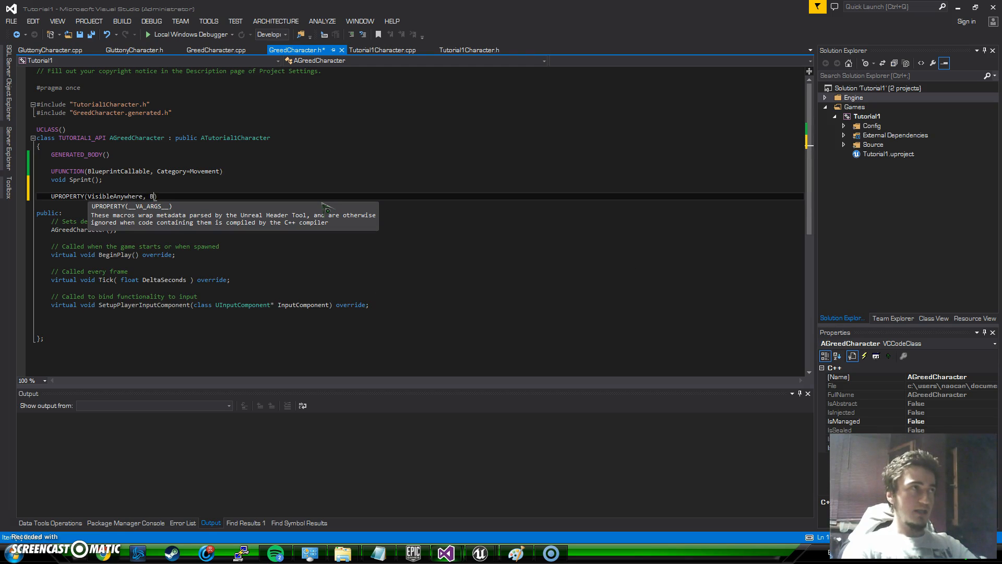
type("lueprintR")
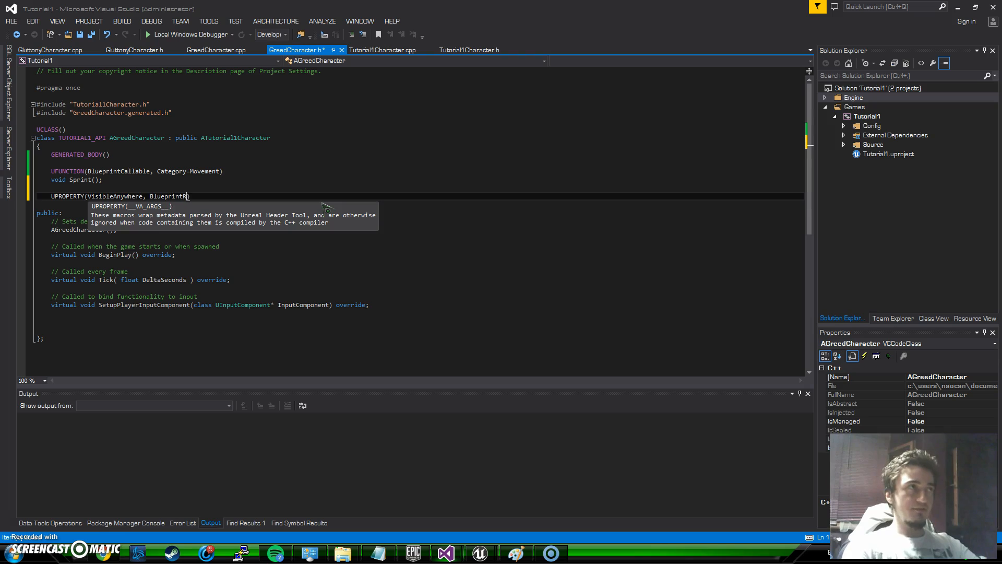
type("eadWrite")
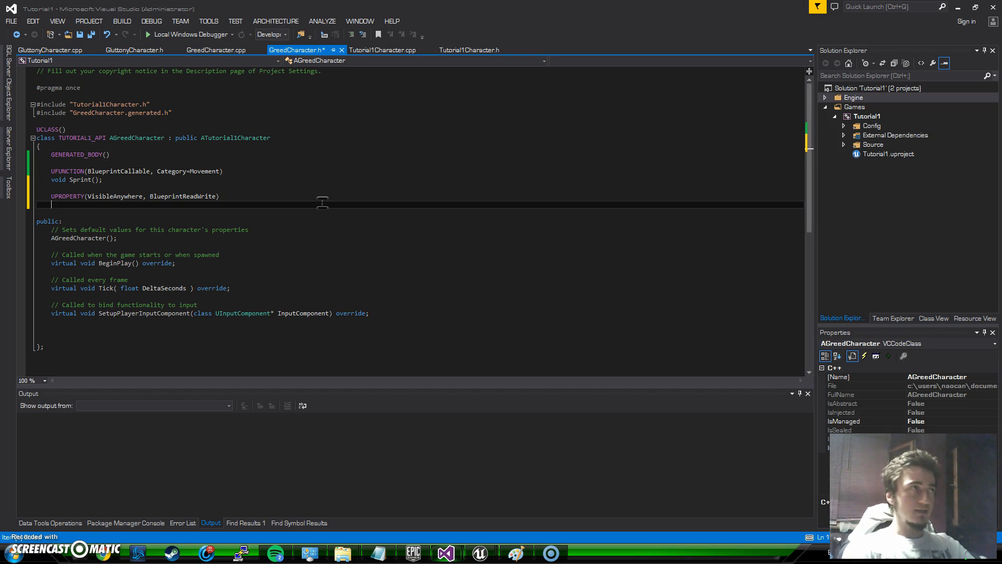
type("float")
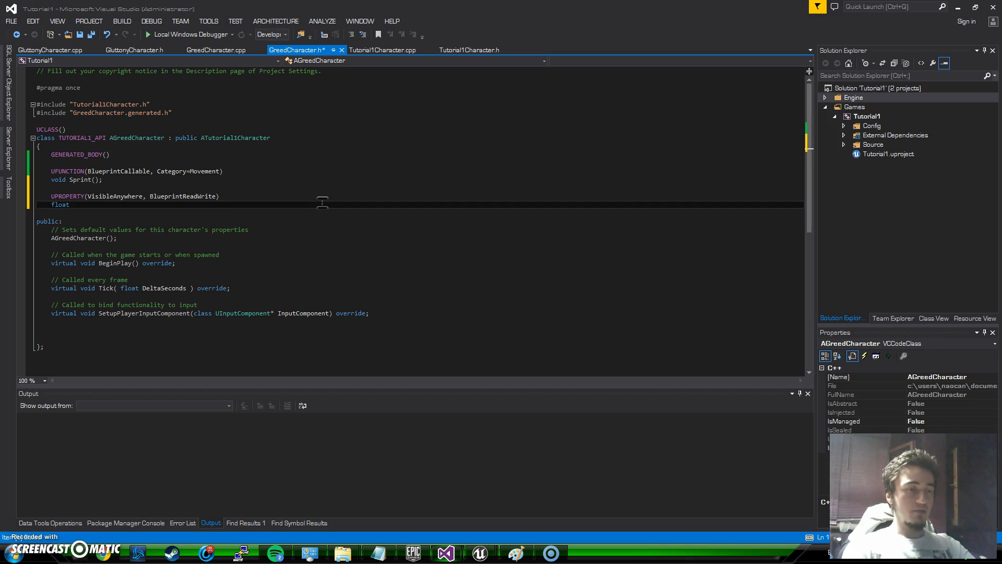
type("PreviousM")
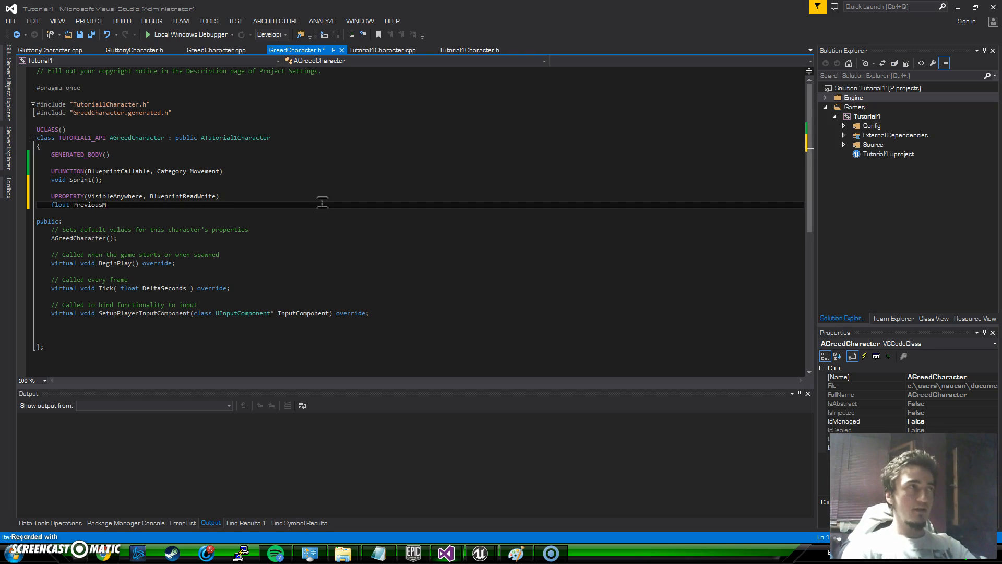
type("ovementSpe")
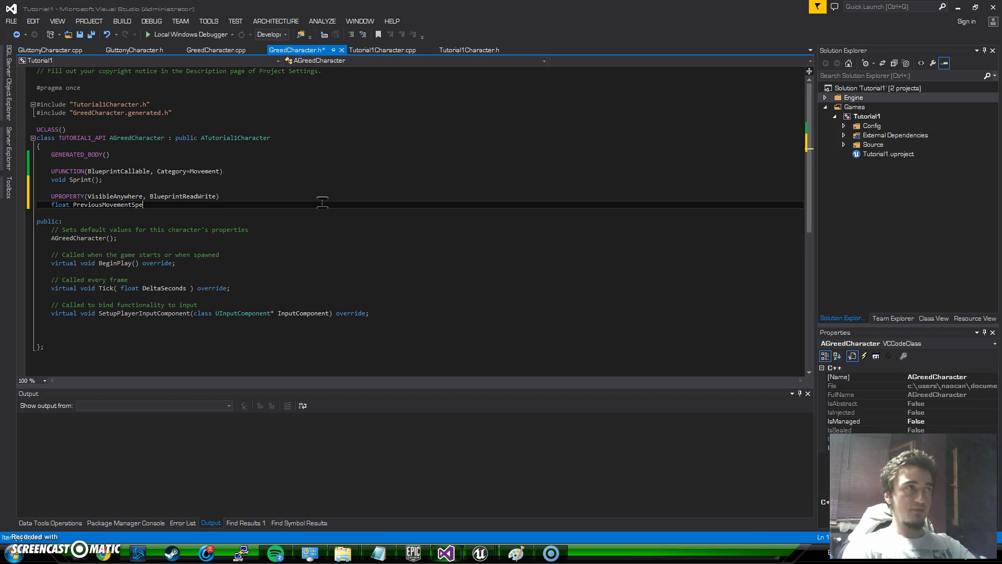
type("ed;")
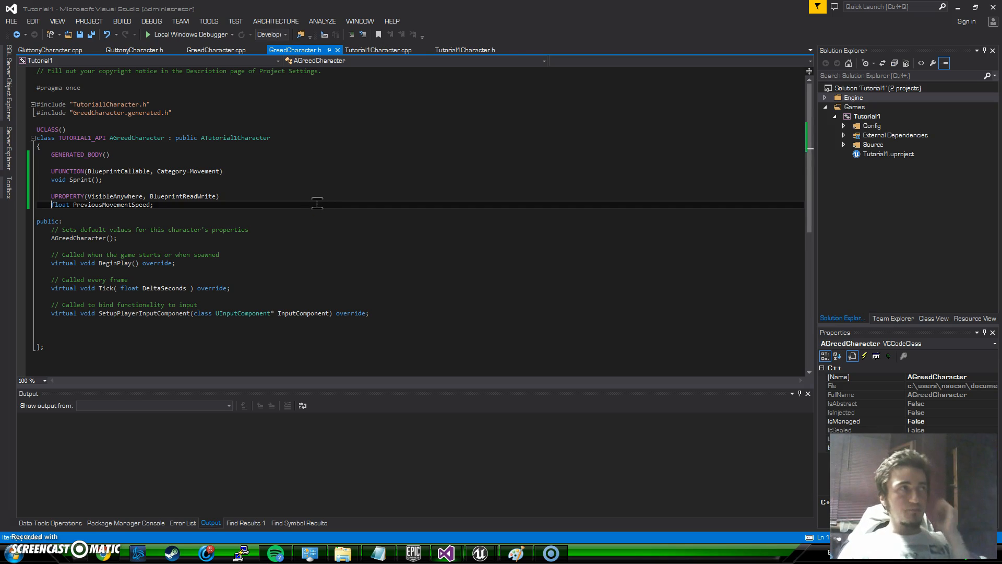
left_click(90, 205)
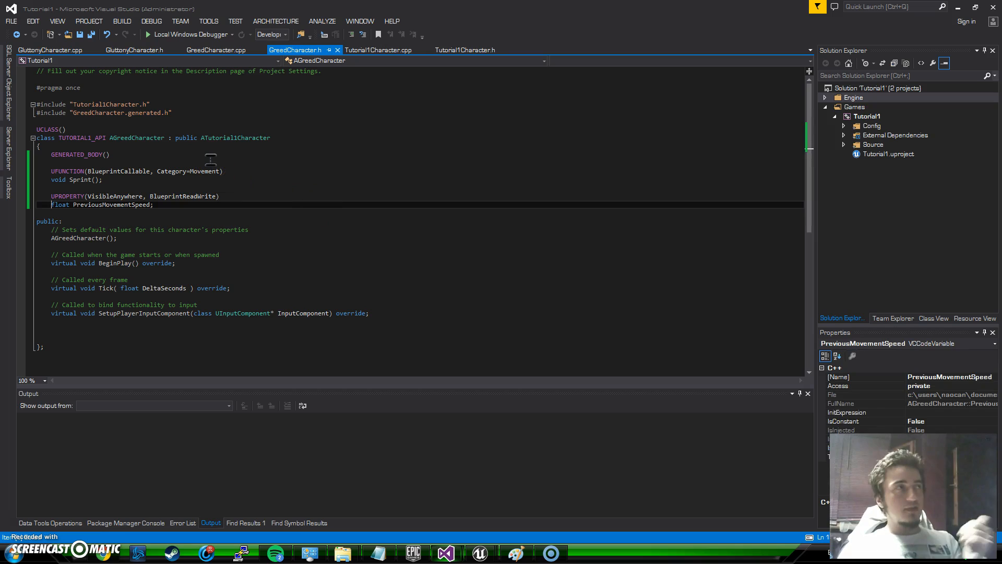
mouse_move(203, 75)
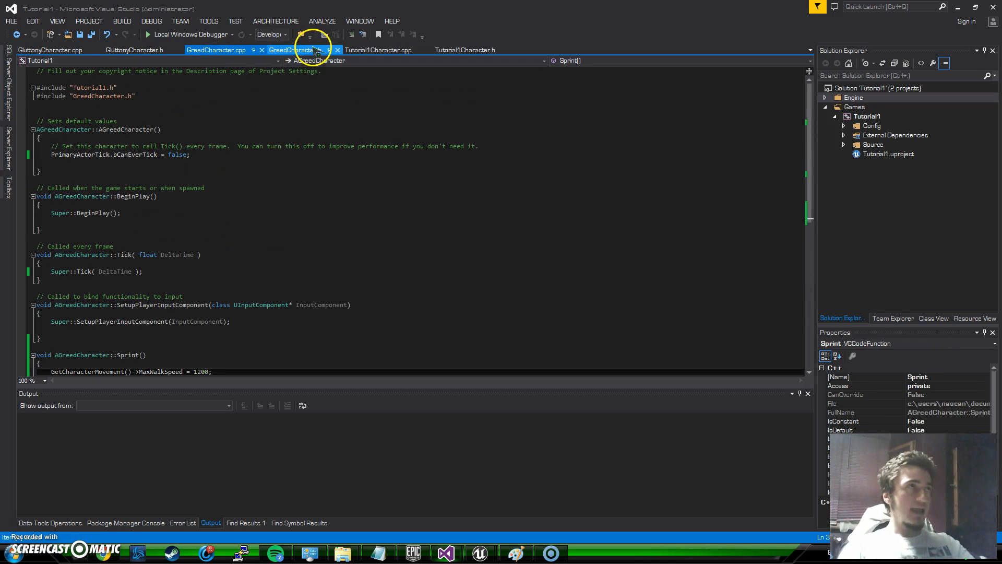
Step: Declare UFUNCTION(BlueprintCallable, Category = Movement) void StopSprint(); in GreedCharacter.h
left_click(295, 50)
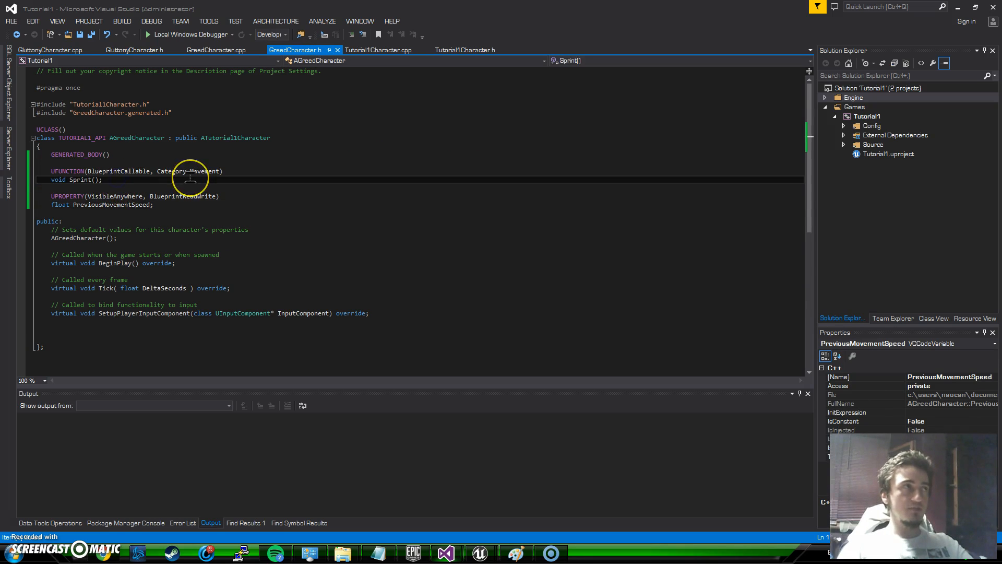
type("UFUNCTION(BlueprintCallable, Category = Movement)")
type("void StopSprint();")
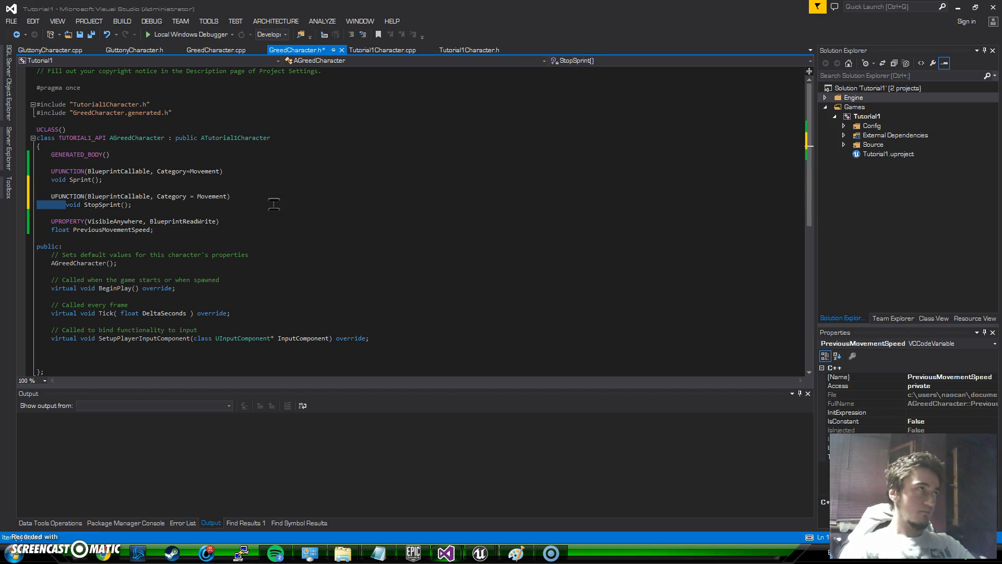
left_click(83, 205)
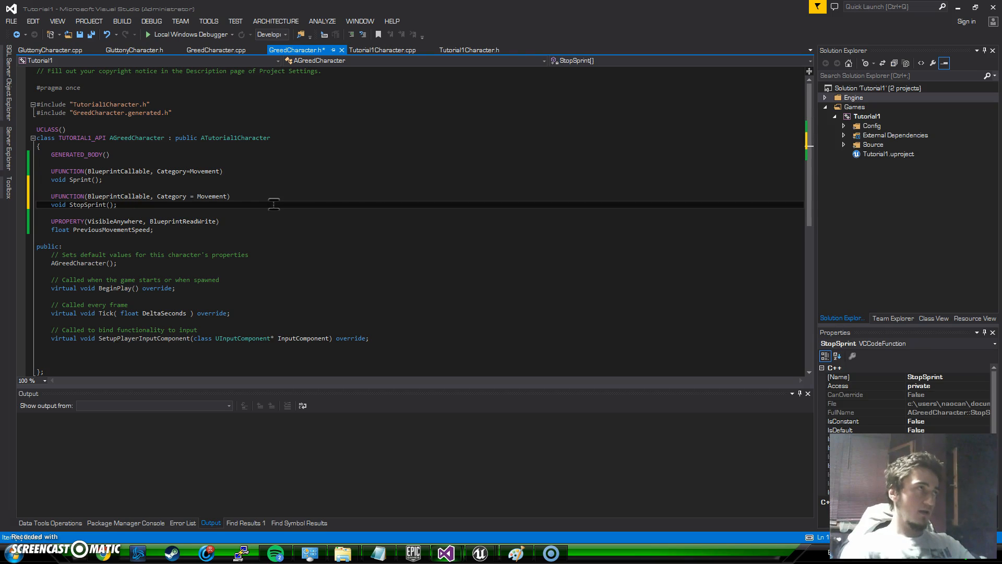
left_click(216, 50)
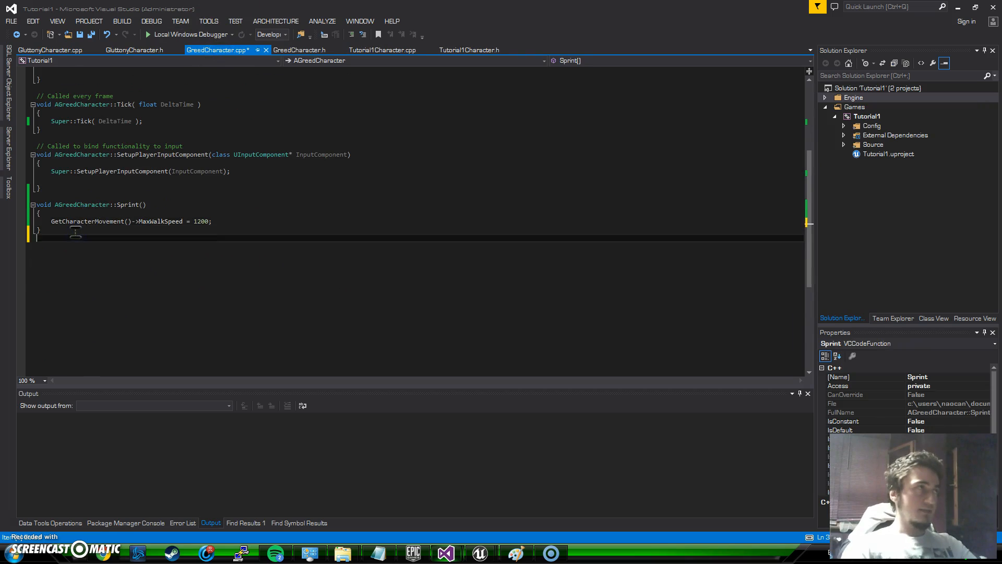
Step: Add an empty void AGreedCharacter::StopSprint() body and begin a PreviousMovementSpeed line in Sprint
type("void AGreedCharacter")
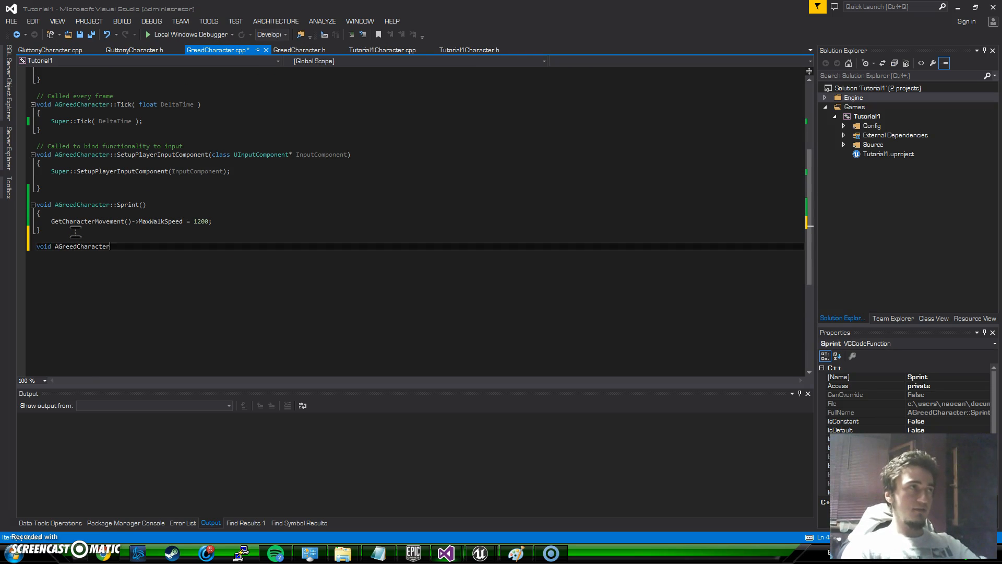
type("::StopS")
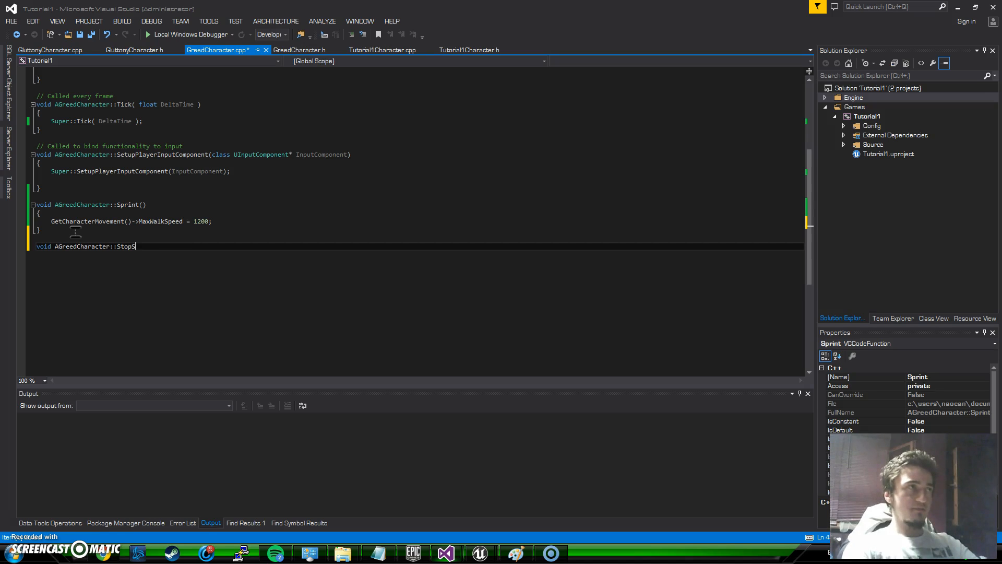
type("print()")
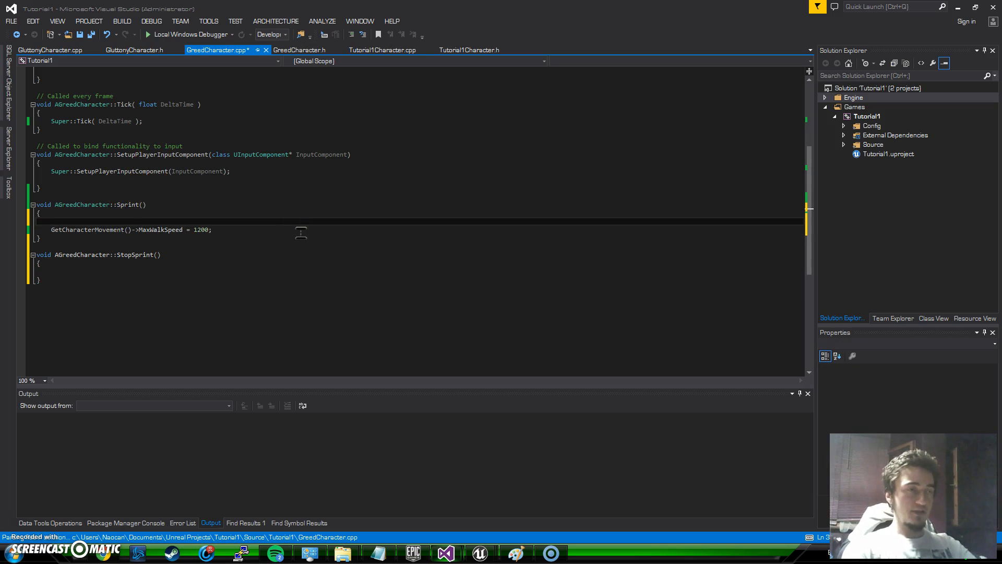
left_click(127, 230)
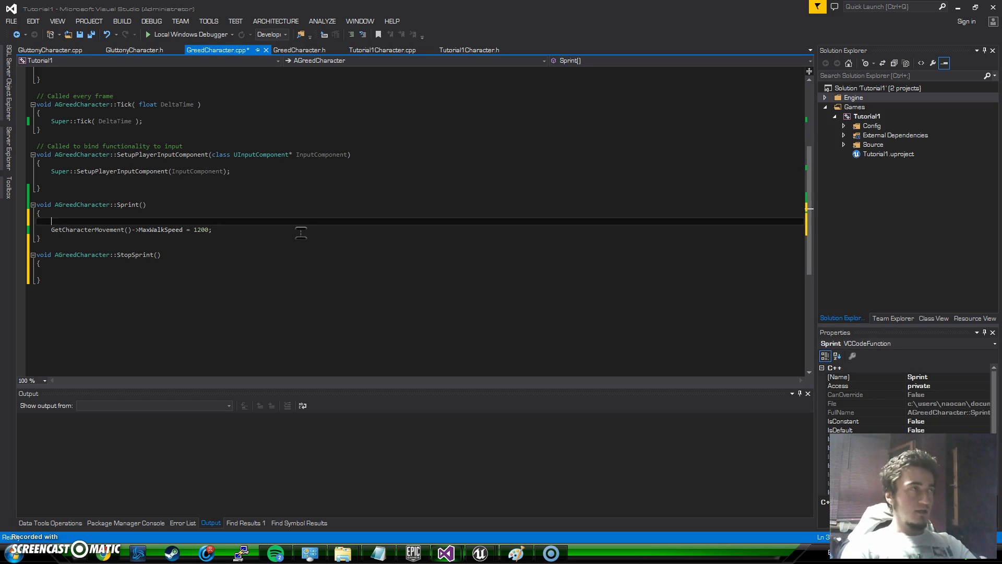
type("PreviousMovementSpeed = GetCharacterMovement()-")
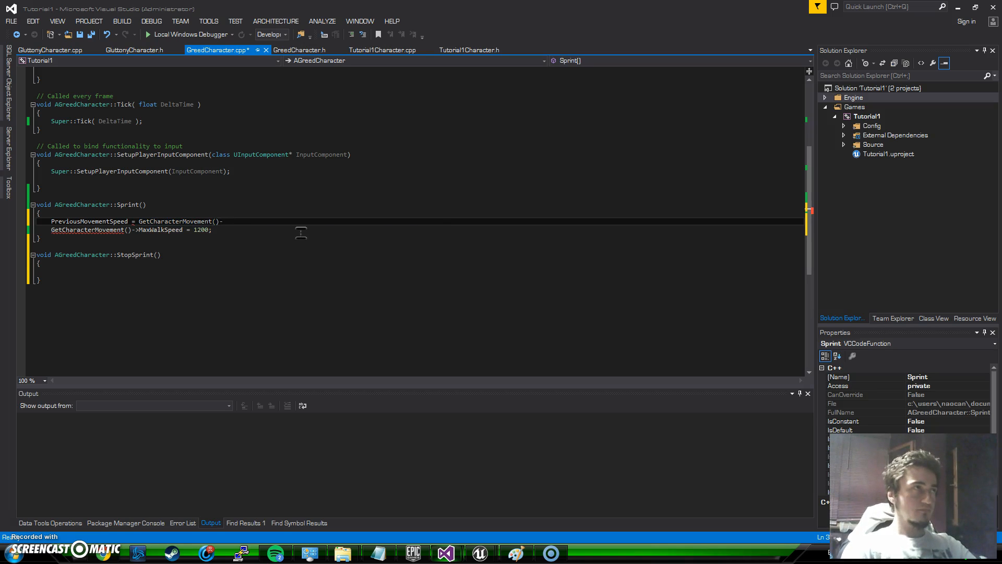
Step: Store MaxWalkSpeed in PreviousMovementSpeed in Sprint; restore MaxWalkSpeed from it in StopSprint
type("MaxWalkSpeed;")
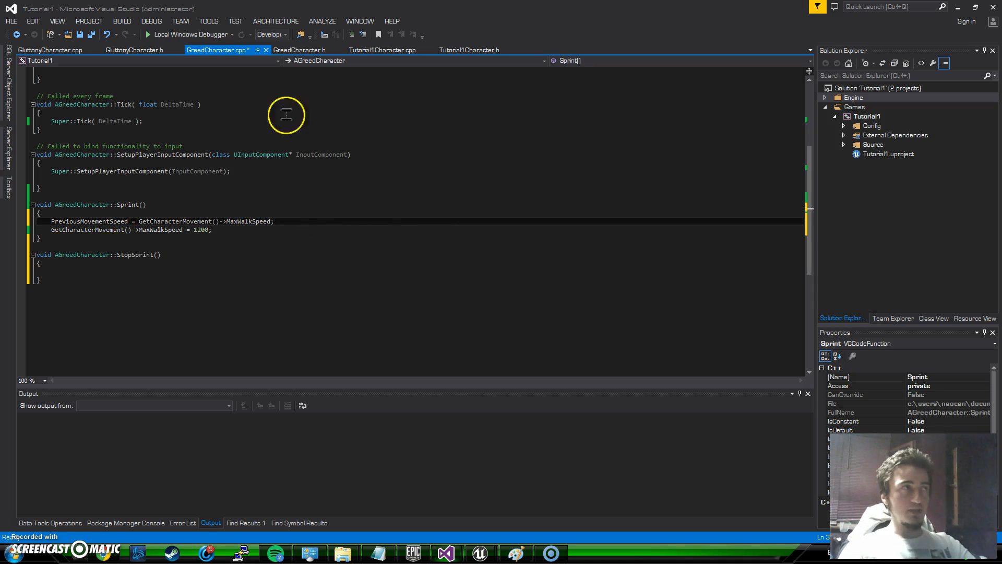
left_click(111, 270)
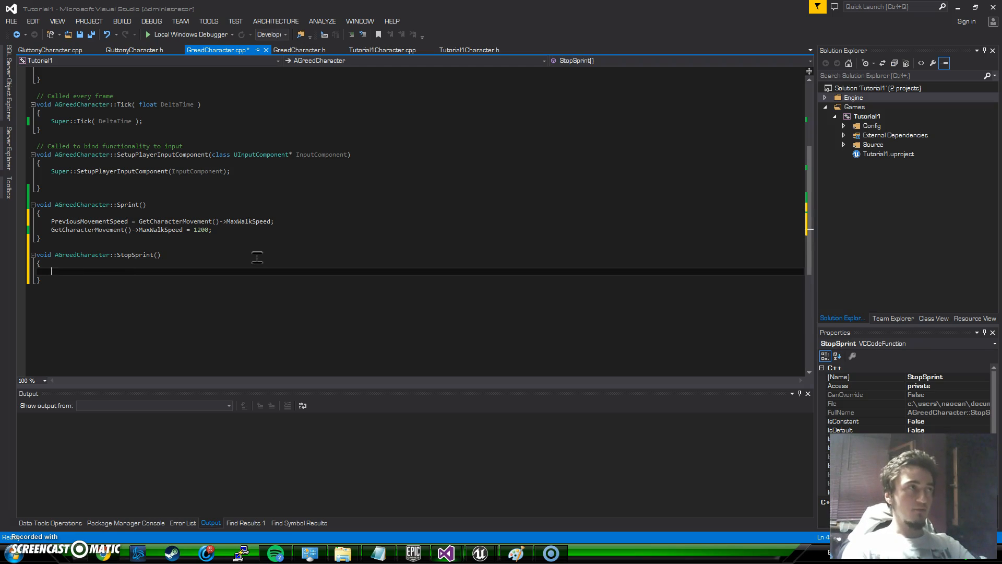
type("GetCharacterMovement")
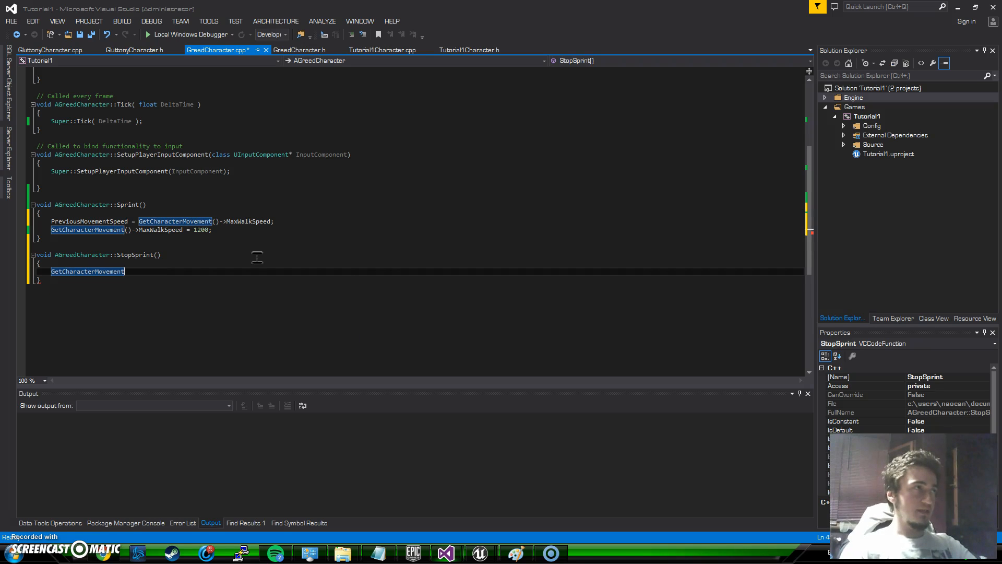
type("()-")
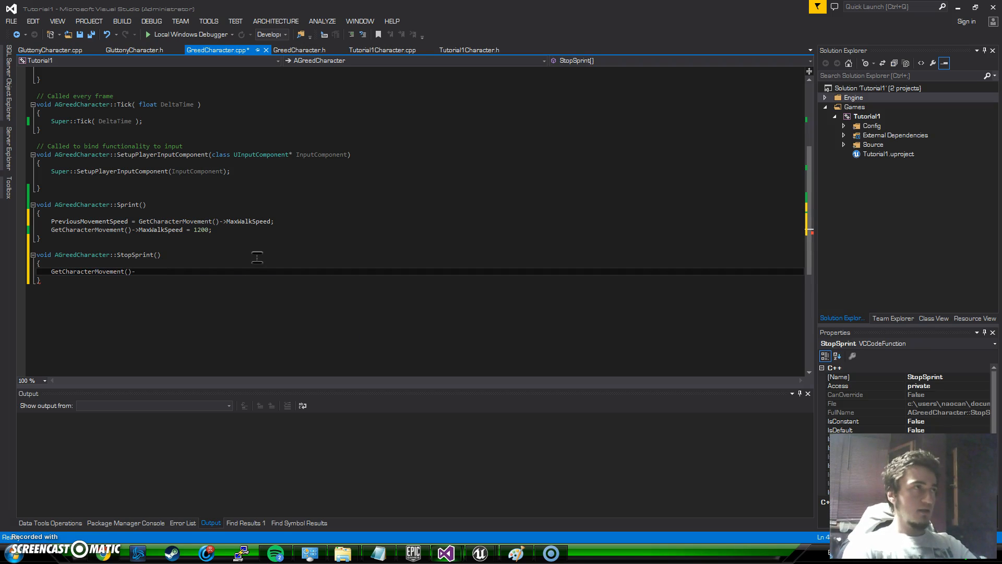
type("Max")
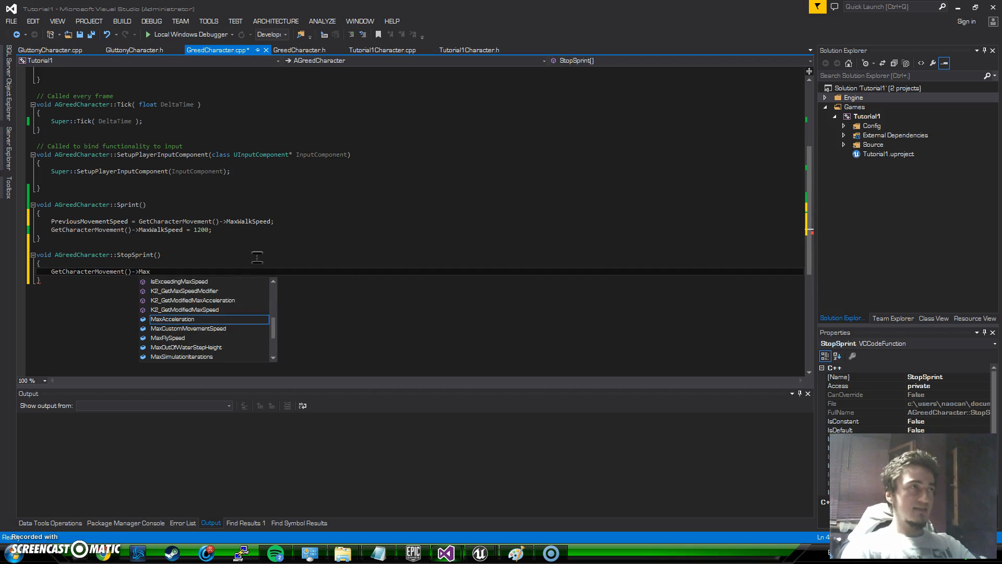
type("WalkSpeed =")
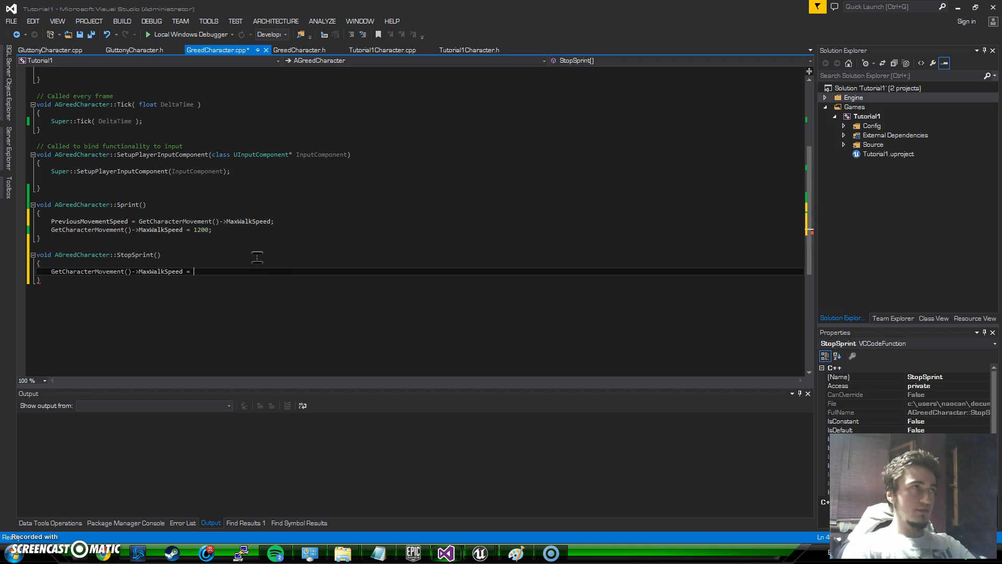
type("Previo")
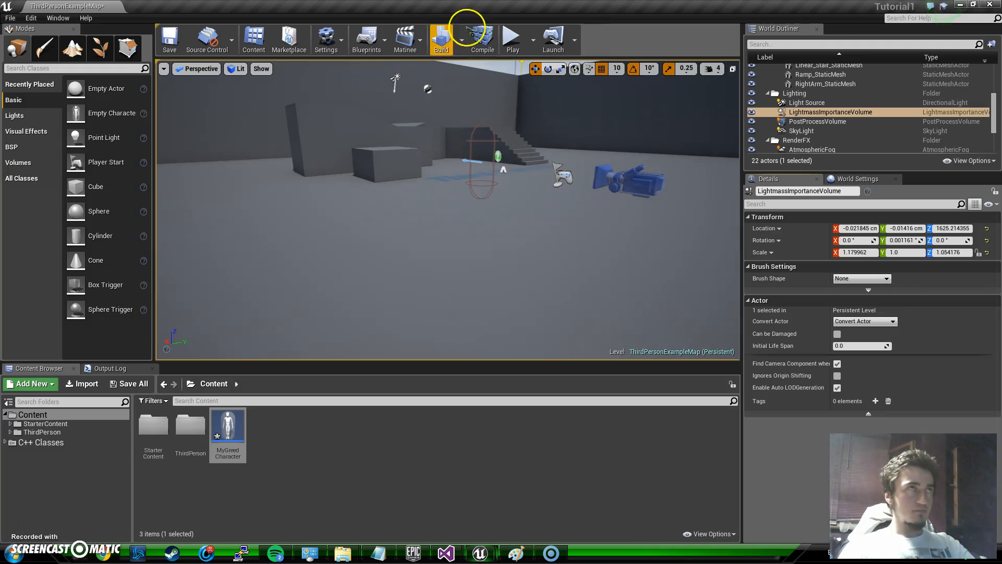
mouse_move(482, 39)
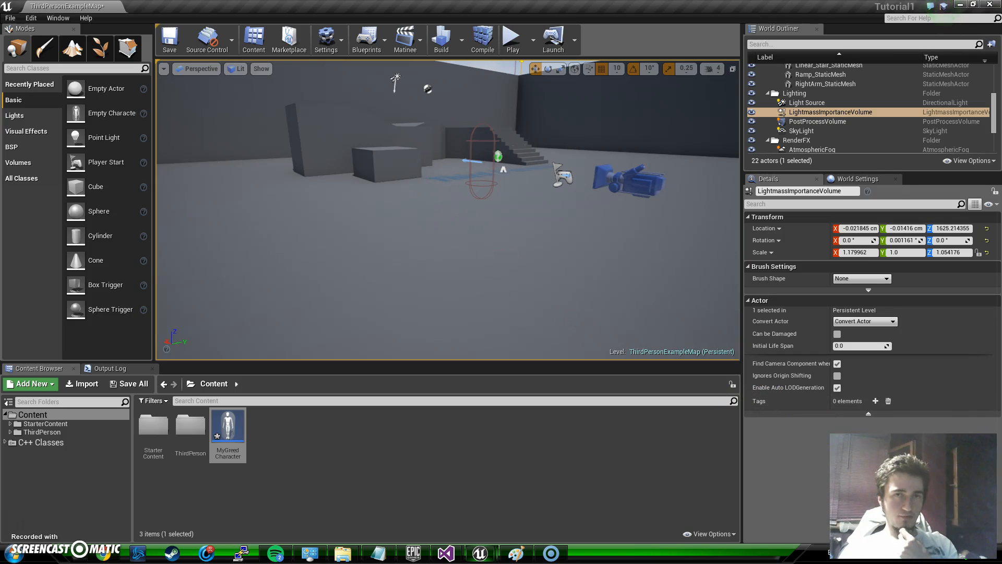
Step: Read the failed hot-reload result in the Output Log and go back to Visual Studio
left_click(109, 367)
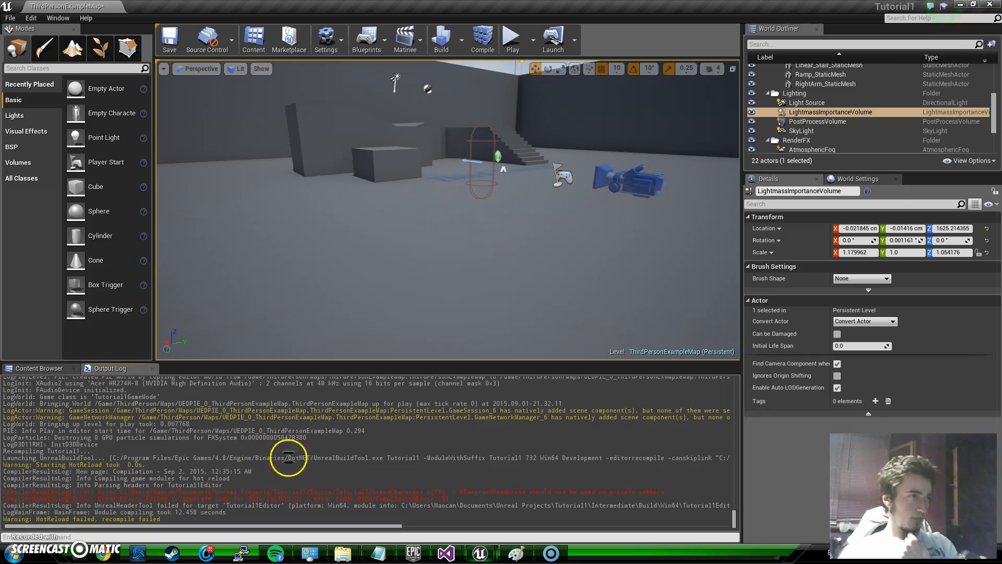
mouse_move(655, 496)
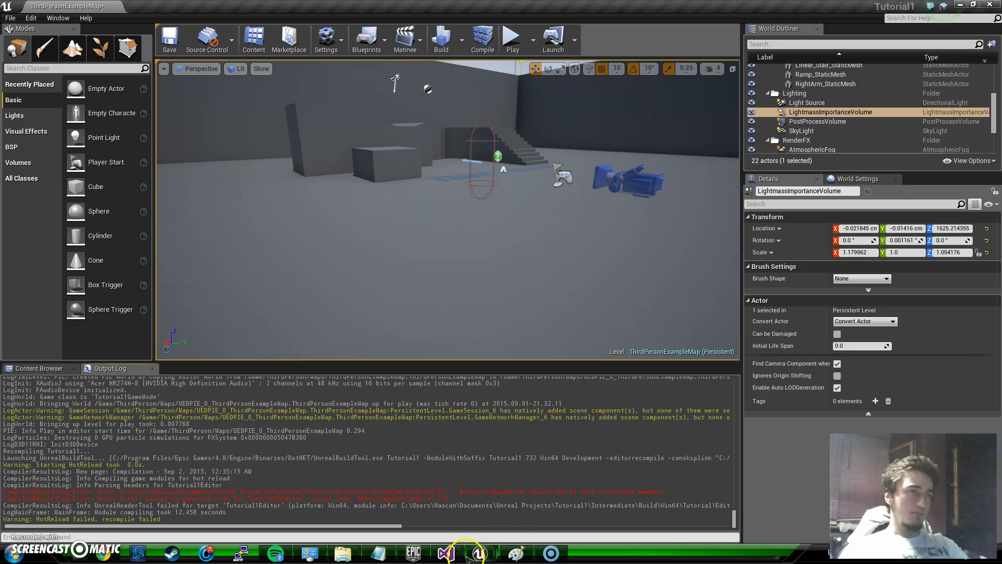
left_click(445, 552)
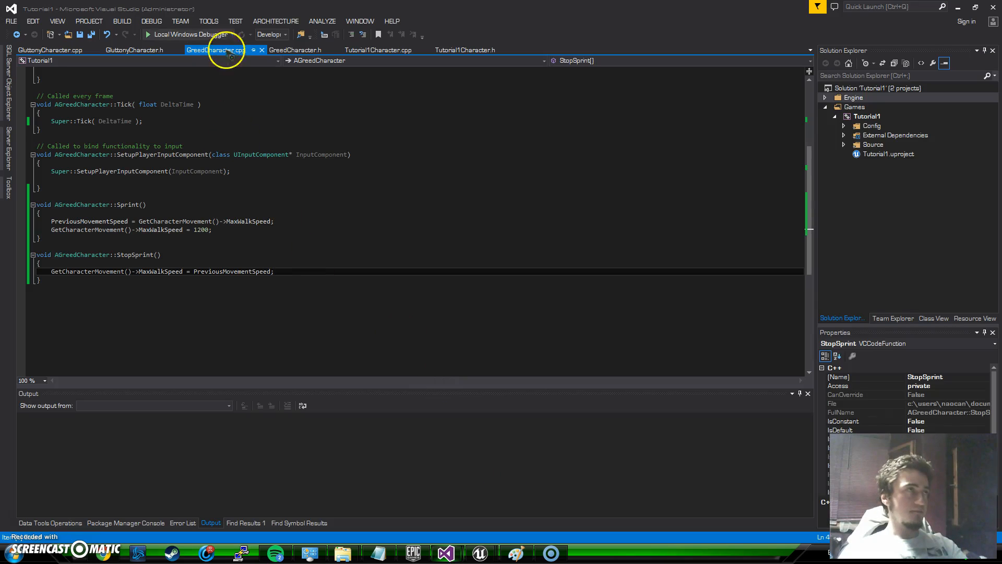
Step: Move the PreviousMovementSpeed UPROPERTY out of private into the public section of GreedCharacter.h
left_click(294, 50)
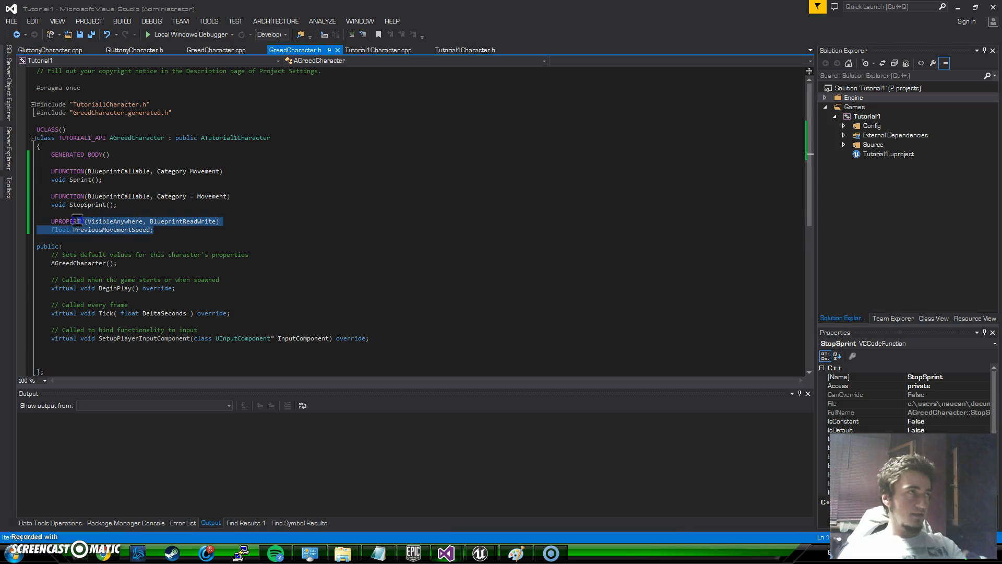
key("Delete")
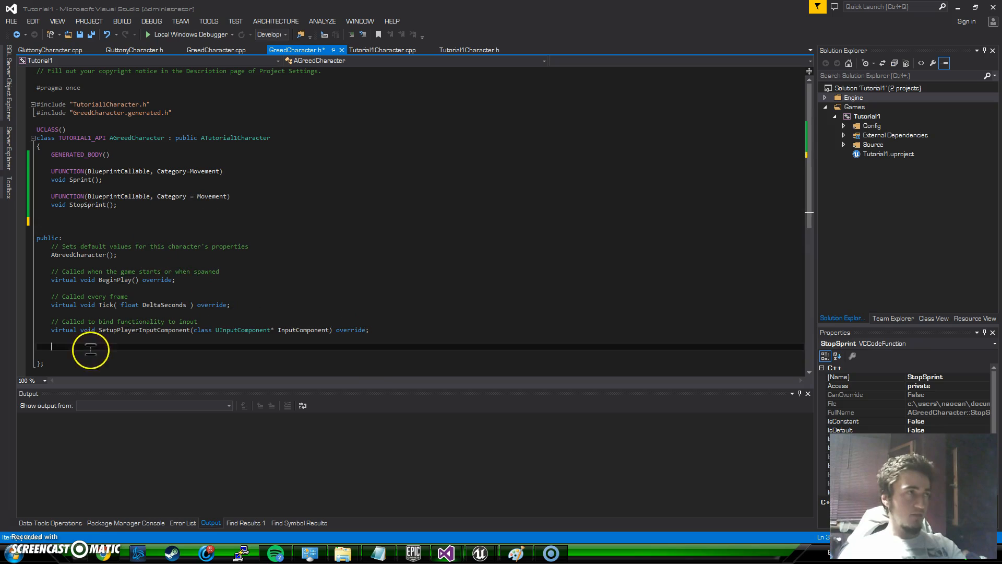
type("UPROPERTY(VisibleAnywhere, BlueprintReadWrite)")
type("float PreviousMovementSpeed;")
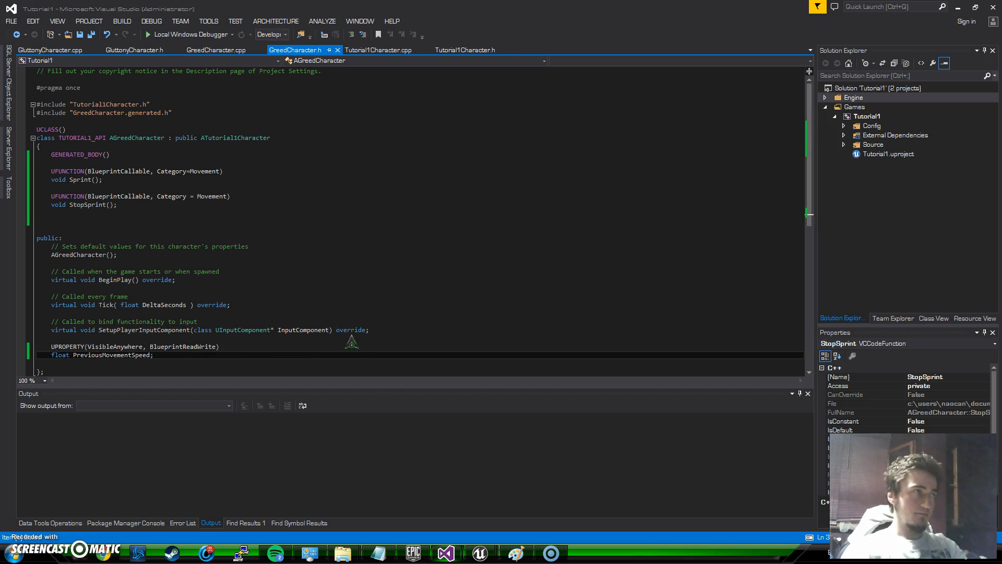
mouse_move(479, 553)
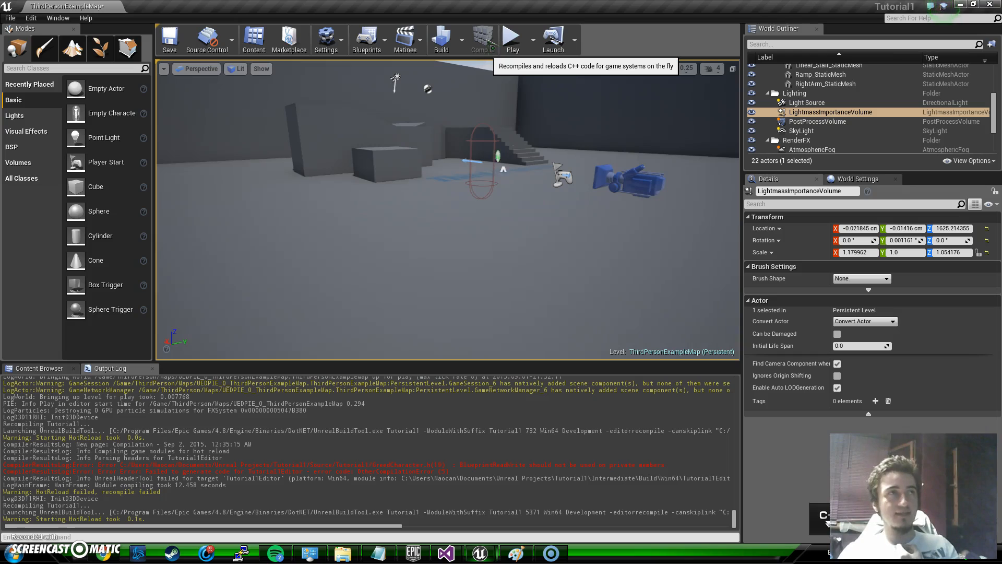
Step: Recompile the C++ code in the editor and reopen the MyGreedCharacter blueprint
left_click(482, 39)
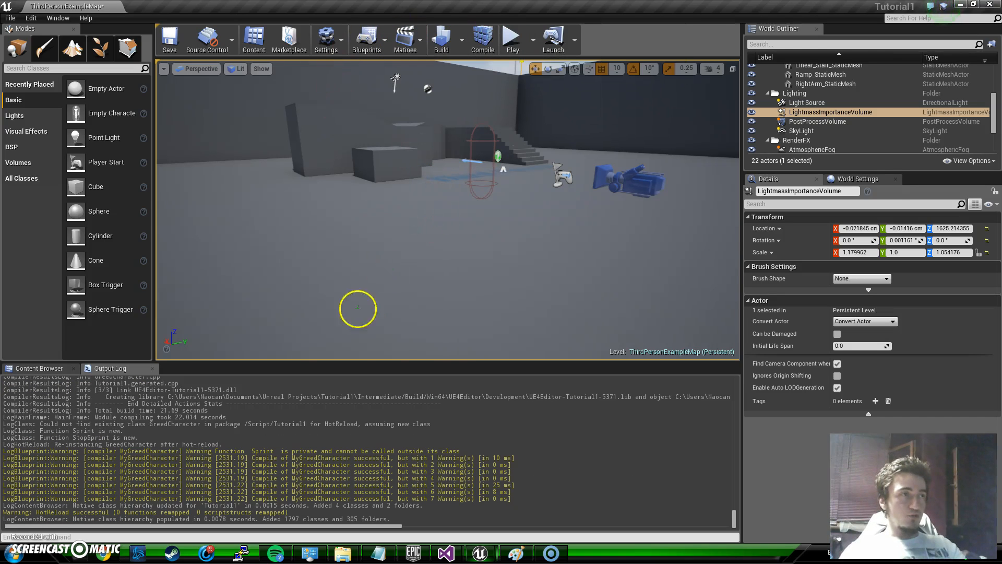
left_click(37, 368)
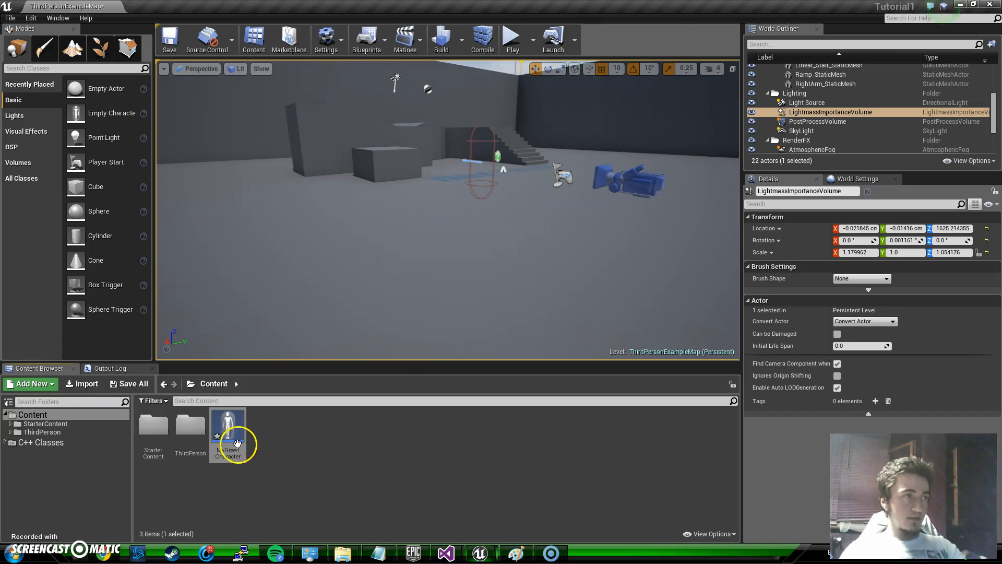
right_click(228, 425)
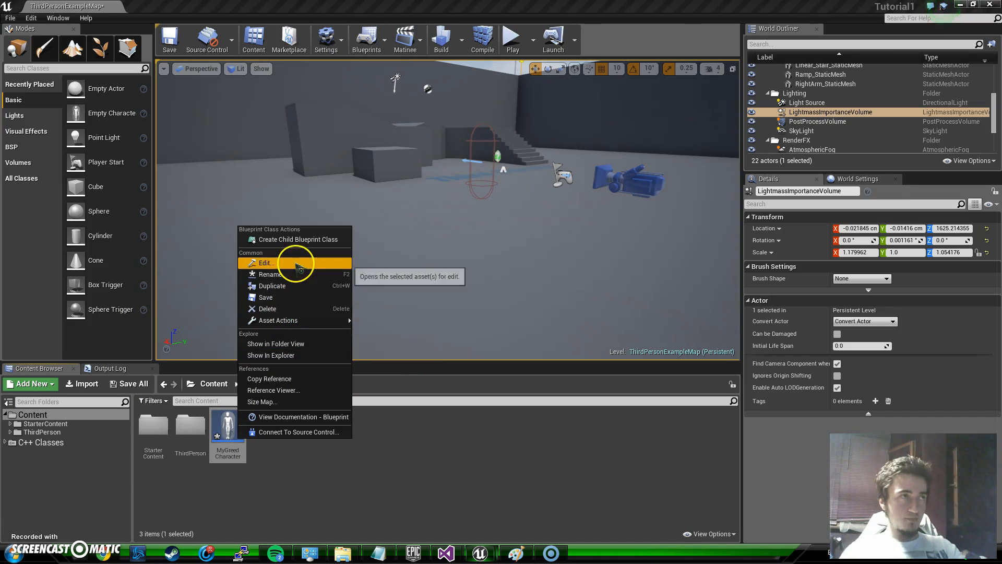
left_click(265, 262)
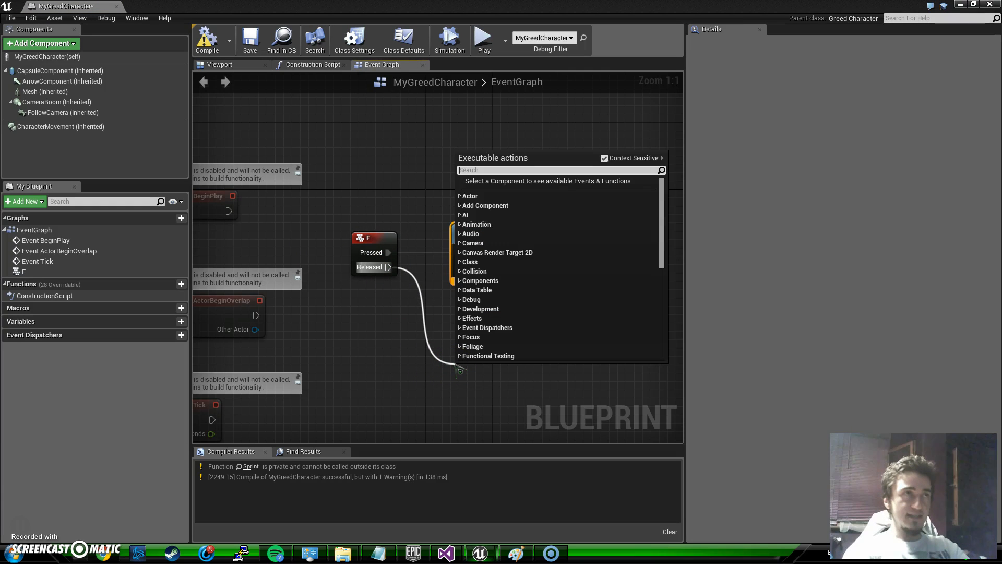
Step: Call Stop Sprint from the F key's Released pin and recompile the blueprint
type("StopSp")
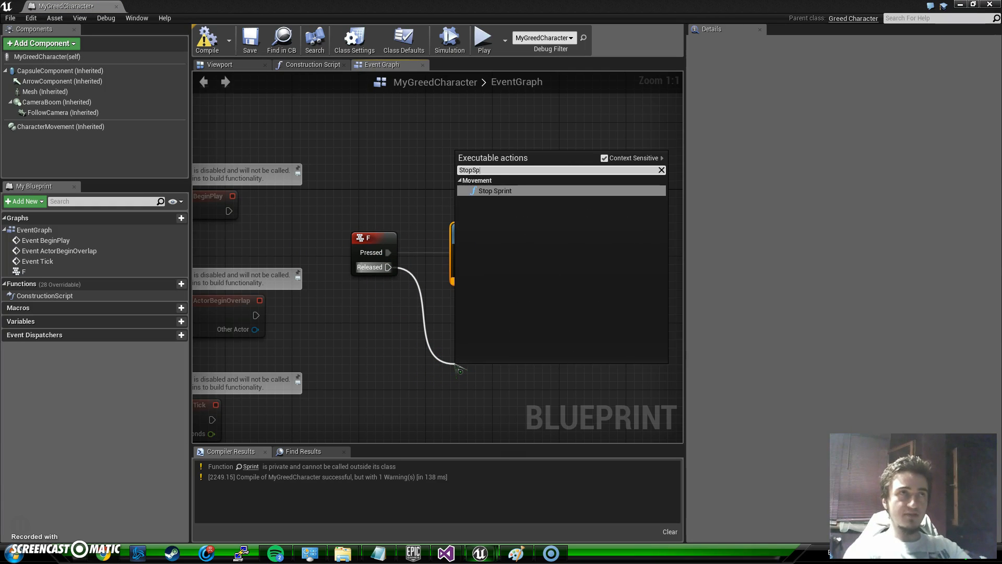
left_click(495, 190)
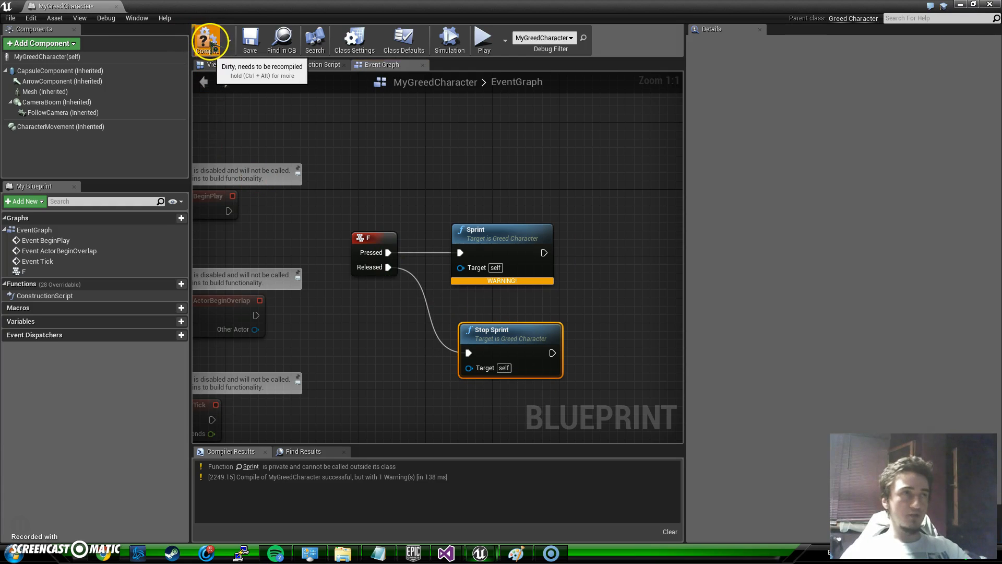
left_click(207, 38)
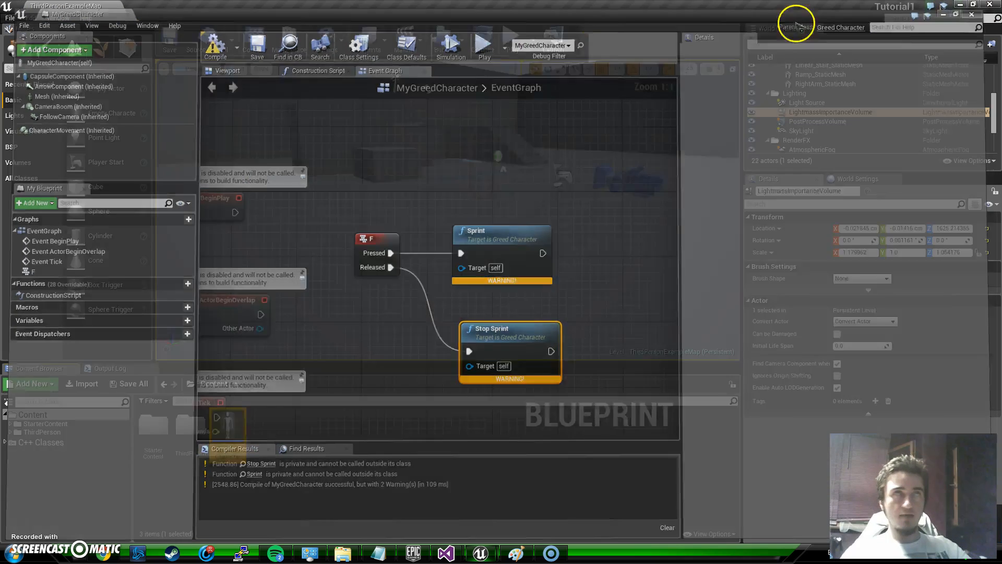
Step: Play ThirdPersonExampleMap to test sprinting, then stop the session
left_click(484, 40)
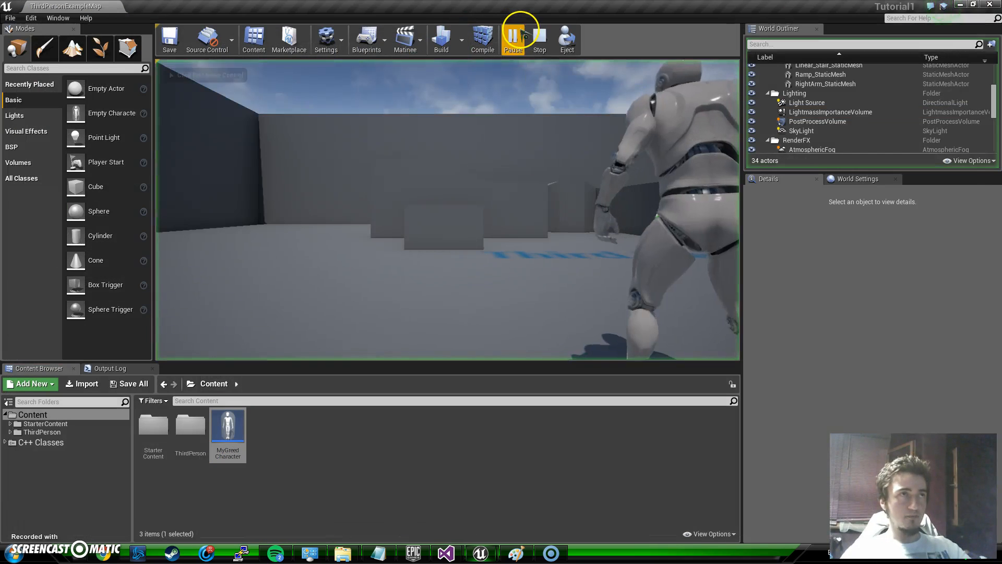
left_click(513, 38)
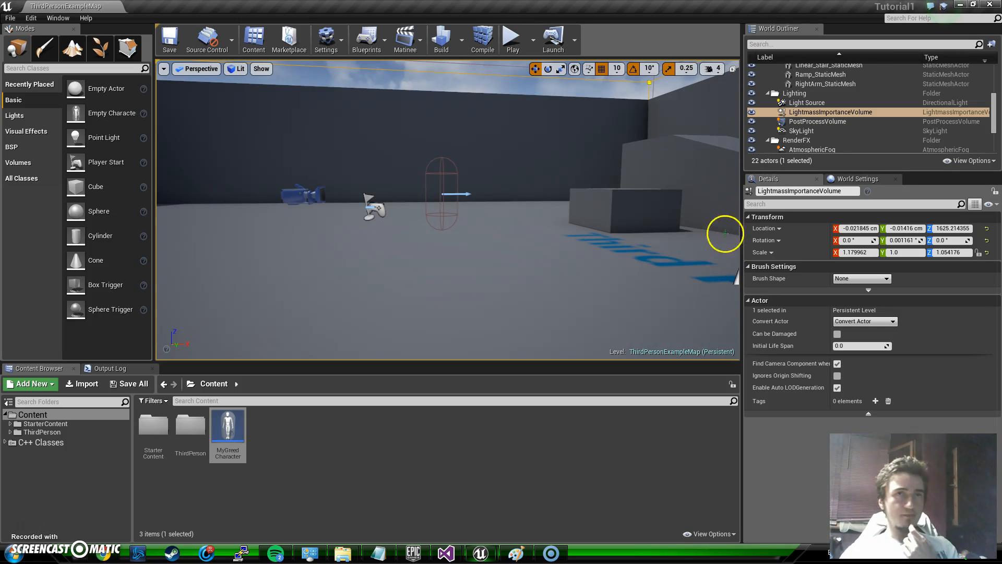
Step: Open MyGreedCharacter and set its Mesh component to SK_Mannequin
right_click(228, 425)
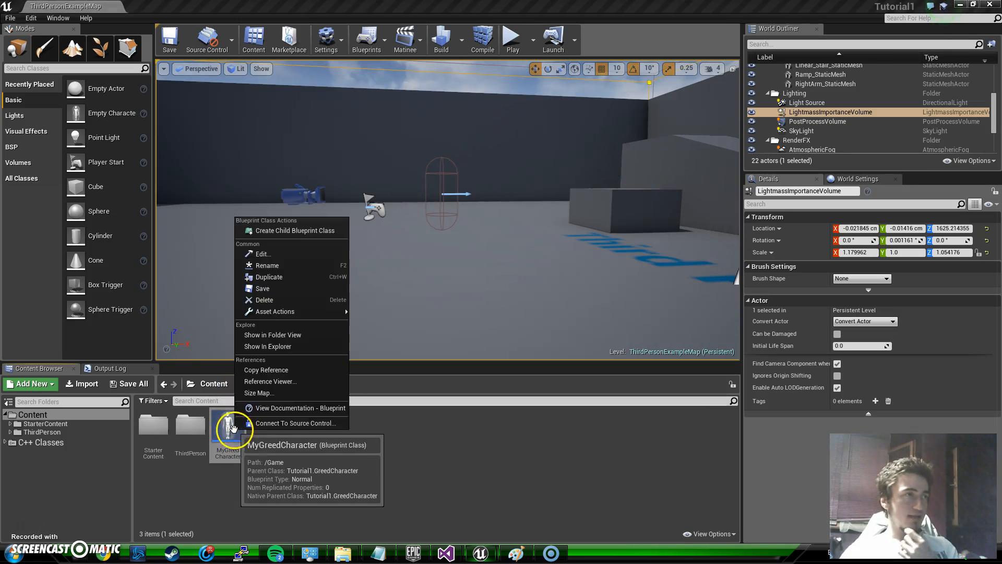
left_click(262, 253)
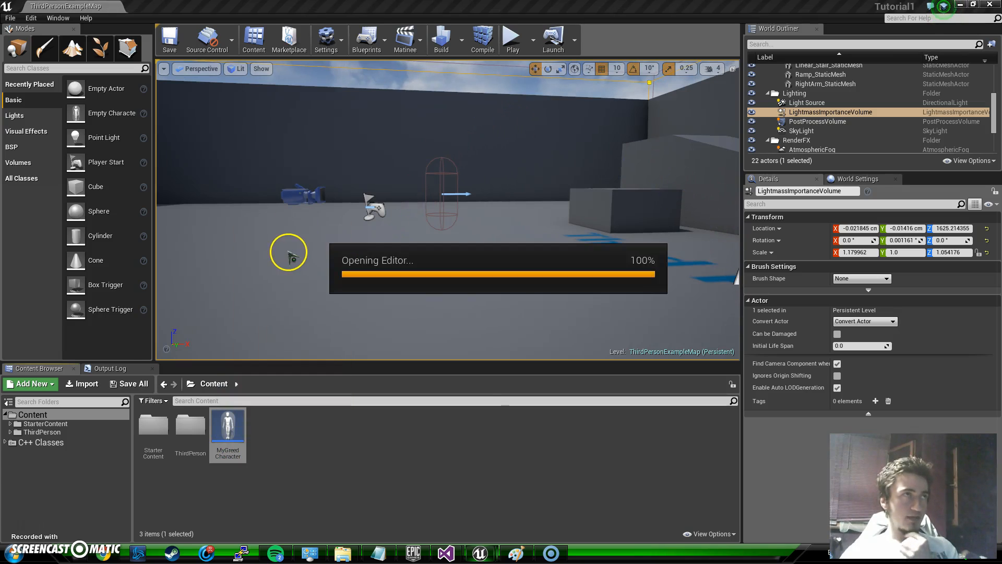
double_click(228, 423)
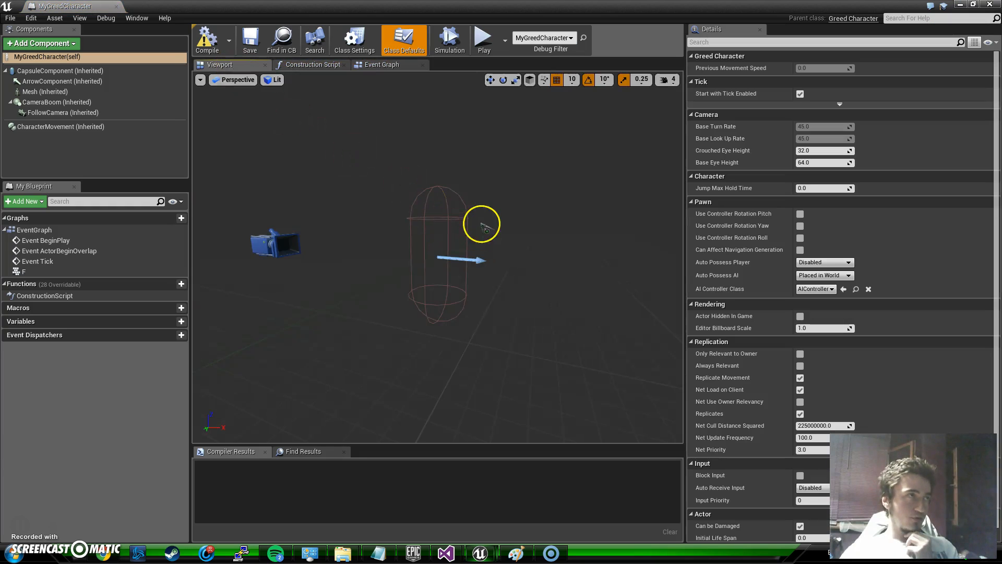
mouse_move(60, 70)
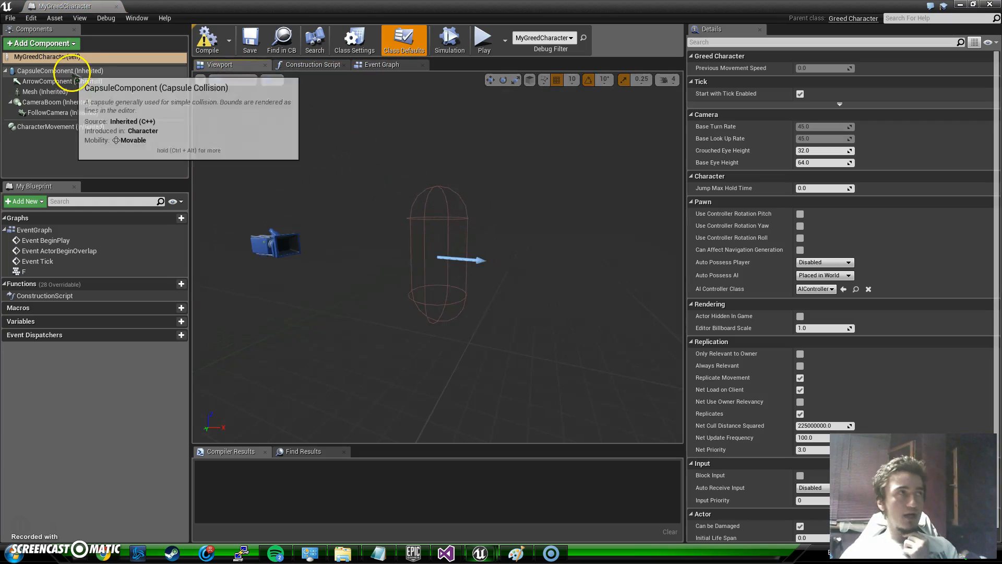
left_click(43, 91)
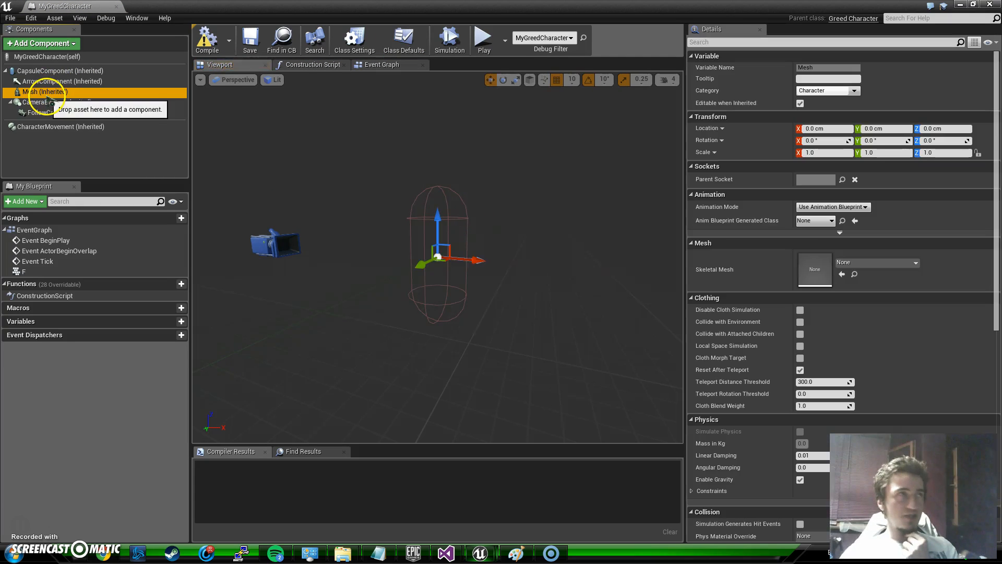
left_click(914, 262)
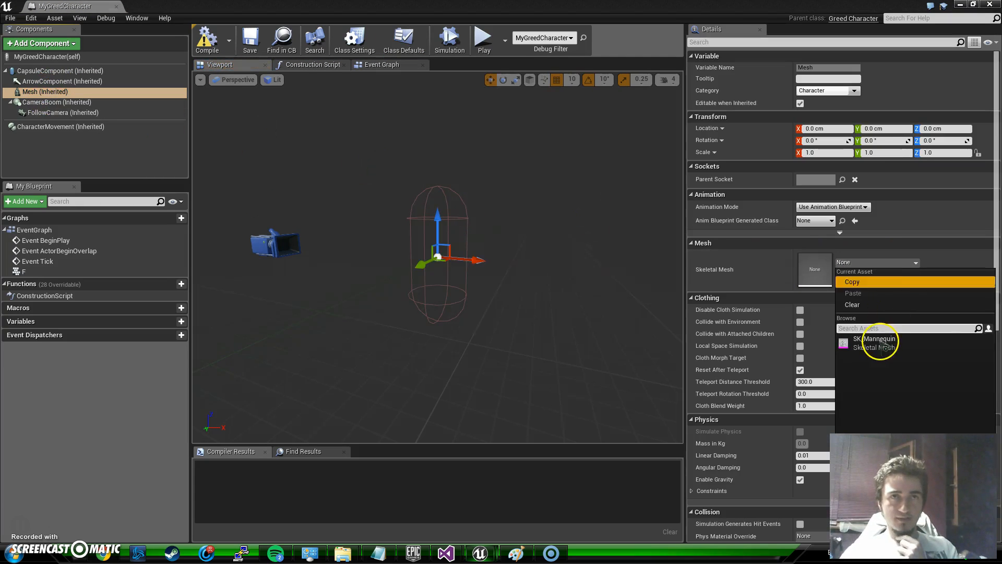
left_click(874, 338)
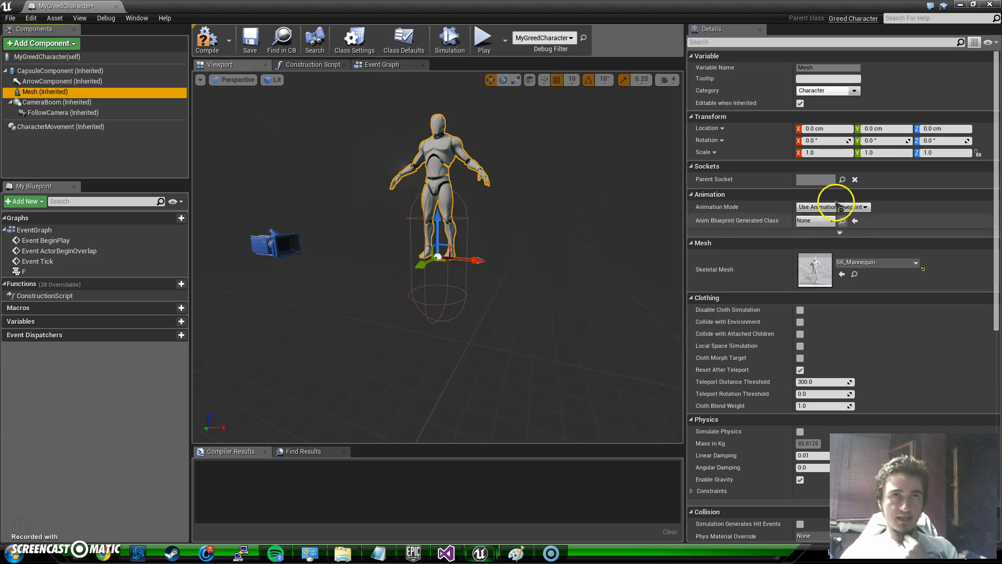
Step: Animate the mesh with ThirdPerson_AnimBP and compile the blueprint
left_click(863, 207)
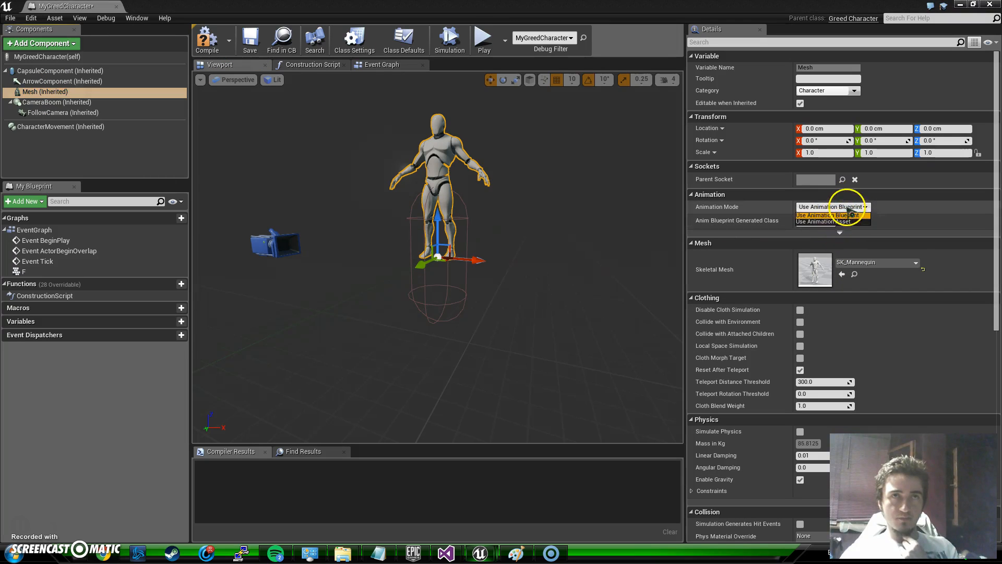
left_click(843, 220)
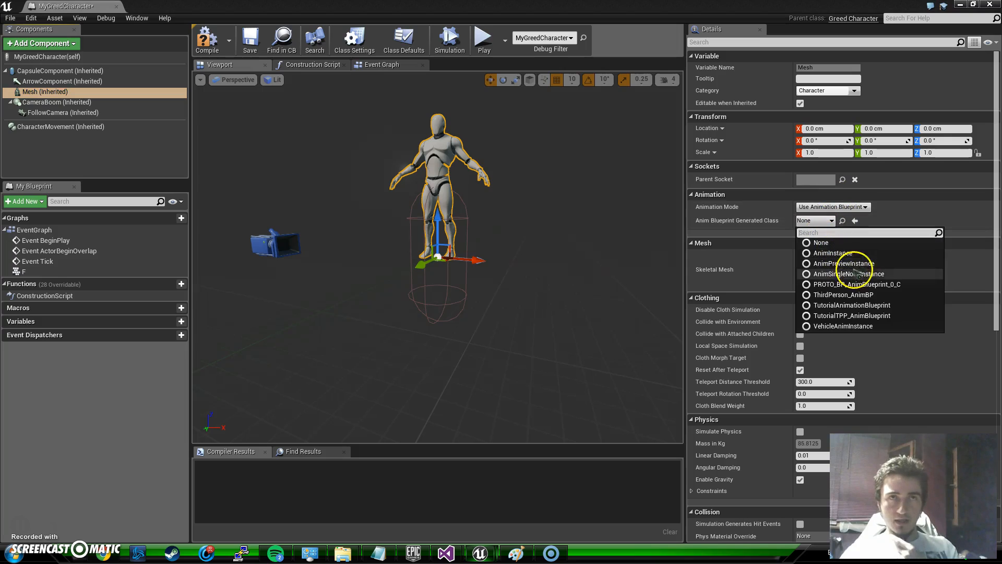
mouse_move(842, 326)
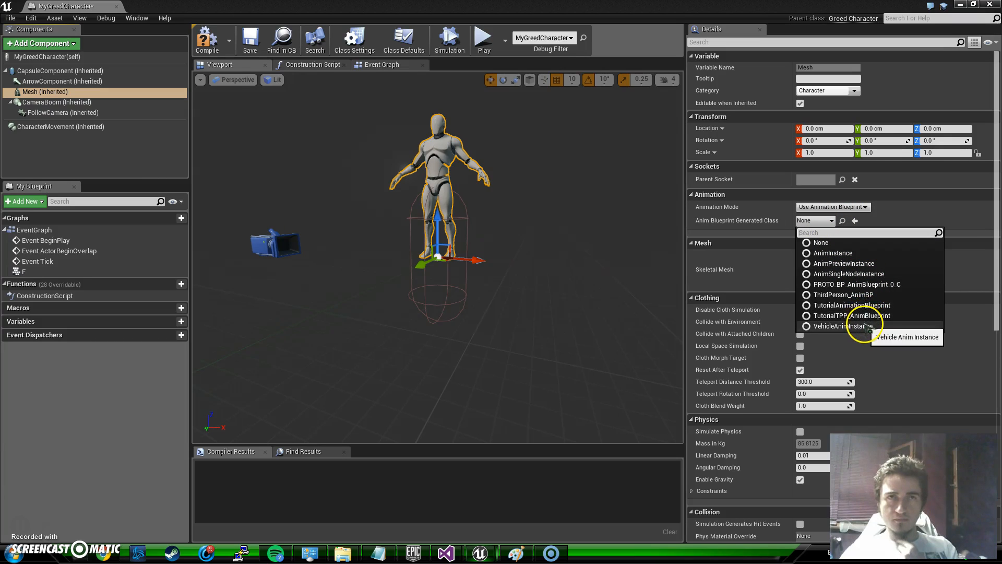
left_click(845, 294)
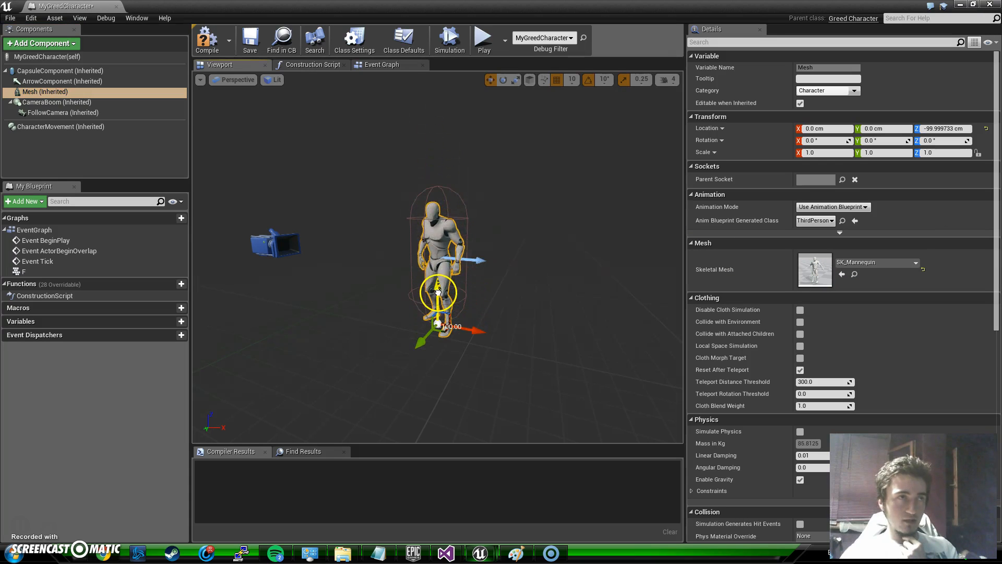
left_click(207, 37)
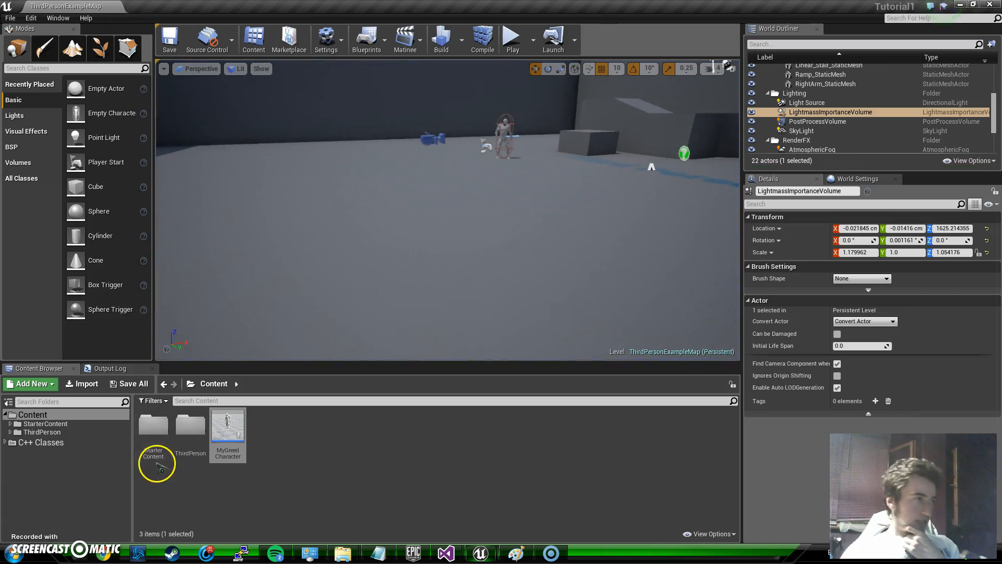
mouse_move(154, 425)
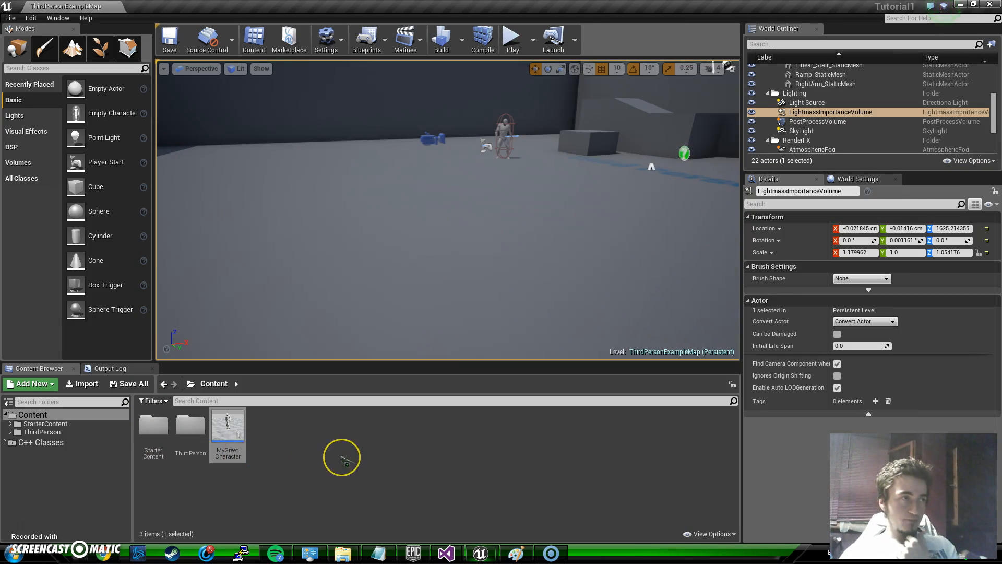
mouse_move(345, 463)
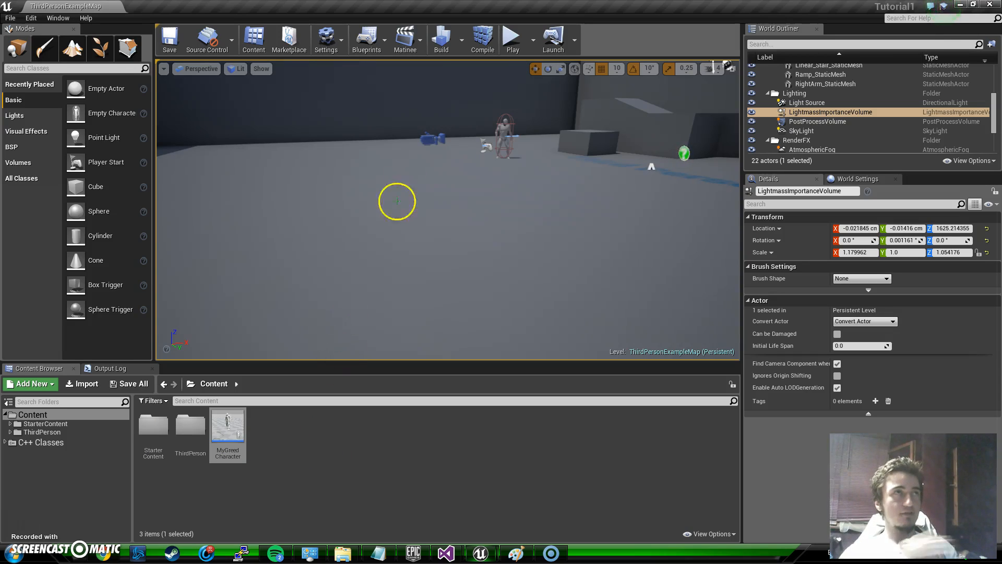
mouse_move(393, 77)
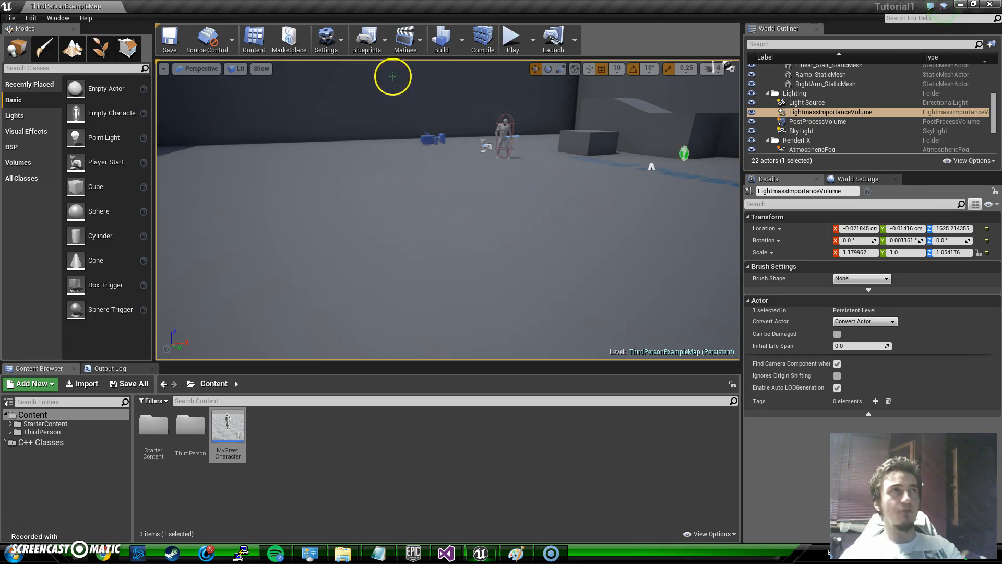
Step: Break Event BeginPlay's link to Possess in the Level Blueprint and close it
left_click(367, 40)
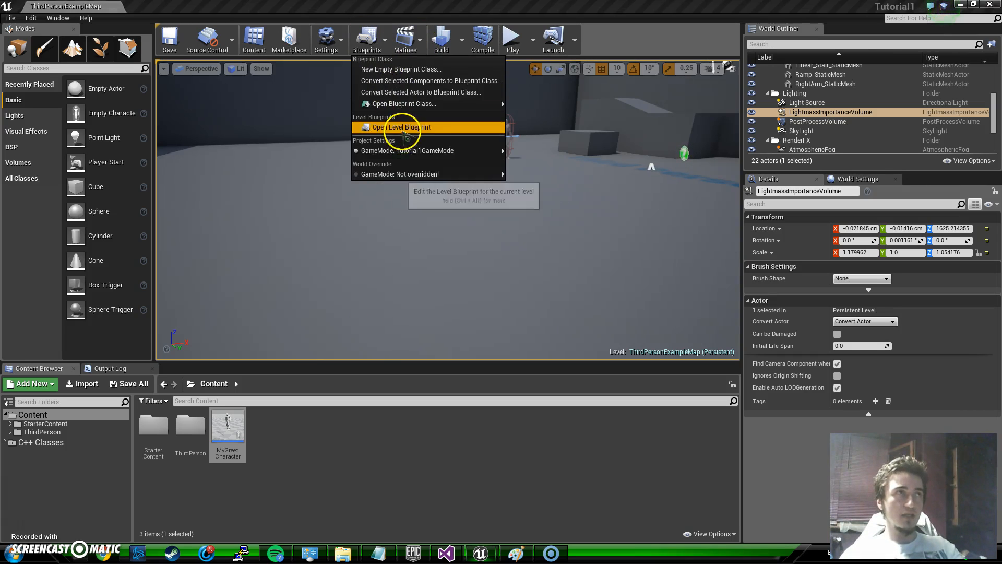
left_click(403, 127)
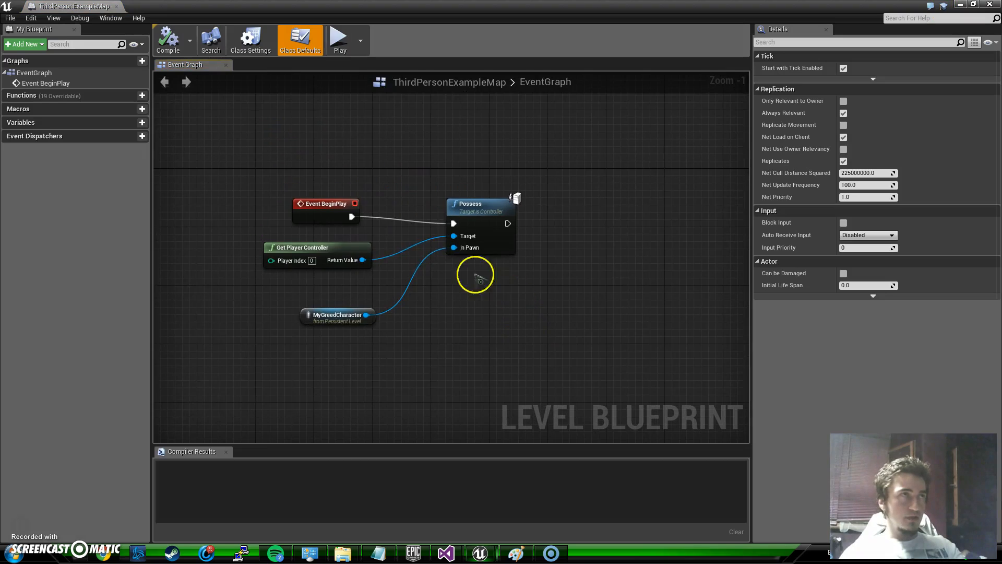
right_click(353, 216)
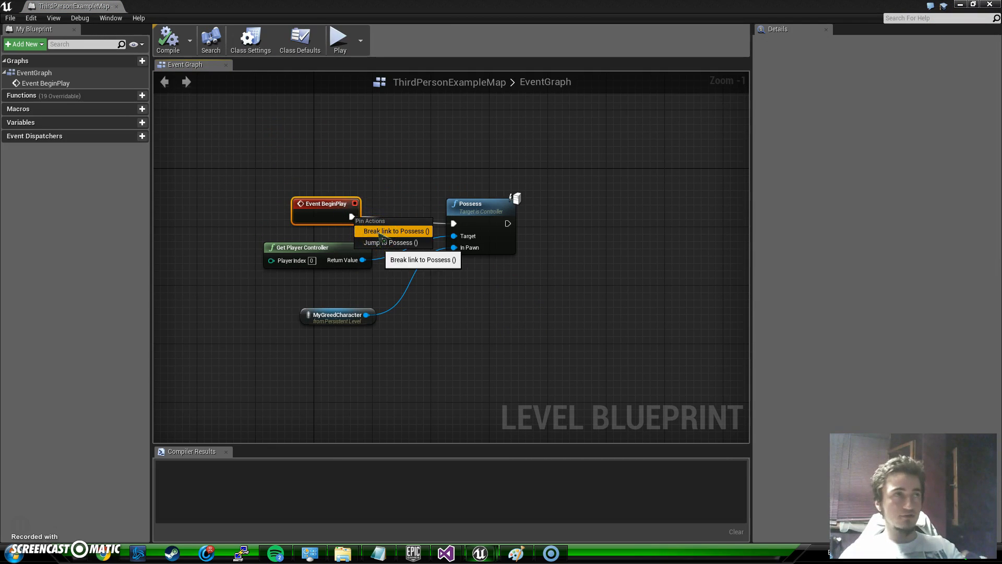
left_click(394, 231)
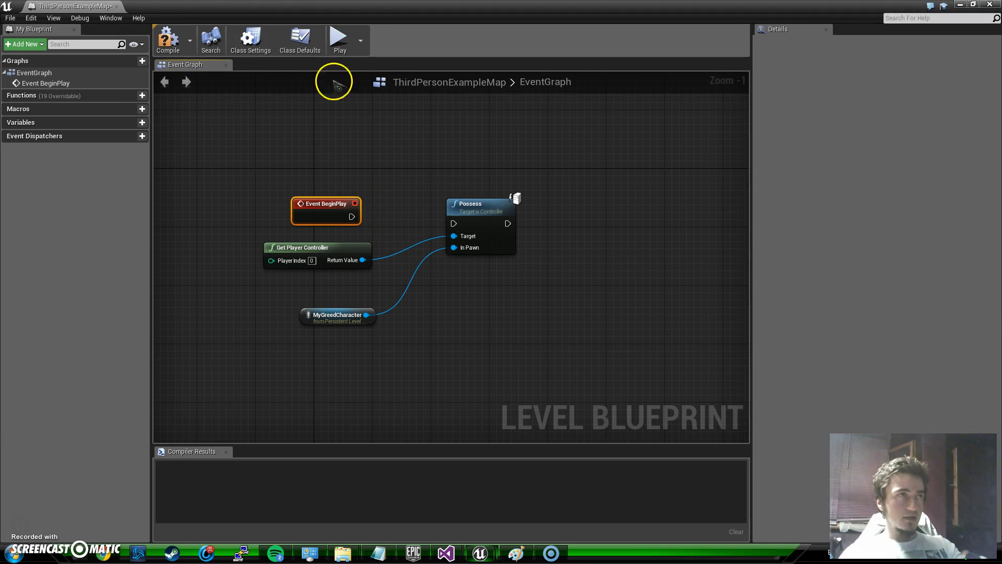
left_click(168, 38)
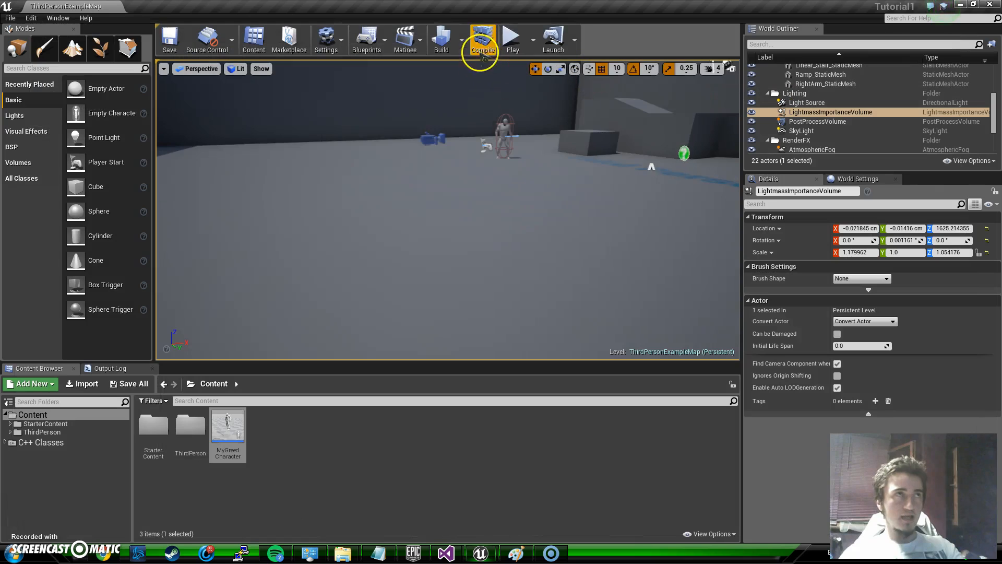
Step: Recompile the project's game code so the character changes hot-reload into the level
left_click(512, 39)
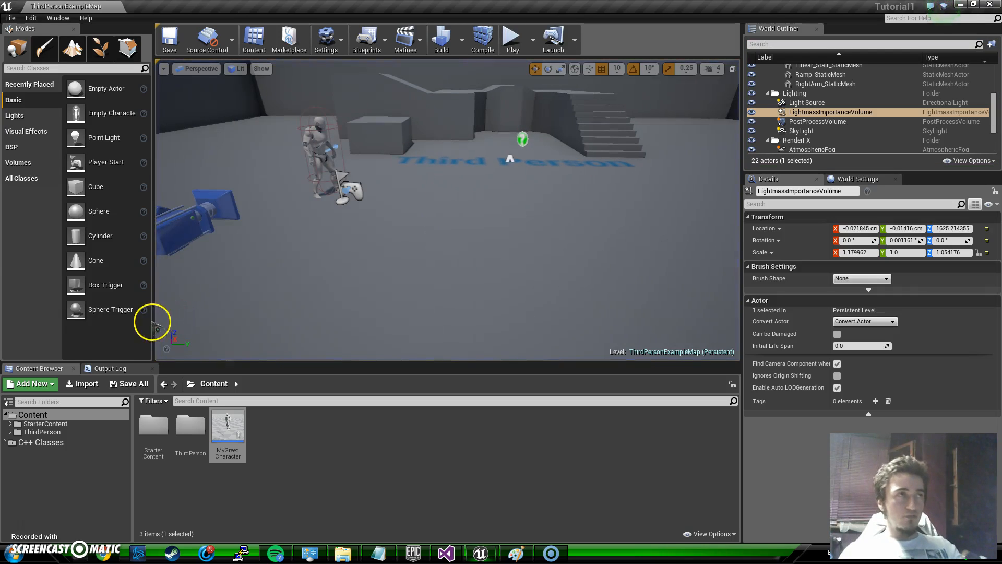
mouse_move(67, 493)
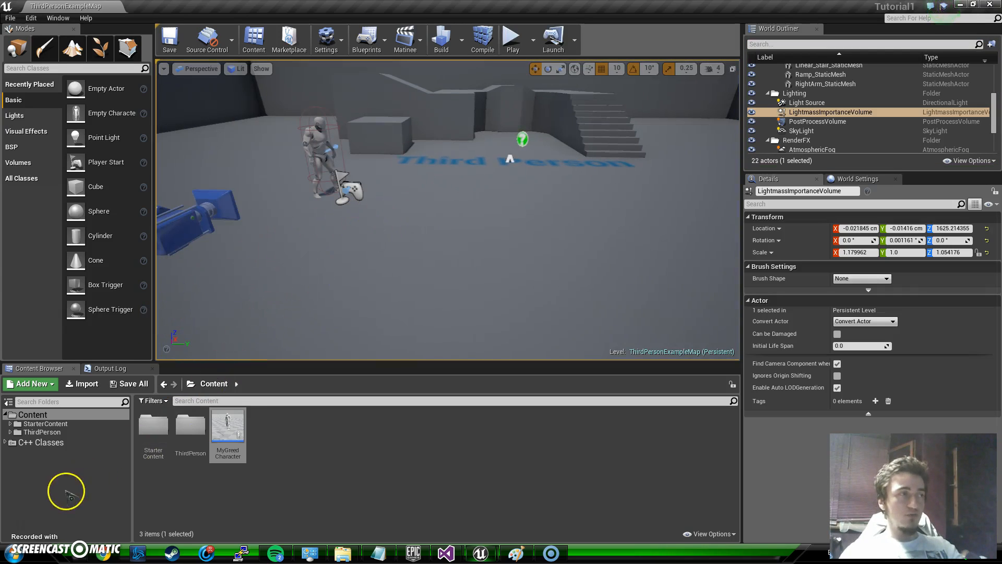